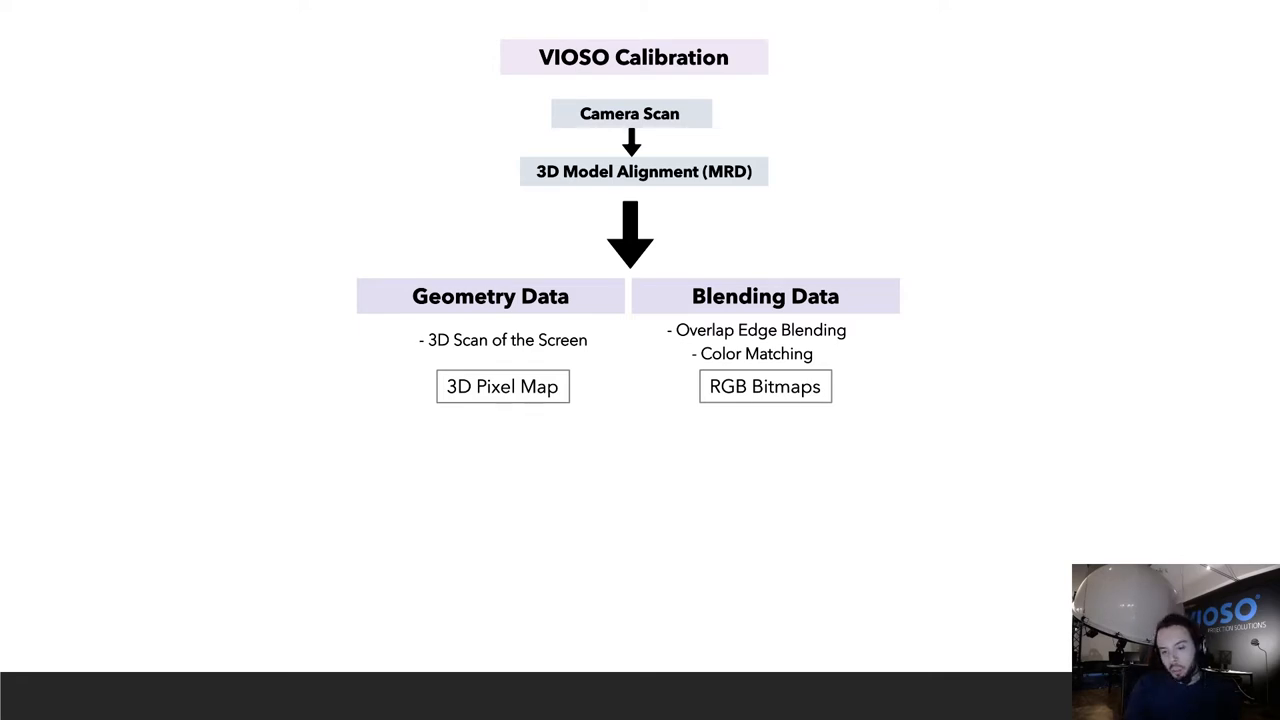
Step: Advance past the VIOSO Calibration overview slide in the presentation
{"action": "key", "text": "Right"}
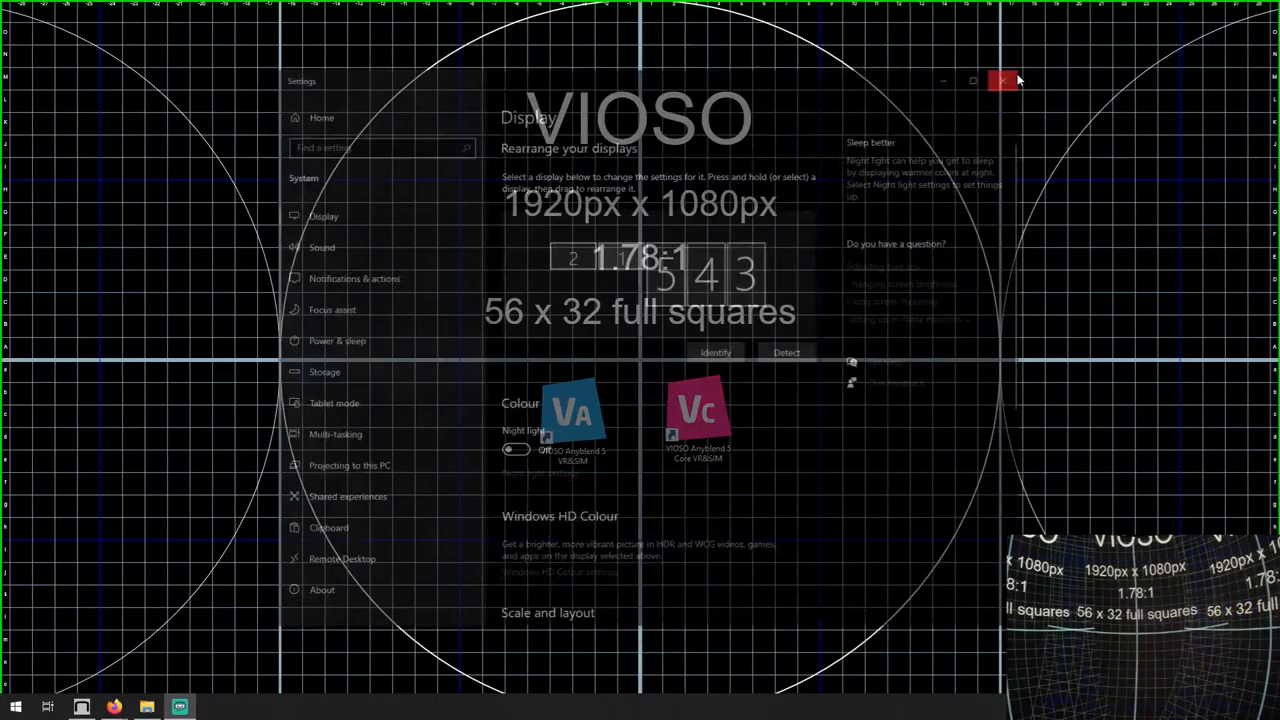
Step: Launch VIOSO Core and begin a new single-client calibration
{"action": "left_click", "coordinate": [1004, 80]}
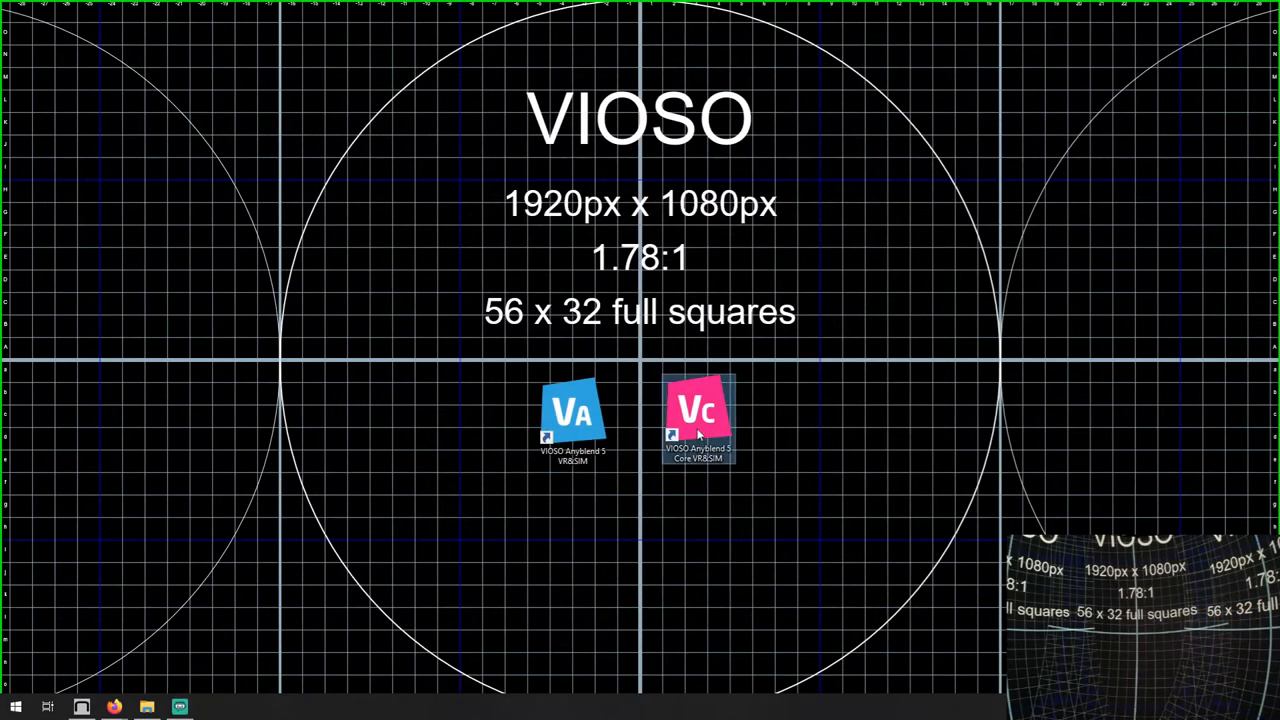
{"action": "mouse_move", "coordinate": [700, 414]}
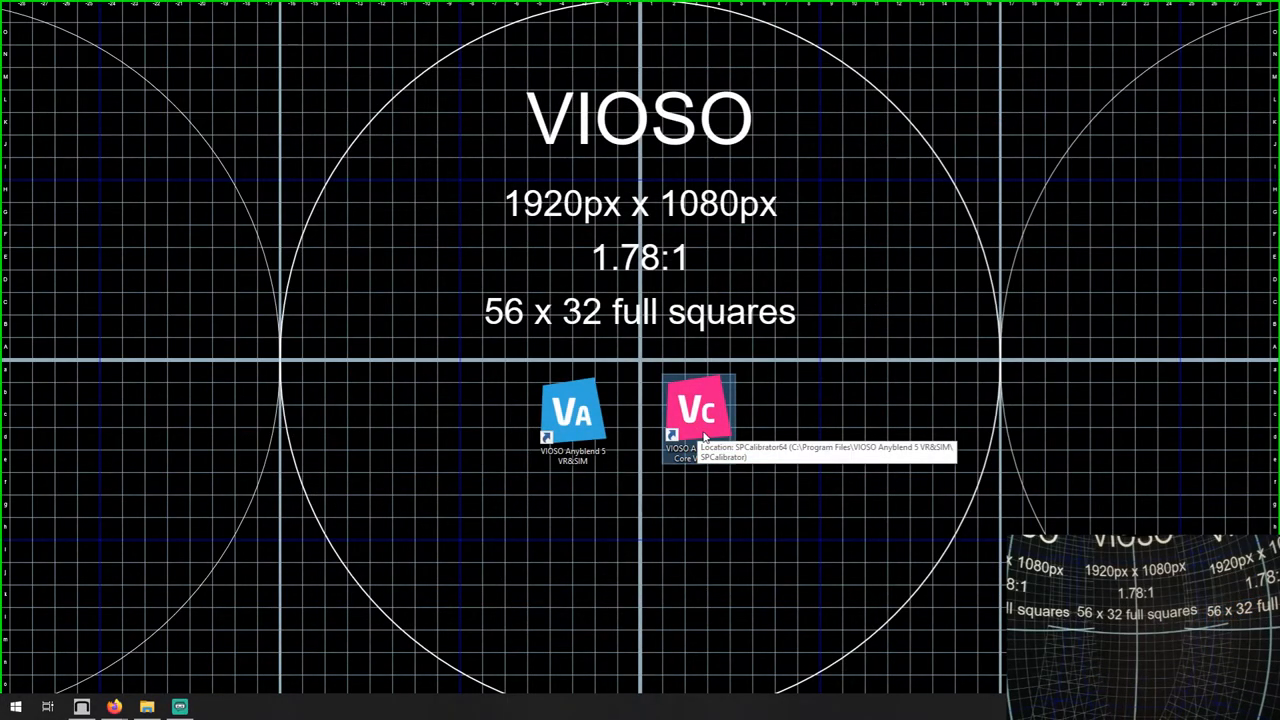
{"action": "double_click", "coordinate": [700, 410]}
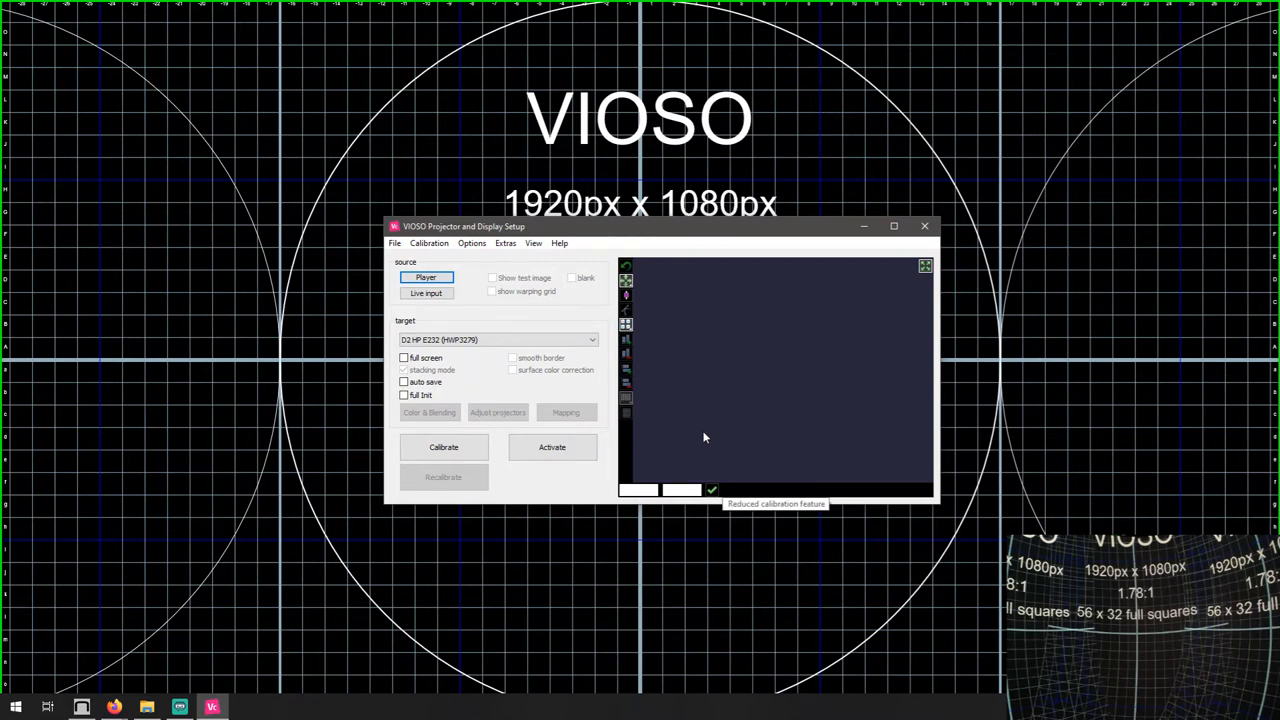
{"action": "left_click", "coordinate": [444, 448]}
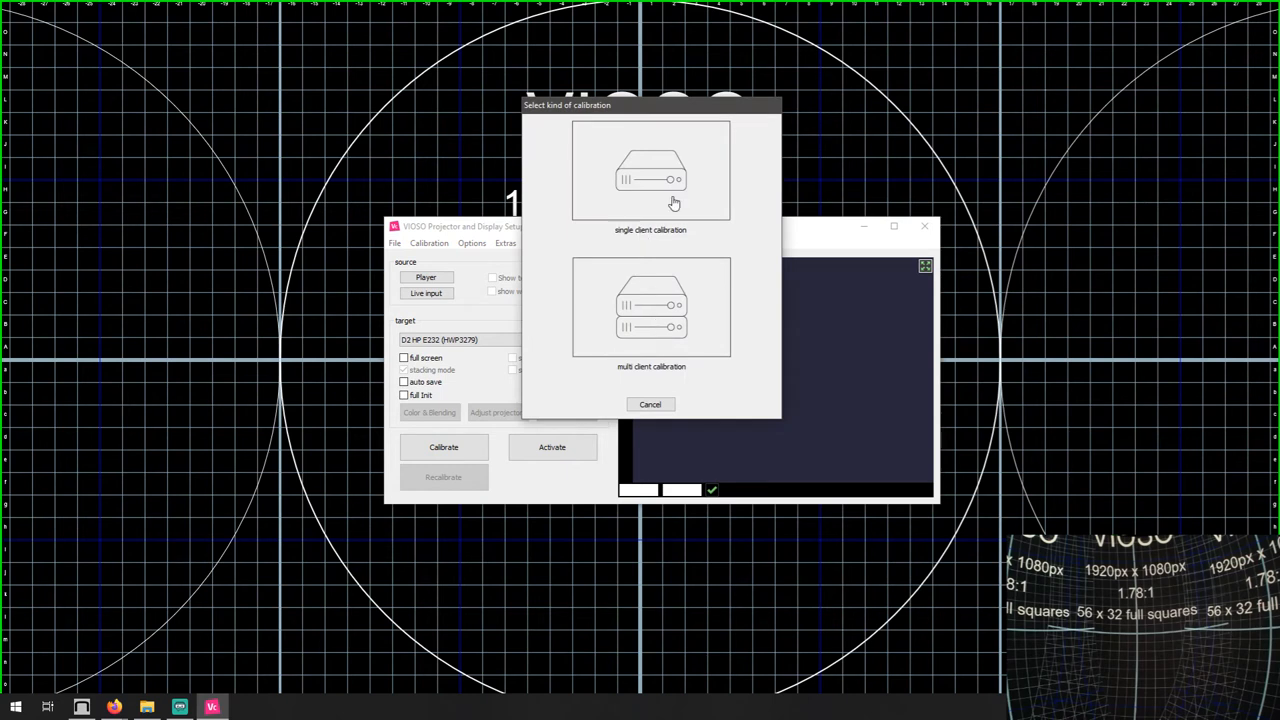
{"action": "left_click", "coordinate": [650, 170]}
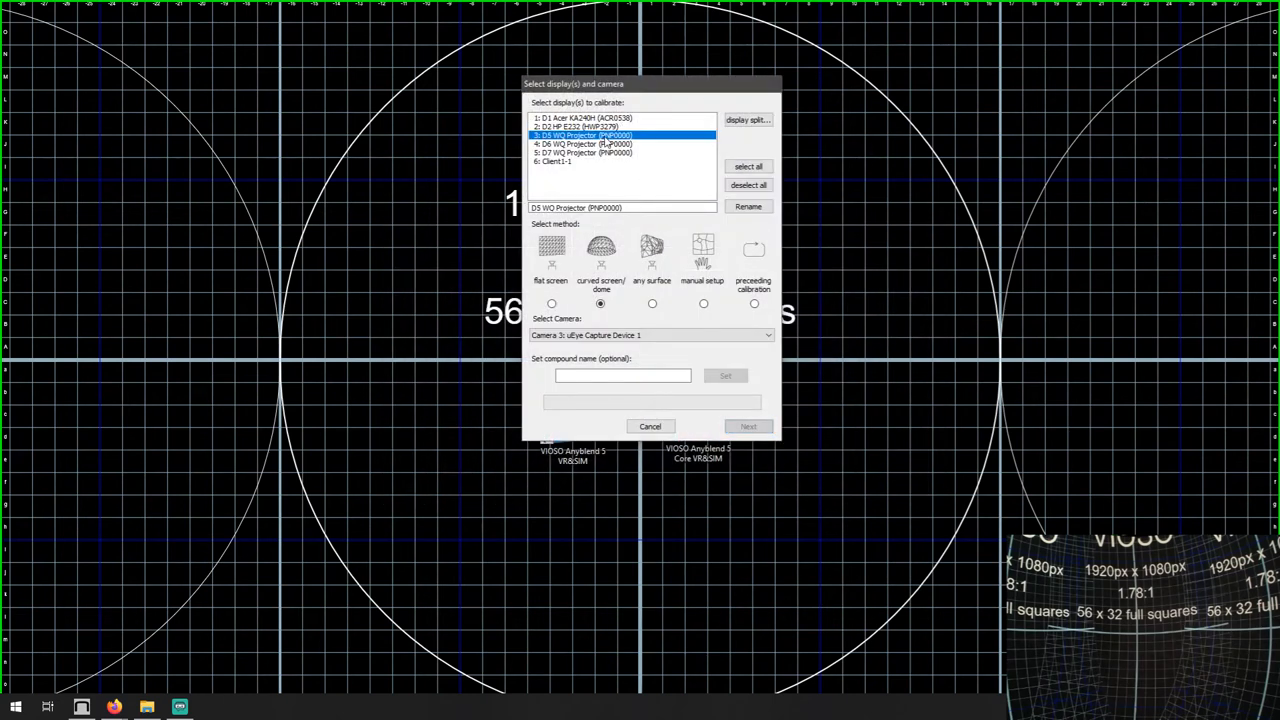
Step: Select the three projectors D5–D7 as a curved screen/dome and accept the grid arrangement
{"action": "left_click", "coordinate": [580, 152]}
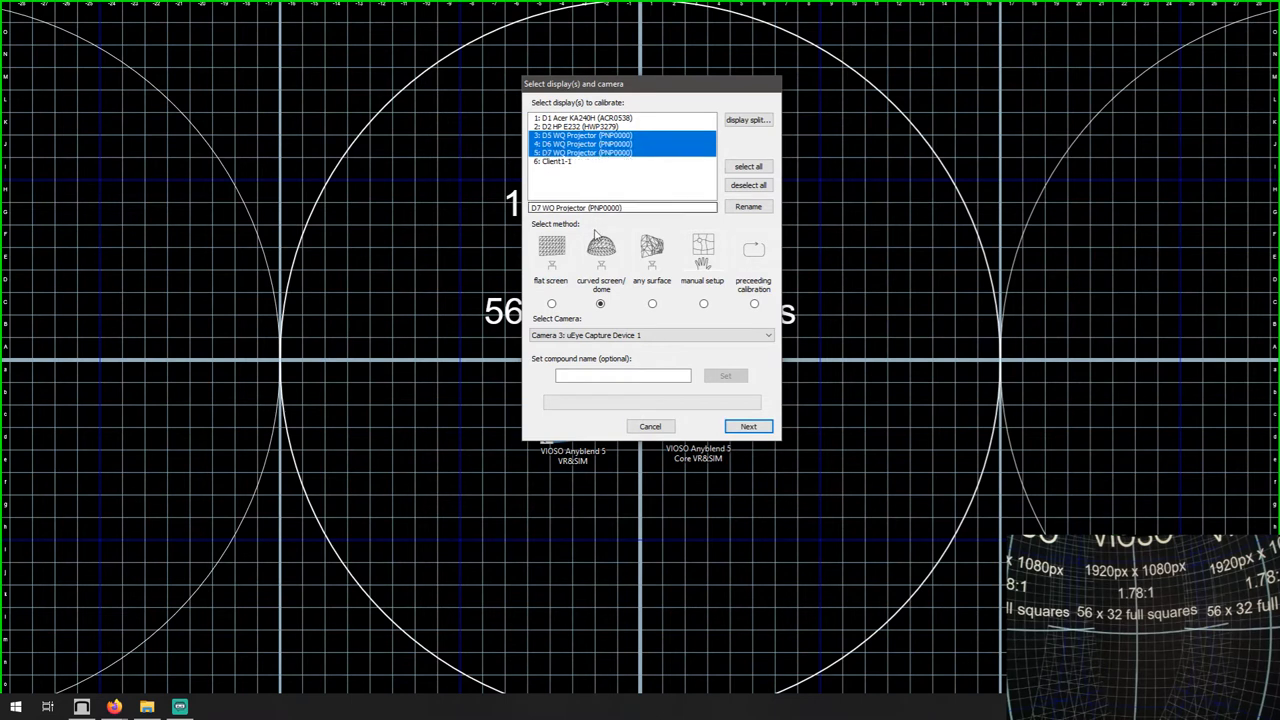
{"action": "mouse_move", "coordinate": [616, 260]}
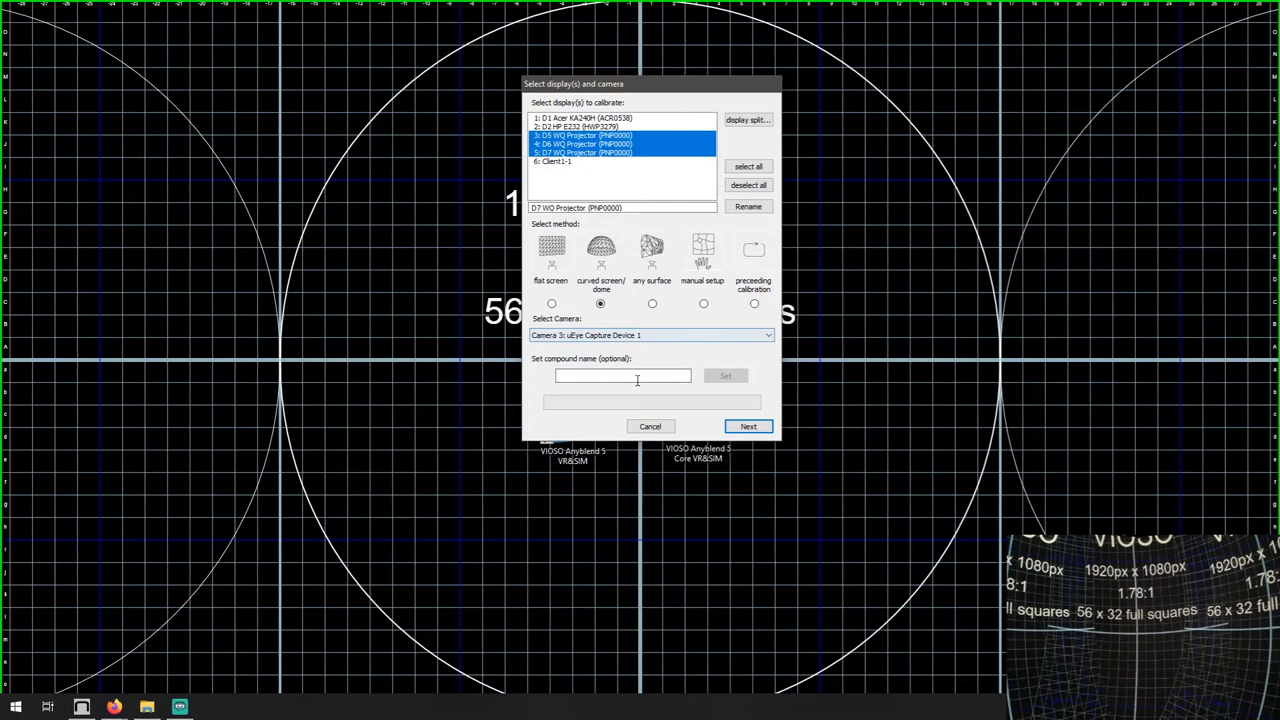
{"action": "left_click", "coordinate": [748, 426]}
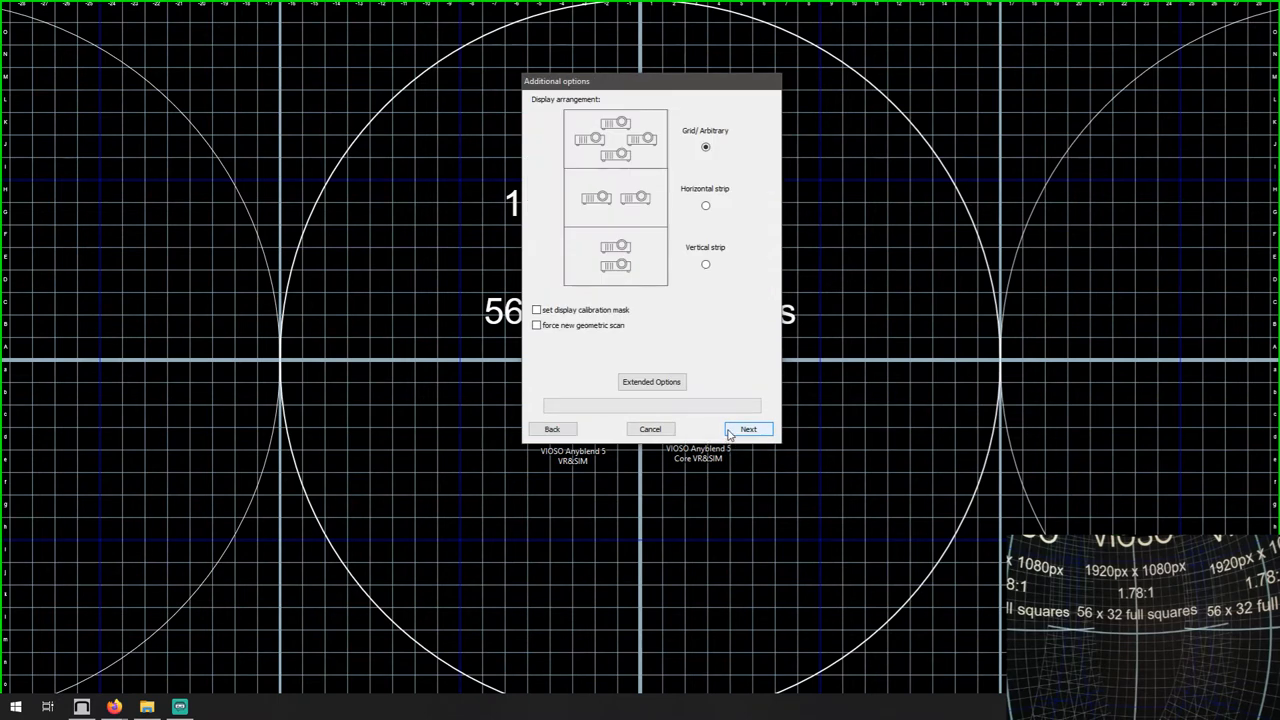
{"action": "mouse_move", "coordinate": [750, 428]}
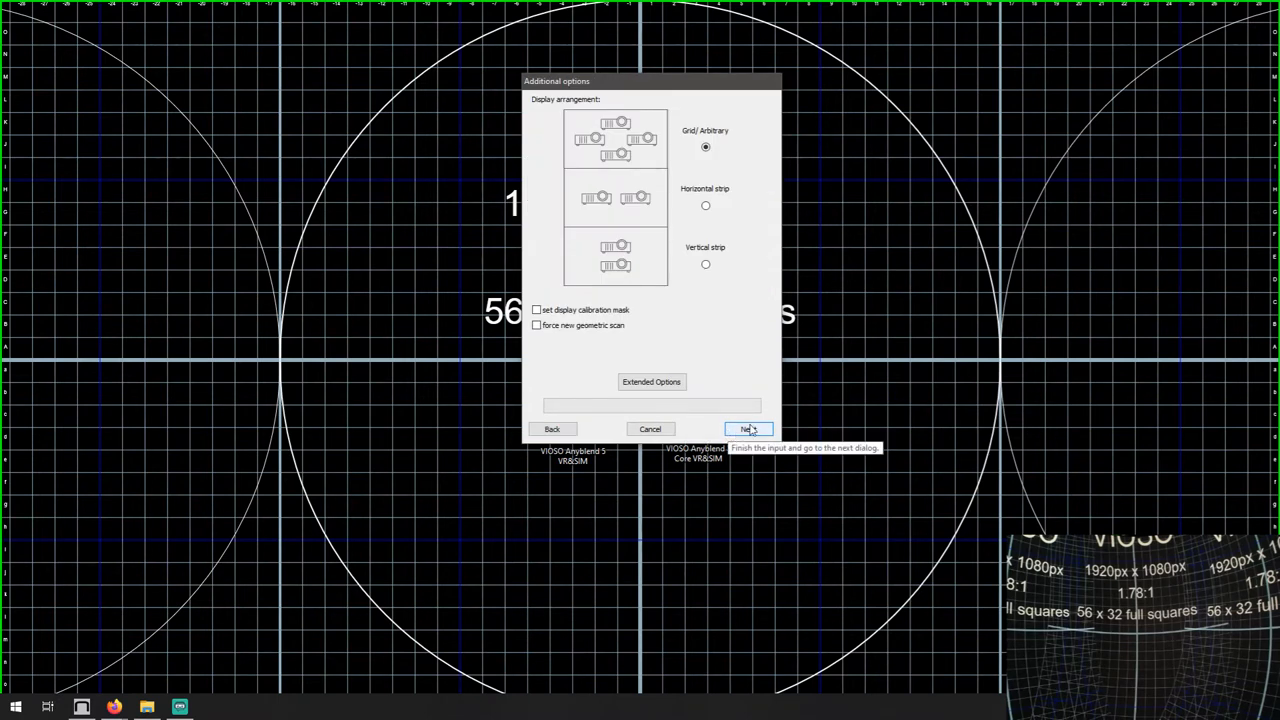
{"action": "left_click", "coordinate": [748, 428]}
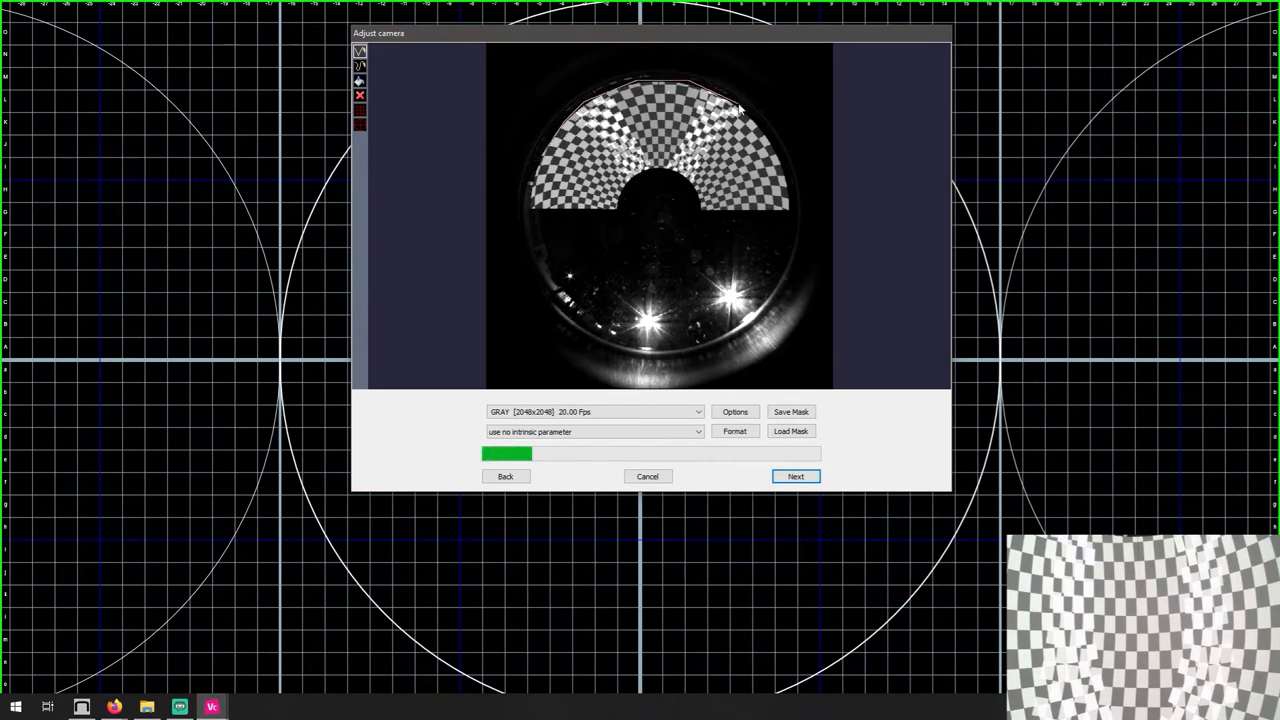
{"action": "mouse_move", "coordinate": [698, 224]}
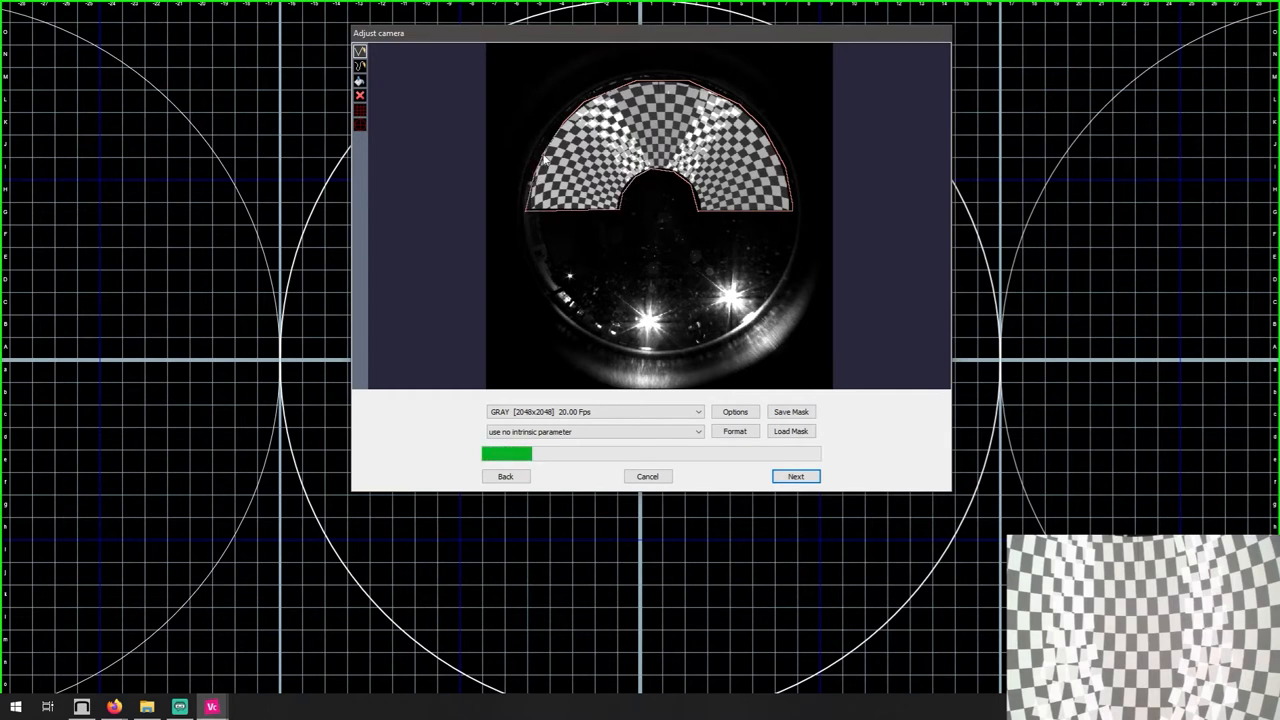
{"action": "mouse_move", "coordinate": [456, 128]}
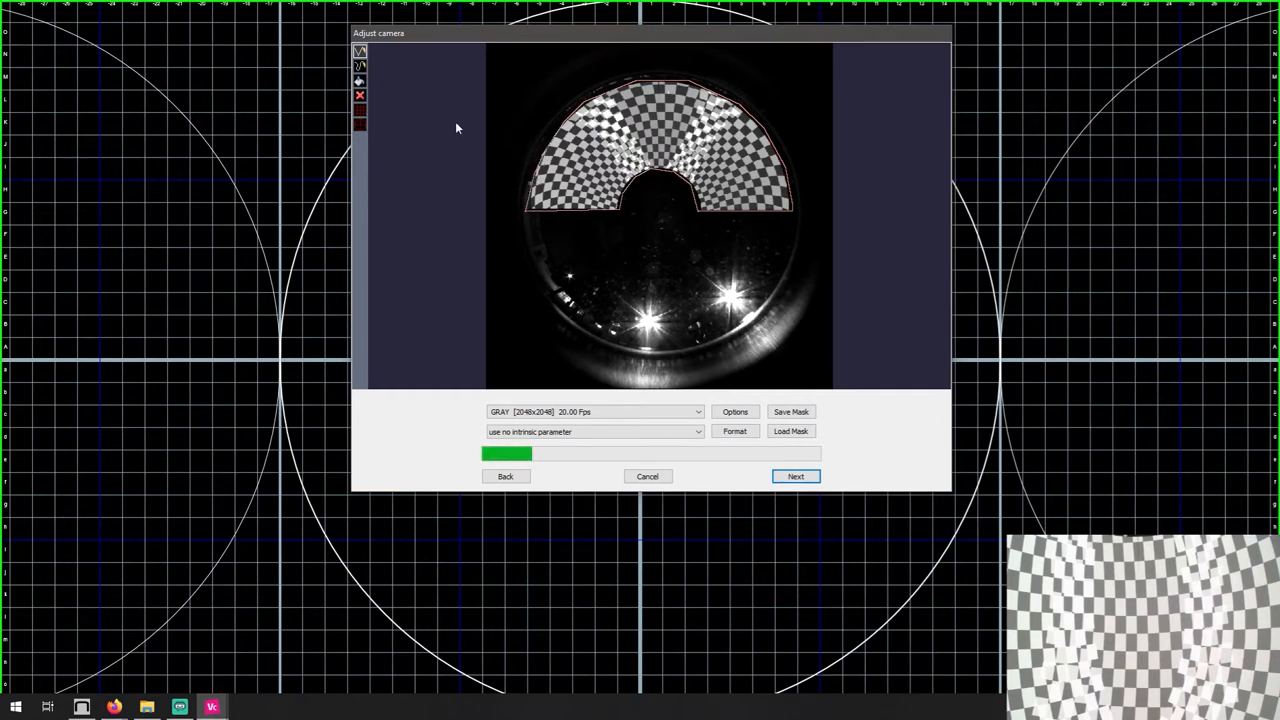
Step: Accept the masked checkerboard camera view and run the scan to Geometry Scan Inspection
{"action": "left_click", "coordinate": [796, 476]}
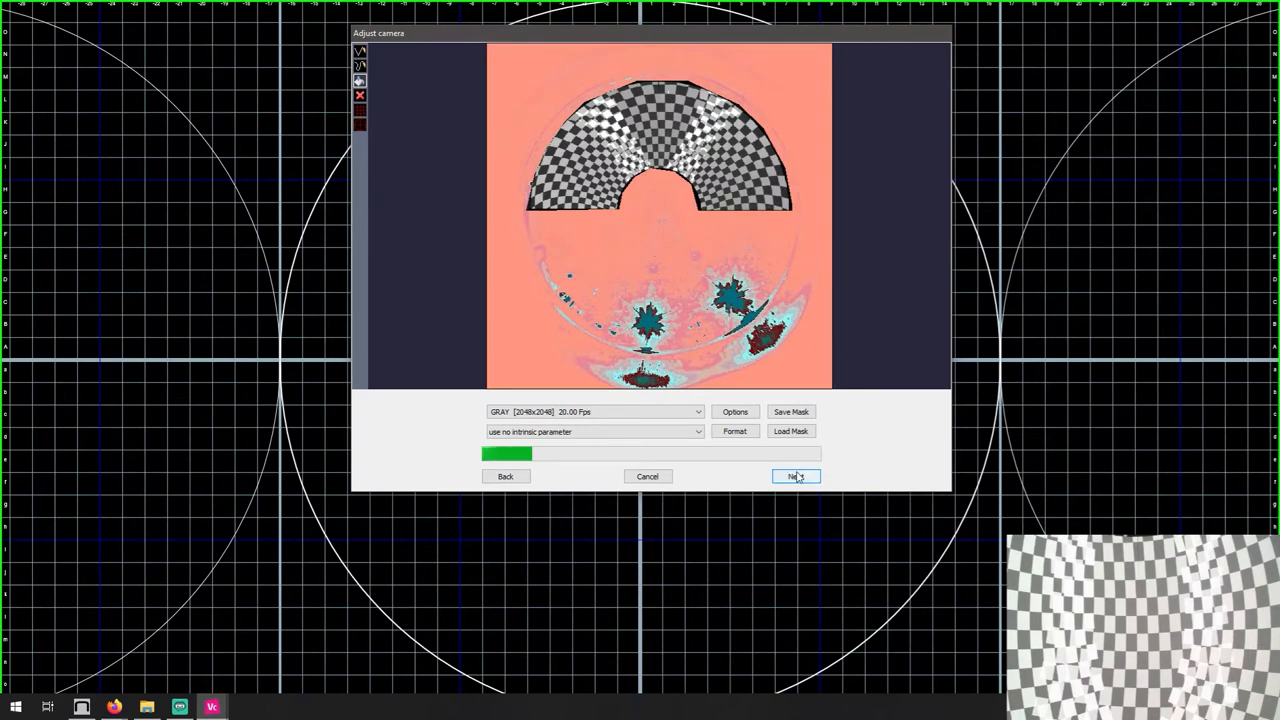
{"action": "left_click", "coordinate": [796, 476]}
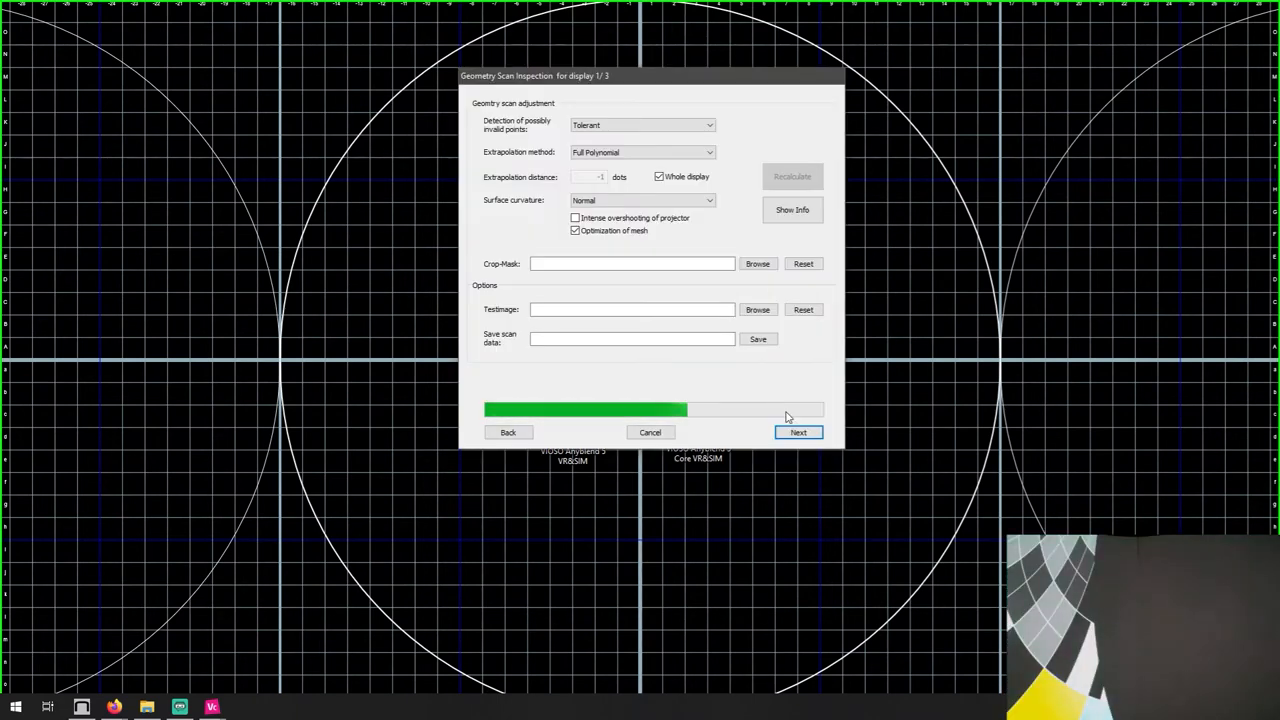
Step: Accept geometry scan inspection and final adjustments for all three displays, reaching Save & Finish
{"action": "left_click", "coordinate": [798, 432]}
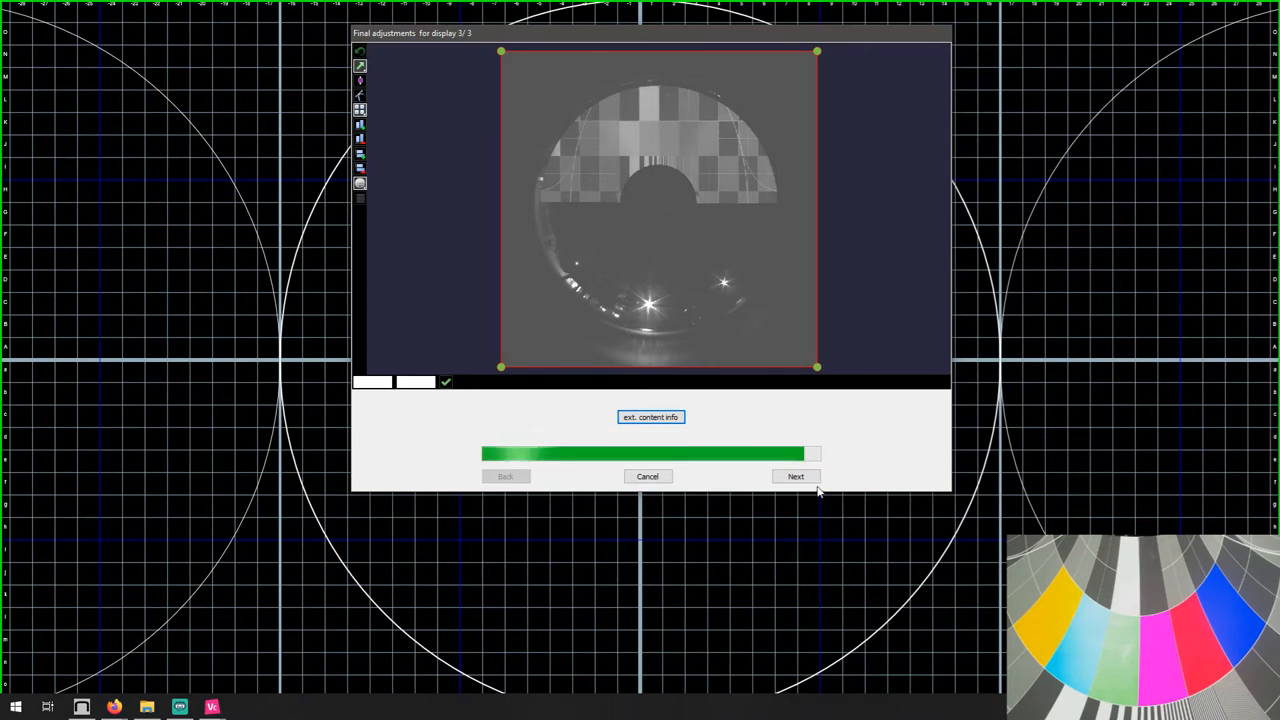
{"action": "left_click", "coordinate": [796, 476]}
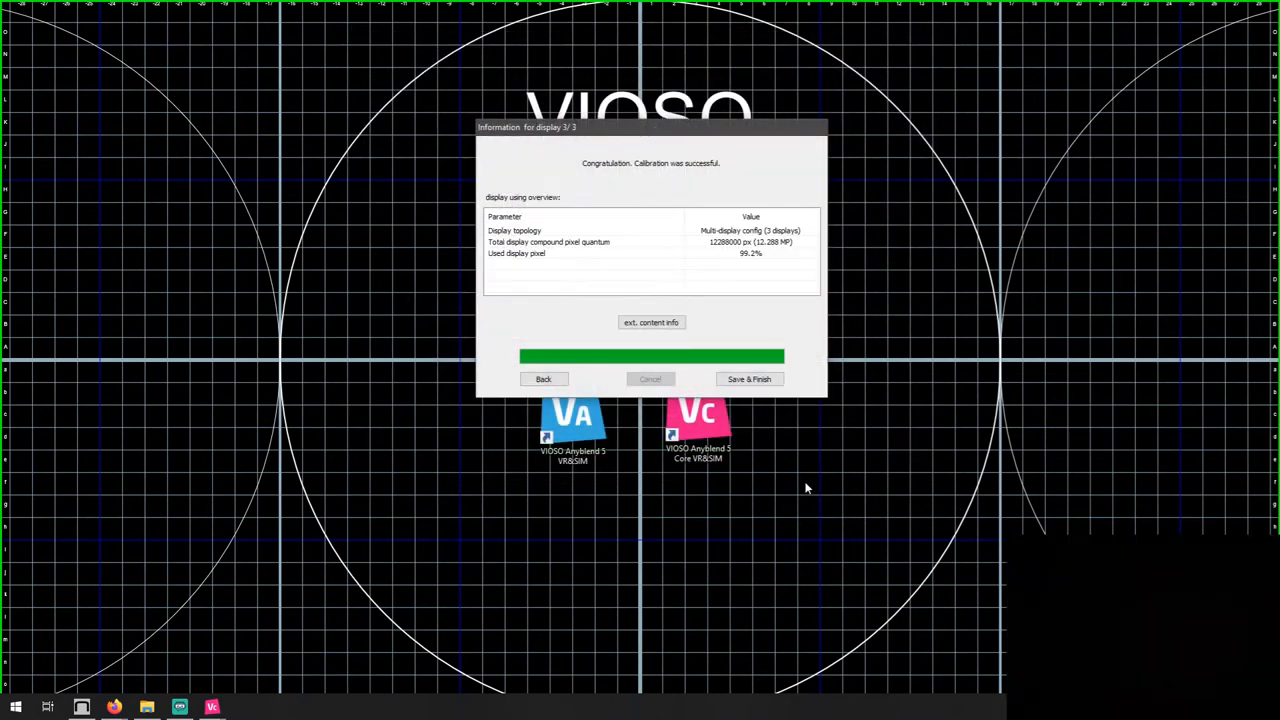
{"action": "mouse_move", "coordinate": [748, 380]}
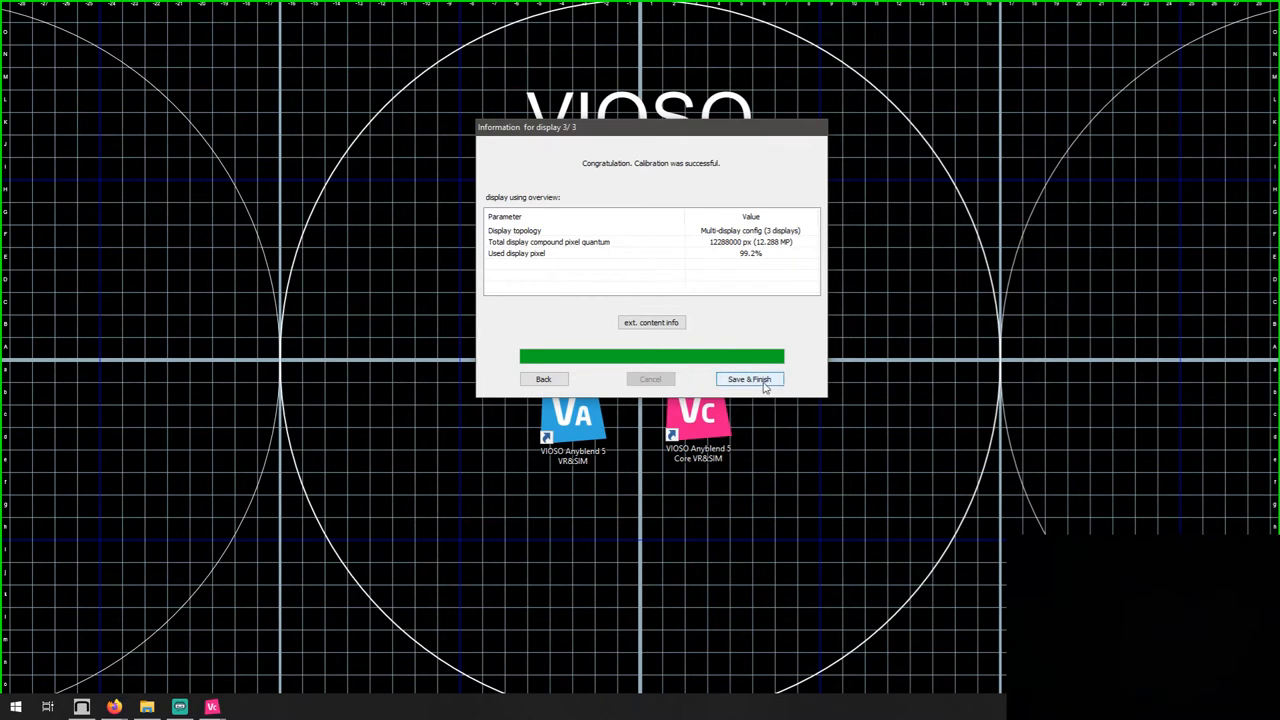
{"action": "left_click", "coordinate": [748, 380]}
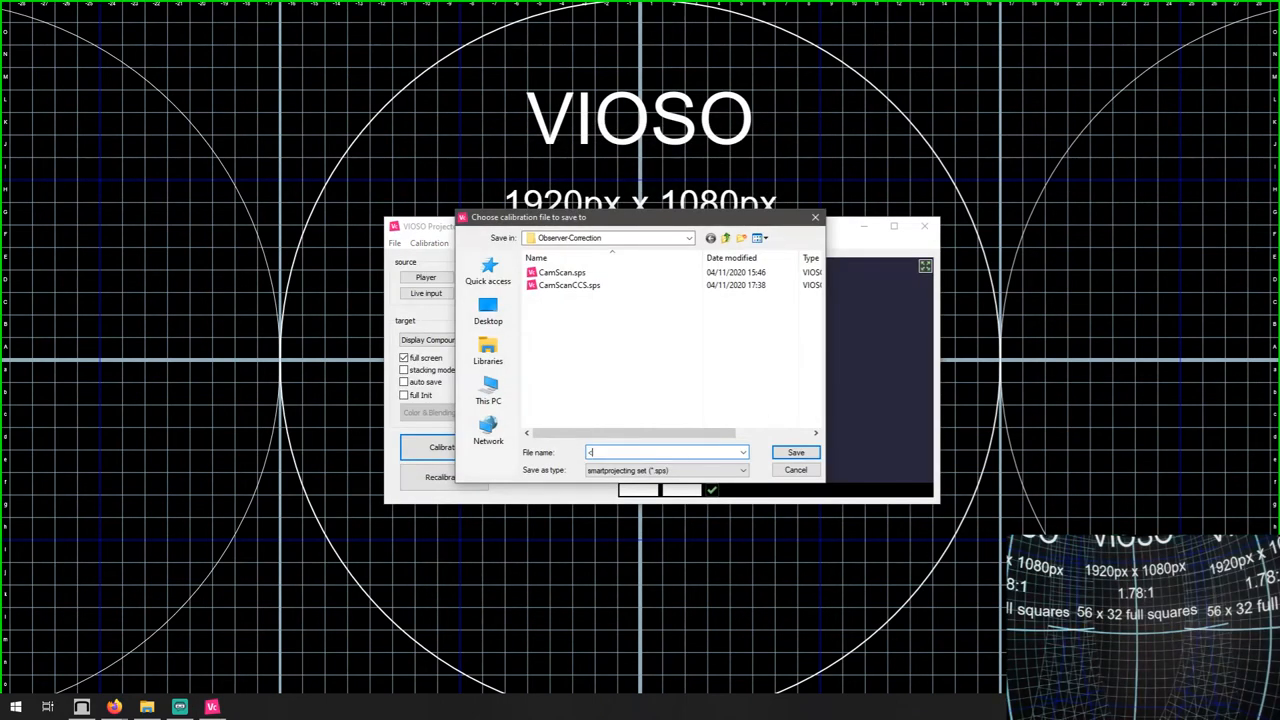
Step: Save the calibration as fulldome.vpc, confirm, and activate it
{"action": "left_click", "coordinate": [796, 452]}
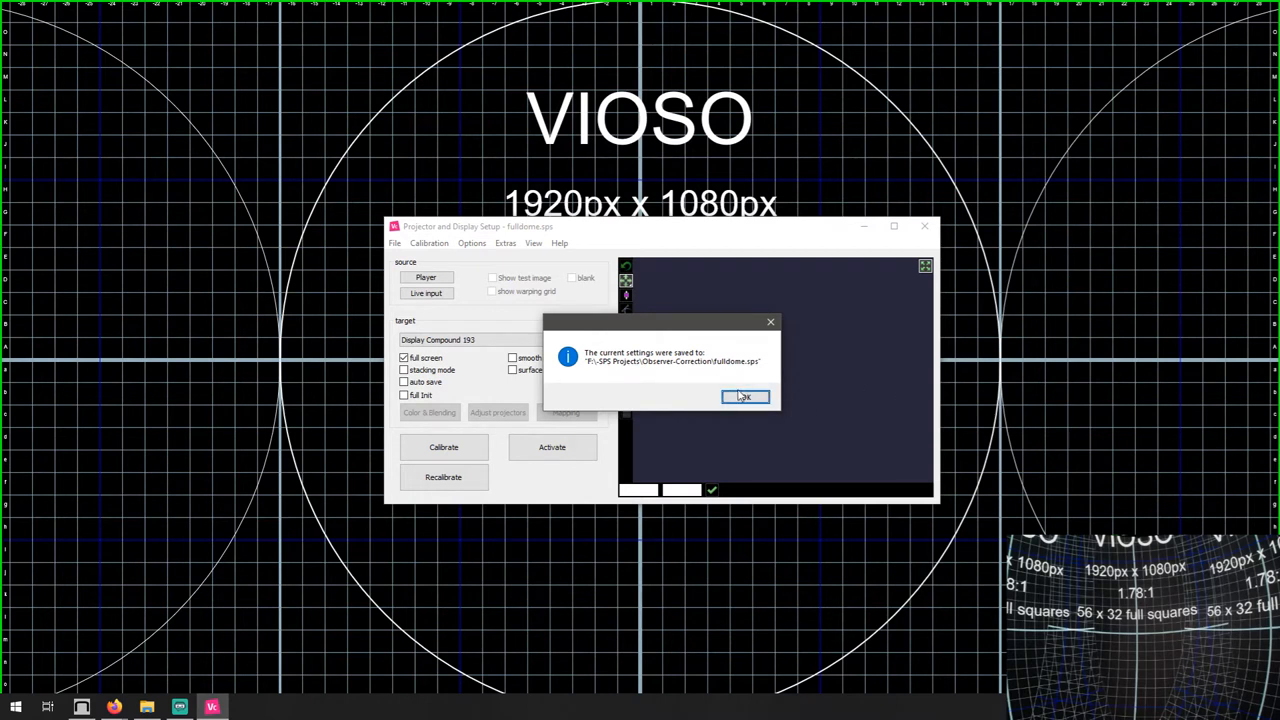
{"action": "left_click", "coordinate": [744, 396]}
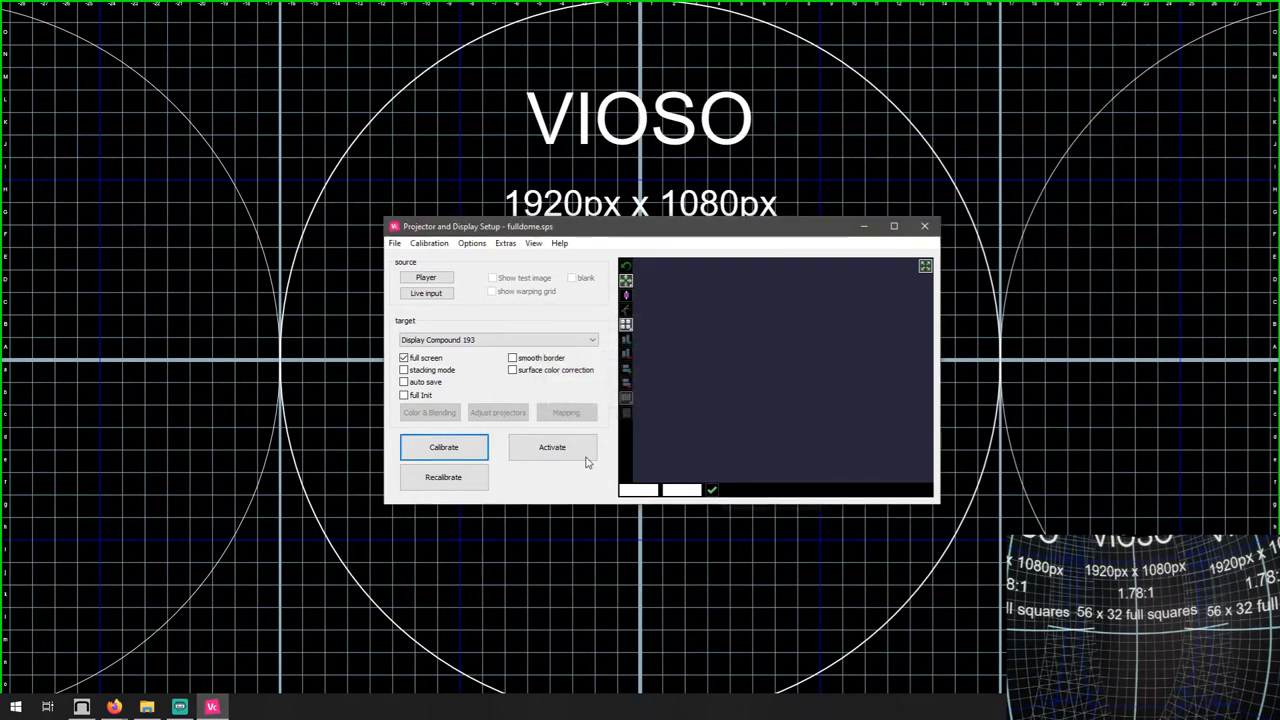
{"action": "left_click", "coordinate": [552, 448]}
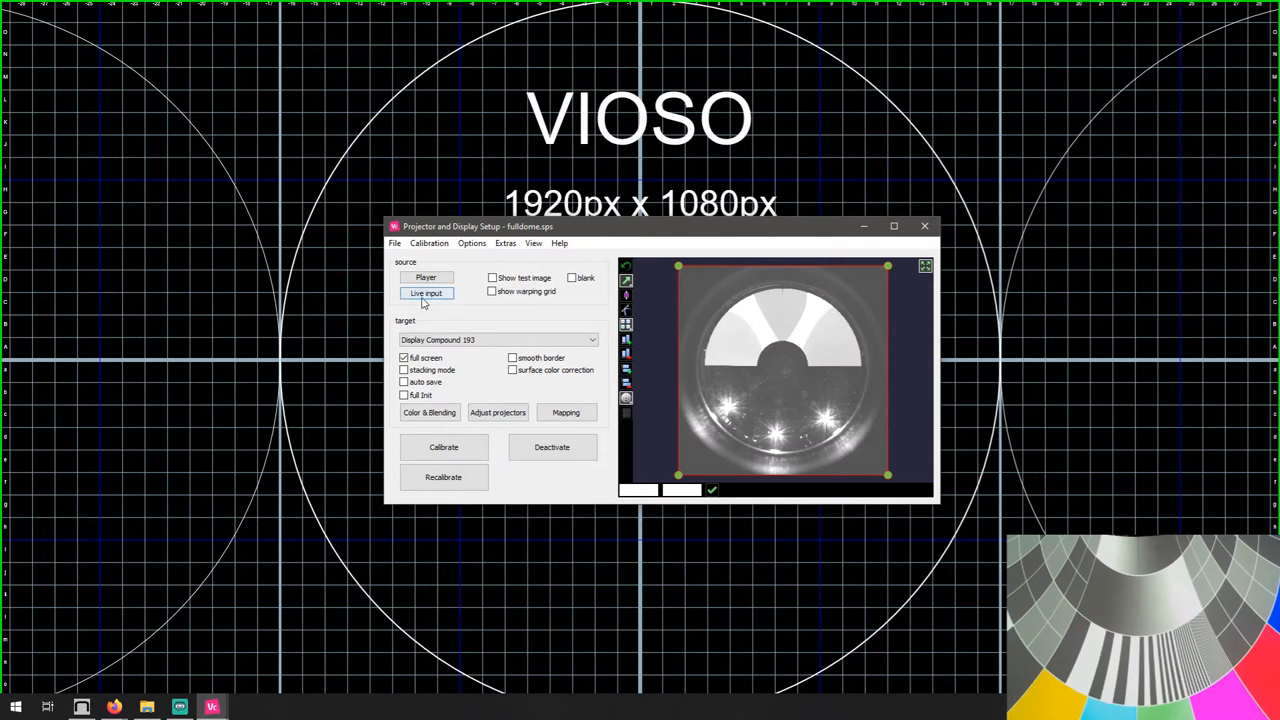
Step: Define a new 3D-model content space named 'dome' and start Simple 3D-Model Creation
{"action": "left_click", "coordinate": [428, 244]}
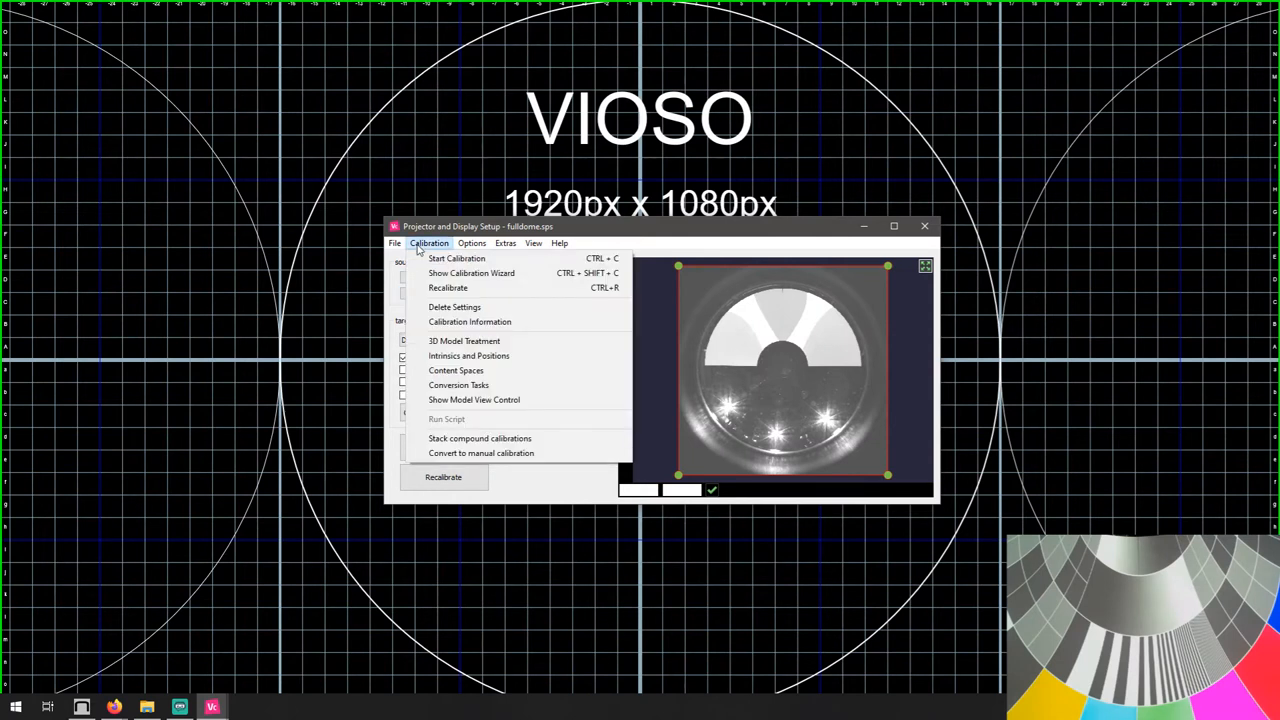
{"action": "left_click", "coordinate": [456, 370]}
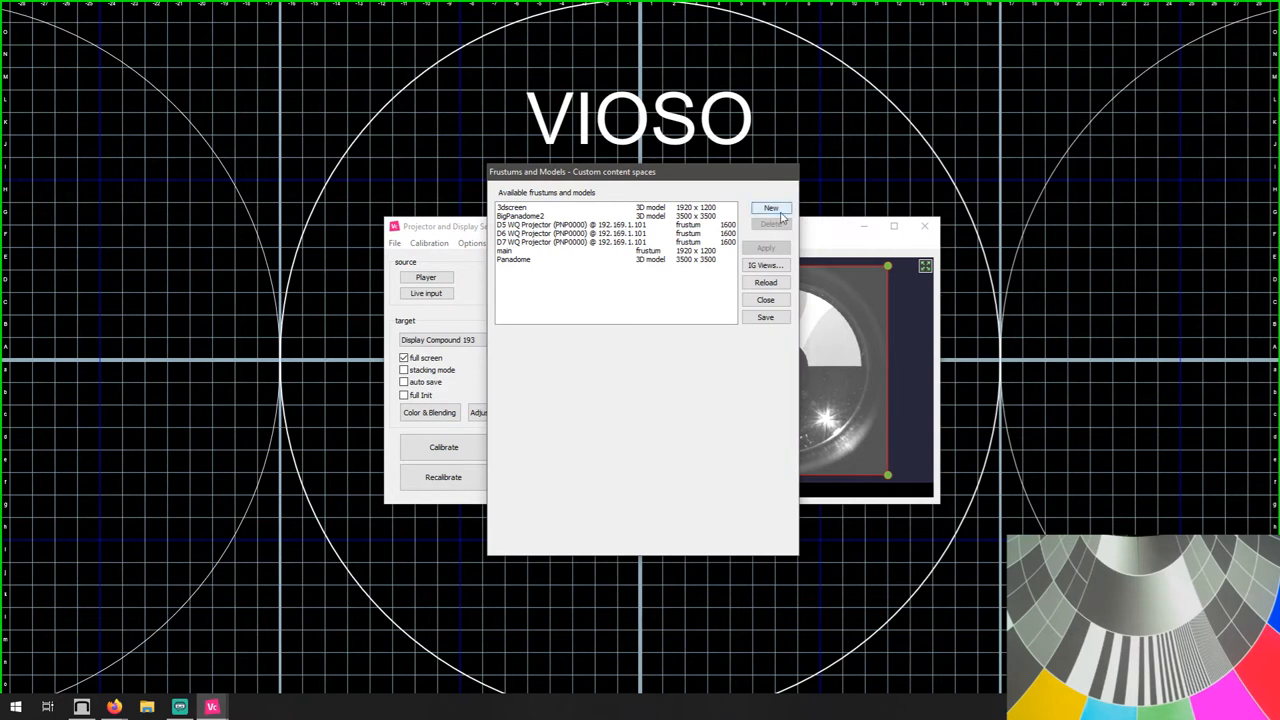
{"action": "left_click", "coordinate": [772, 208]}
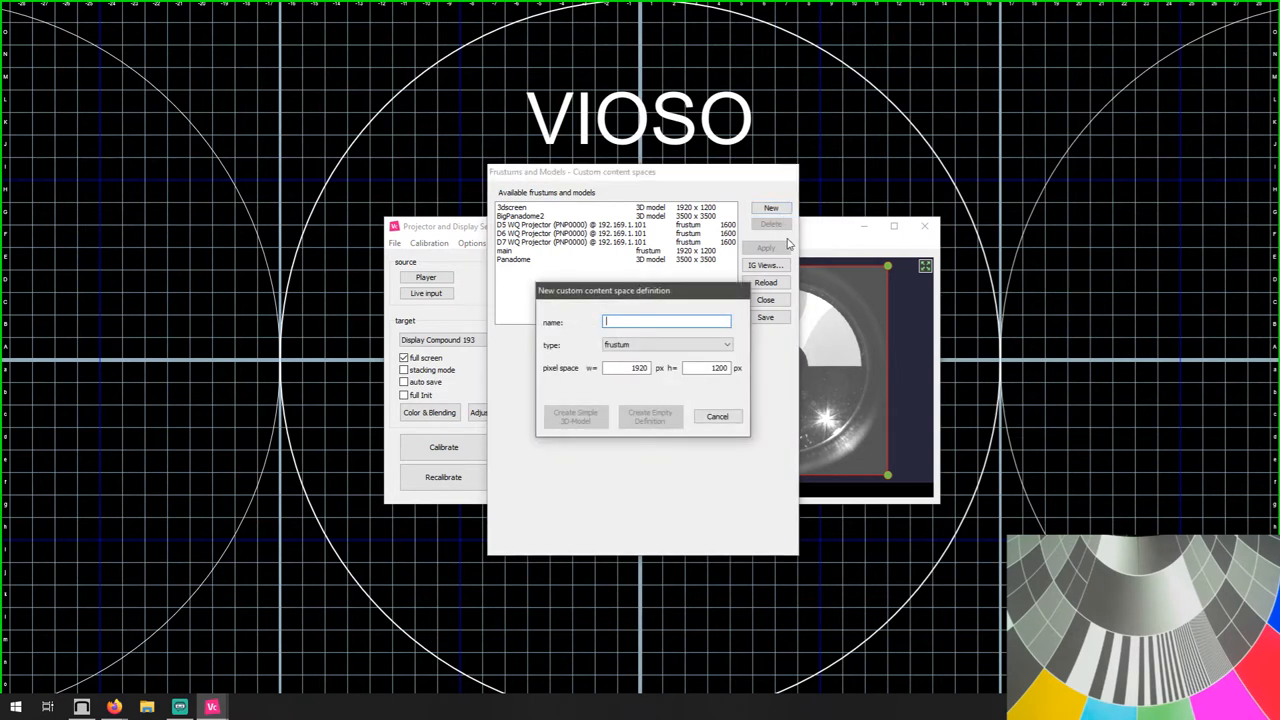
{"action": "type", "text": "dome"}
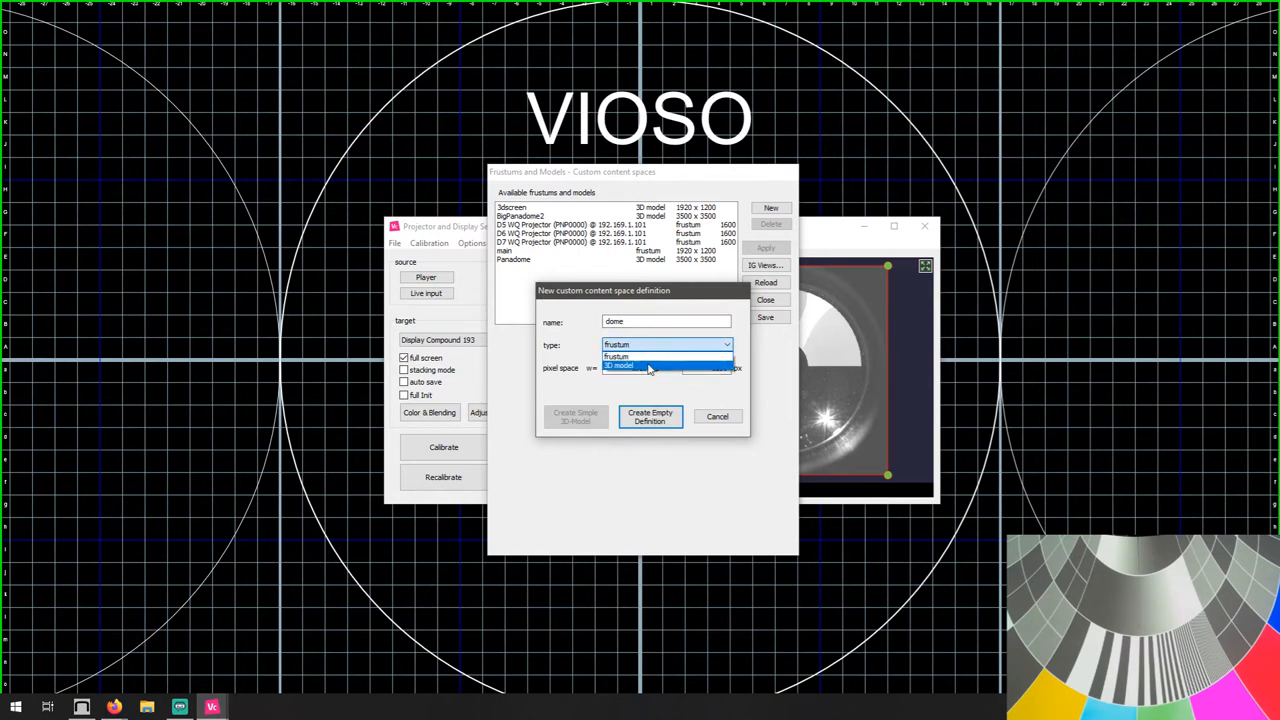
{"action": "left_click", "coordinate": [618, 364]}
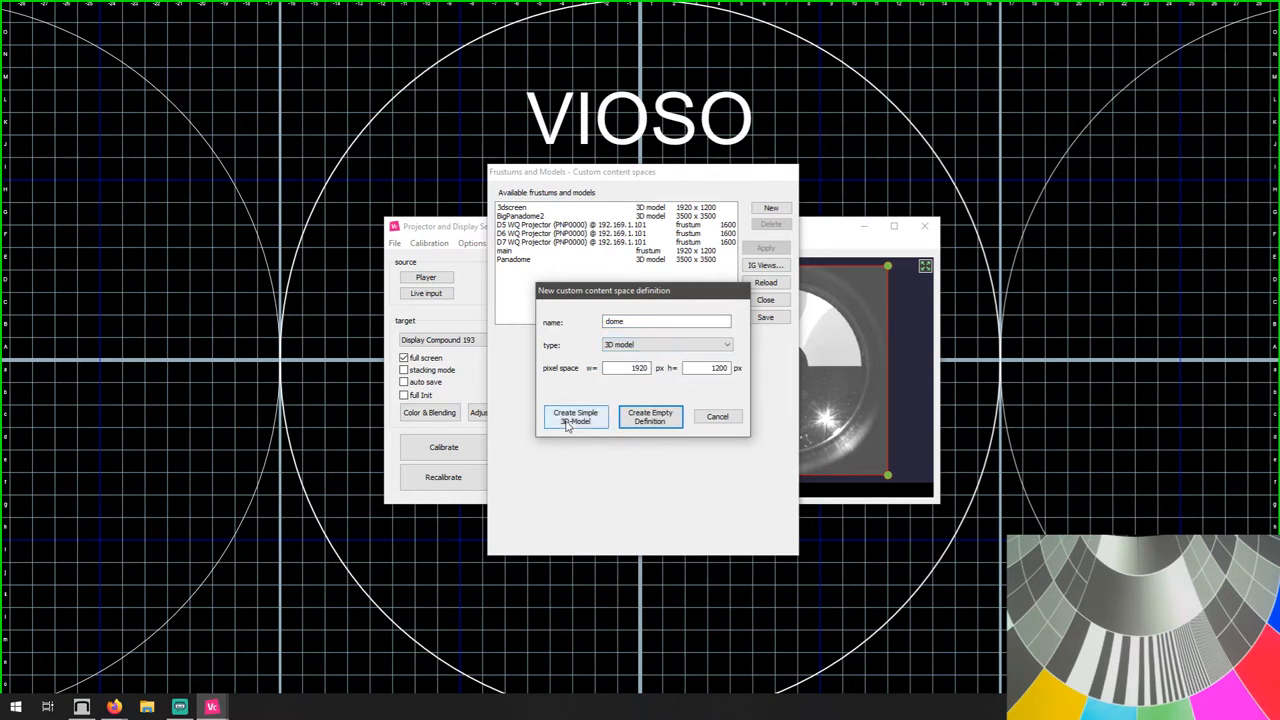
{"action": "left_click", "coordinate": [576, 418]}
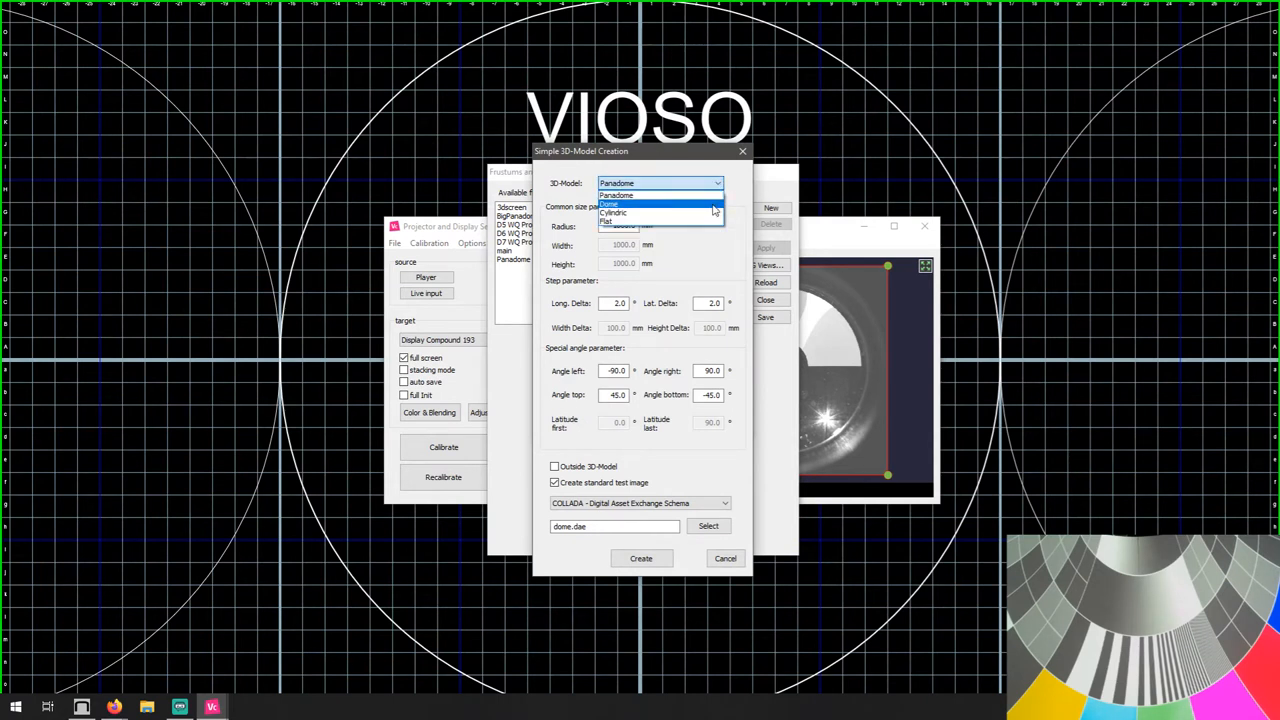
Step: Create a Panadome model with a 2000 mm radius and save the content space list
{"action": "left_click", "coordinate": [610, 204]}
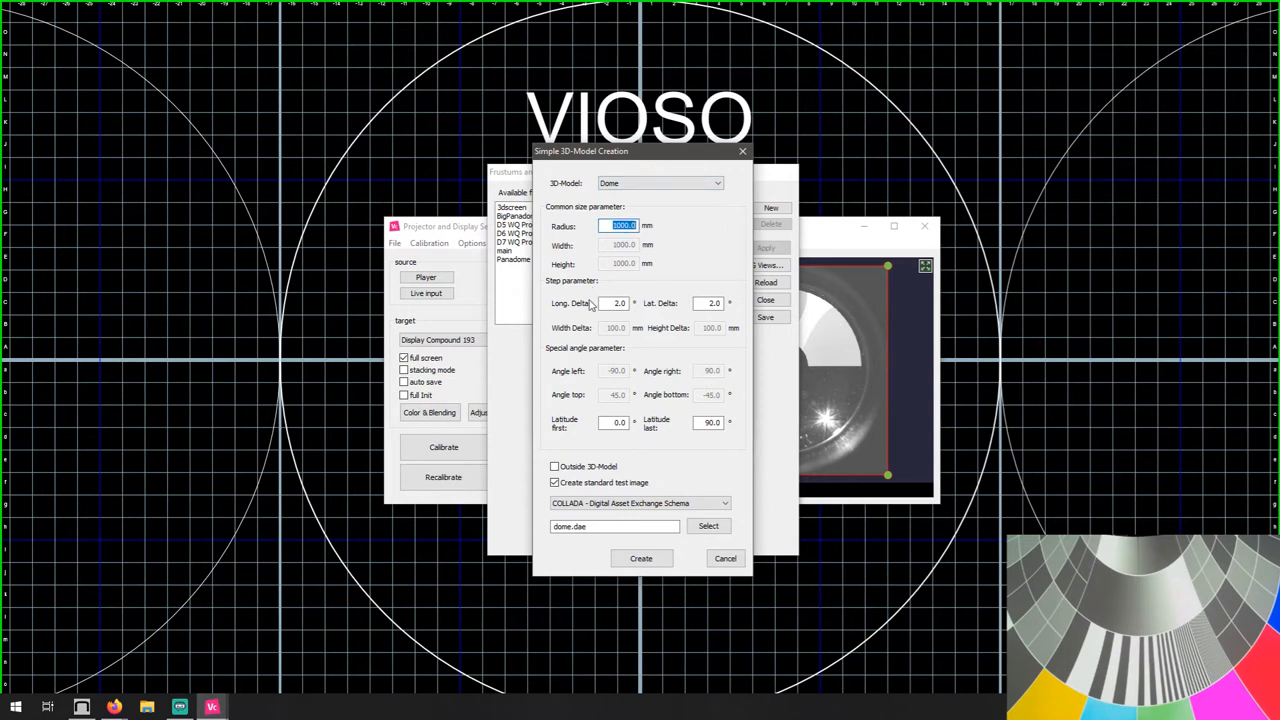
{"action": "left_click", "coordinate": [716, 184]}
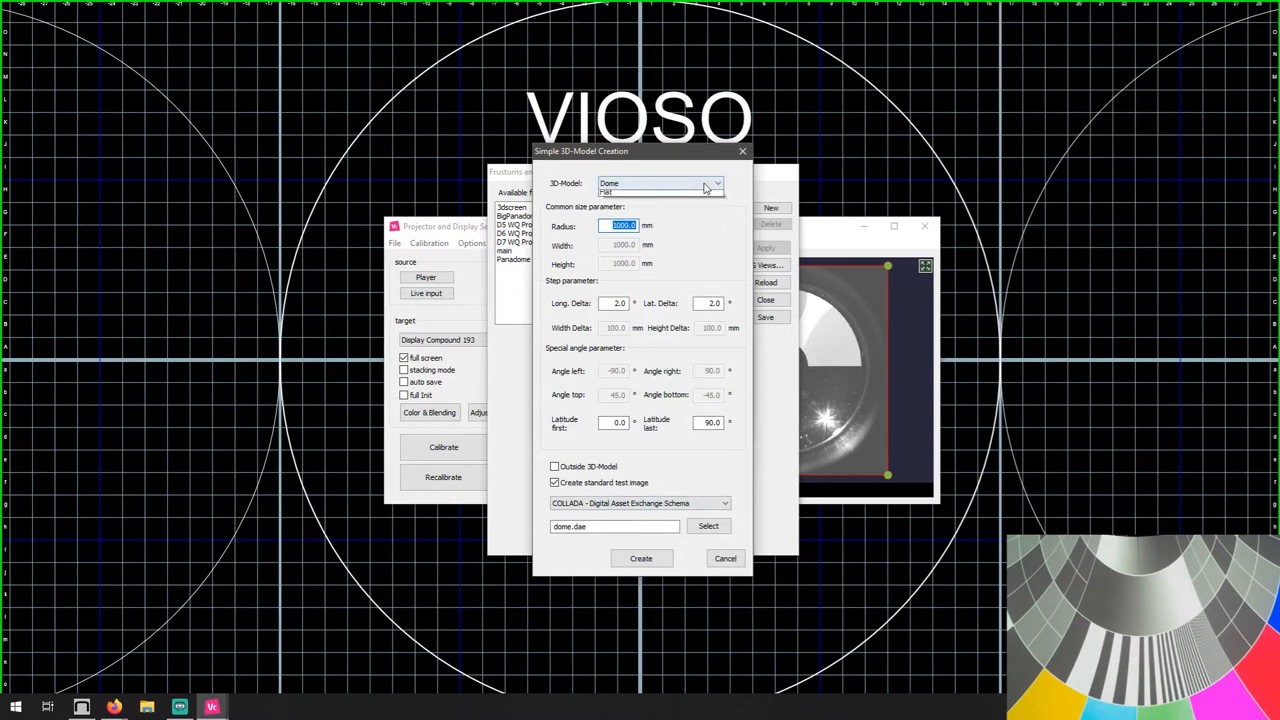
{"action": "left_click", "coordinate": [716, 184]}
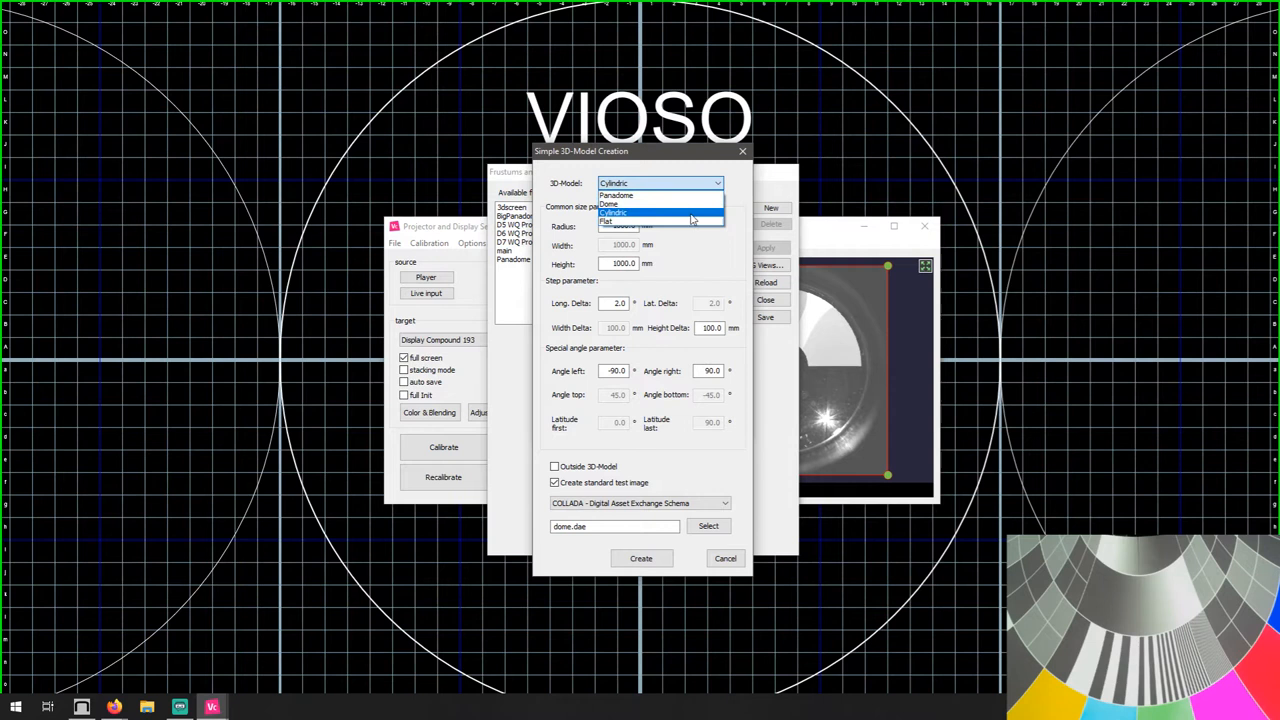
{"action": "left_click", "coordinate": [616, 196]}
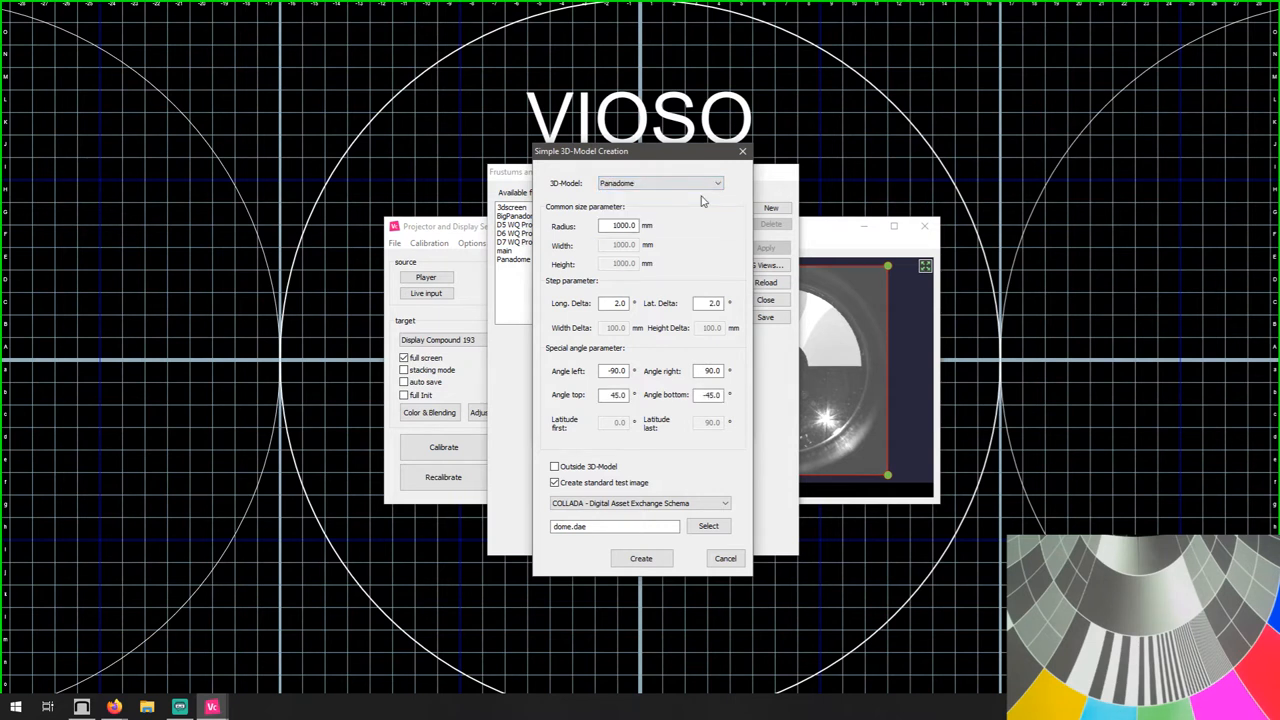
{"action": "left_click", "coordinate": [716, 184]}
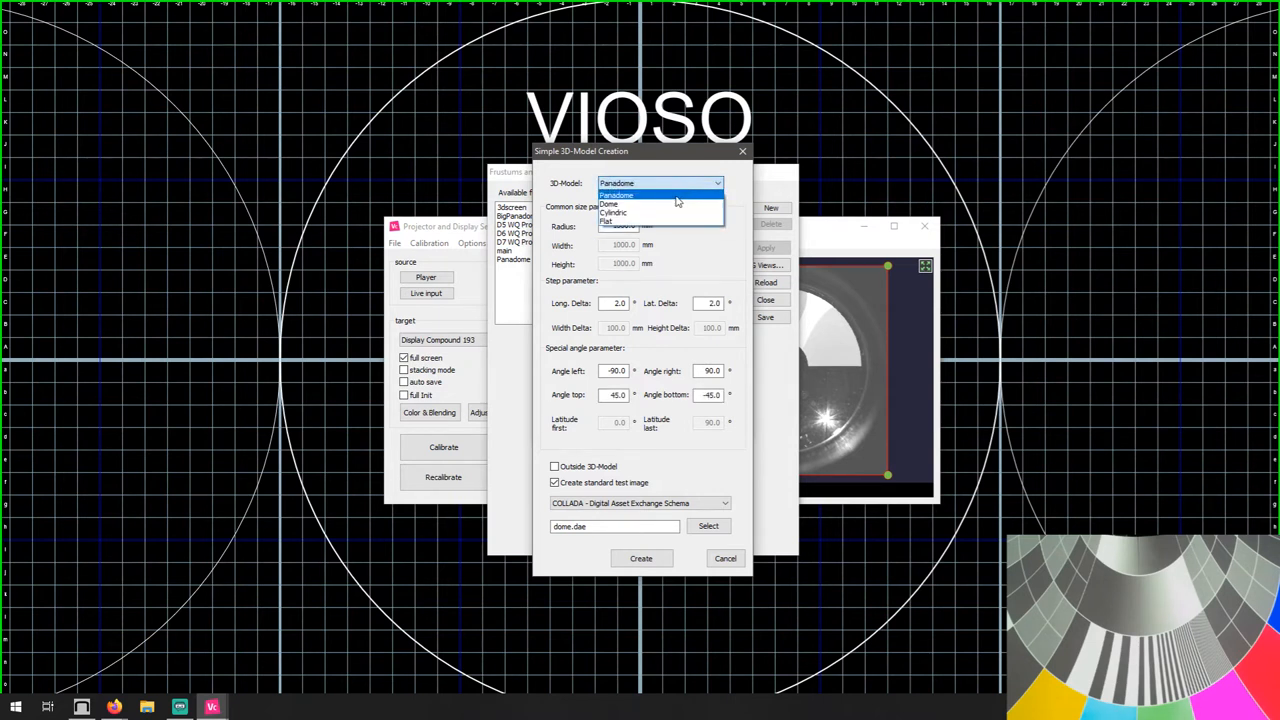
{"action": "left_click", "coordinate": [608, 204]}
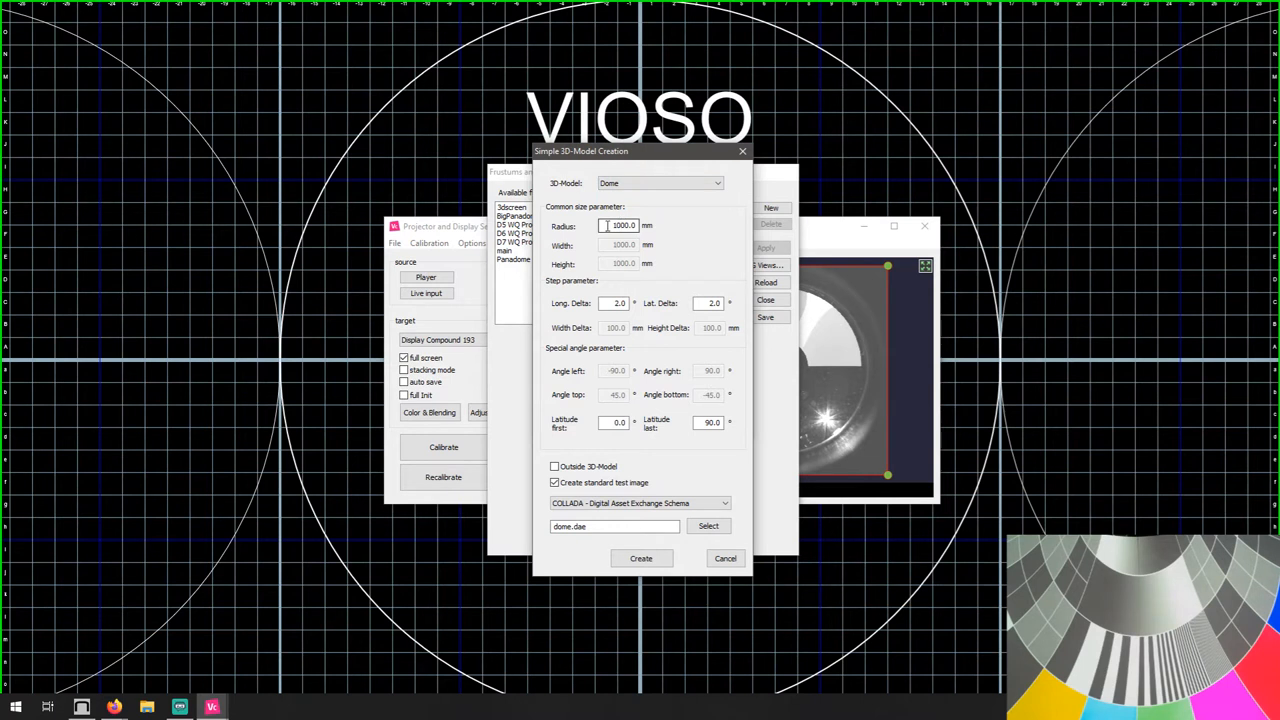
{"action": "triple_click", "coordinate": [620, 224]}
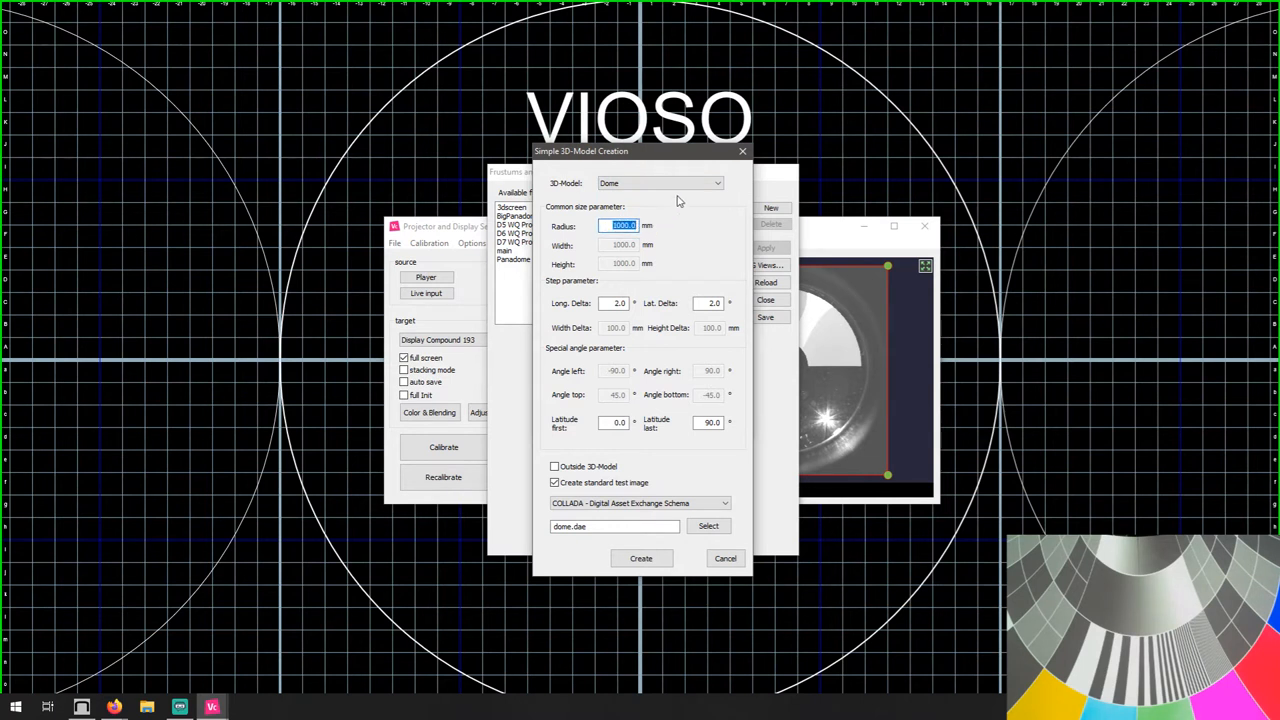
{"action": "left_click", "coordinate": [660, 184]}
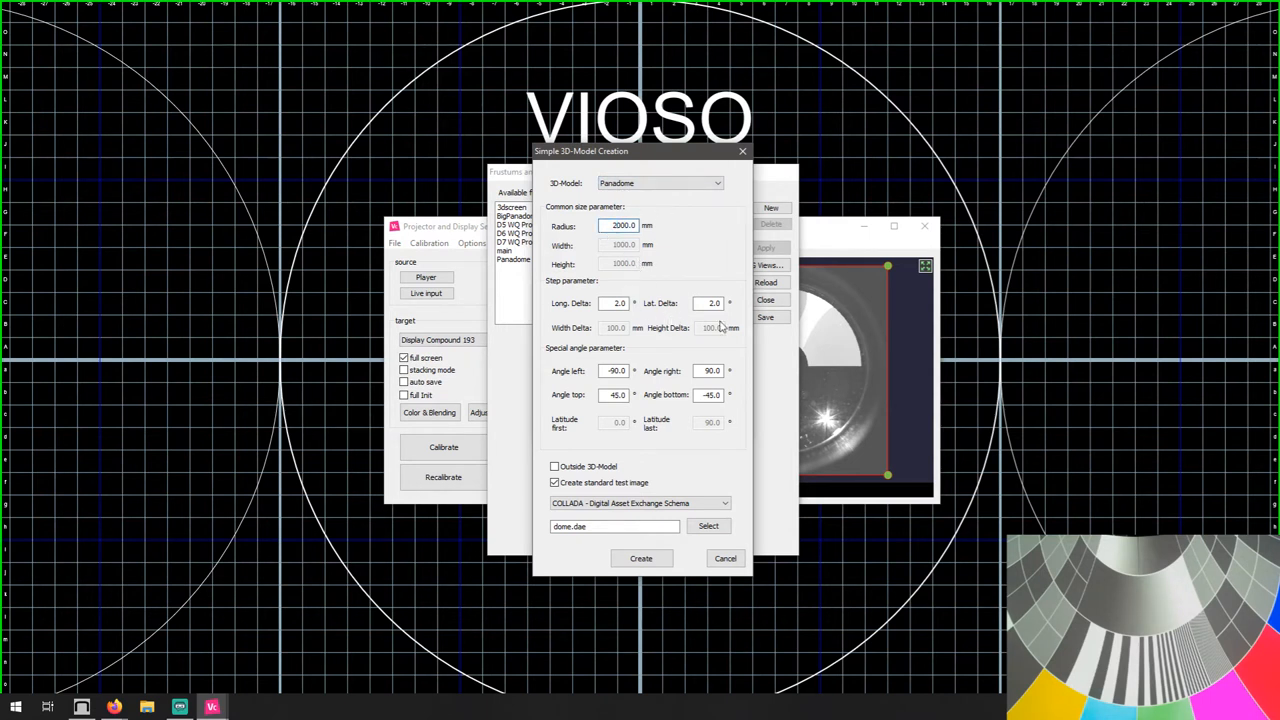
{"action": "mouse_move", "coordinate": [684, 462]}
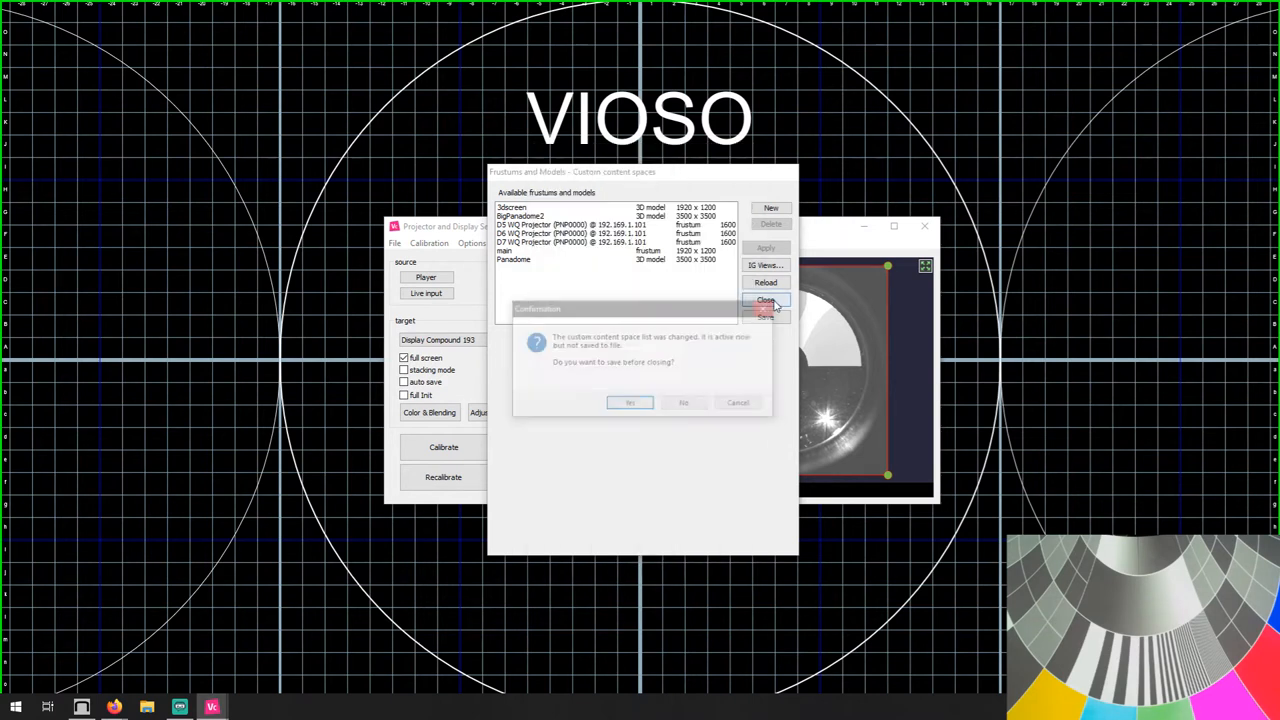
{"action": "left_click", "coordinate": [684, 402]}
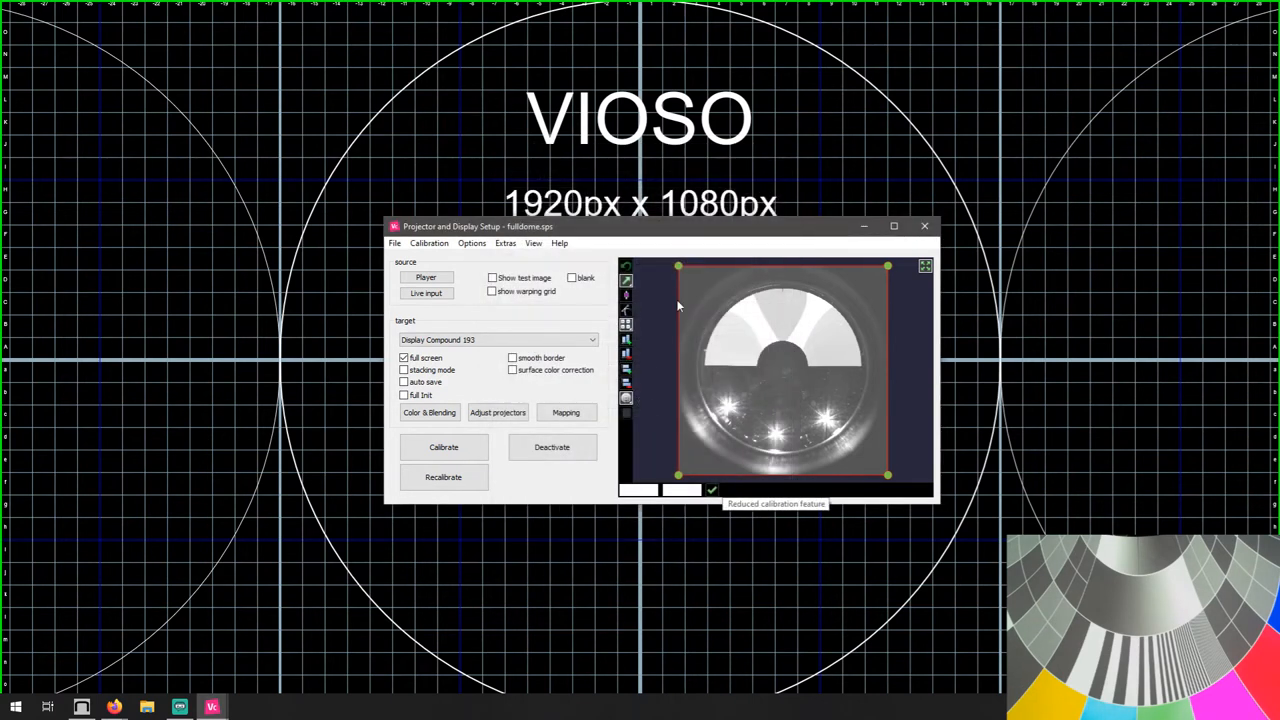
Step: Add the domeMRD model rendering definition file to the playlist
{"action": "left_click", "coordinate": [424, 276]}
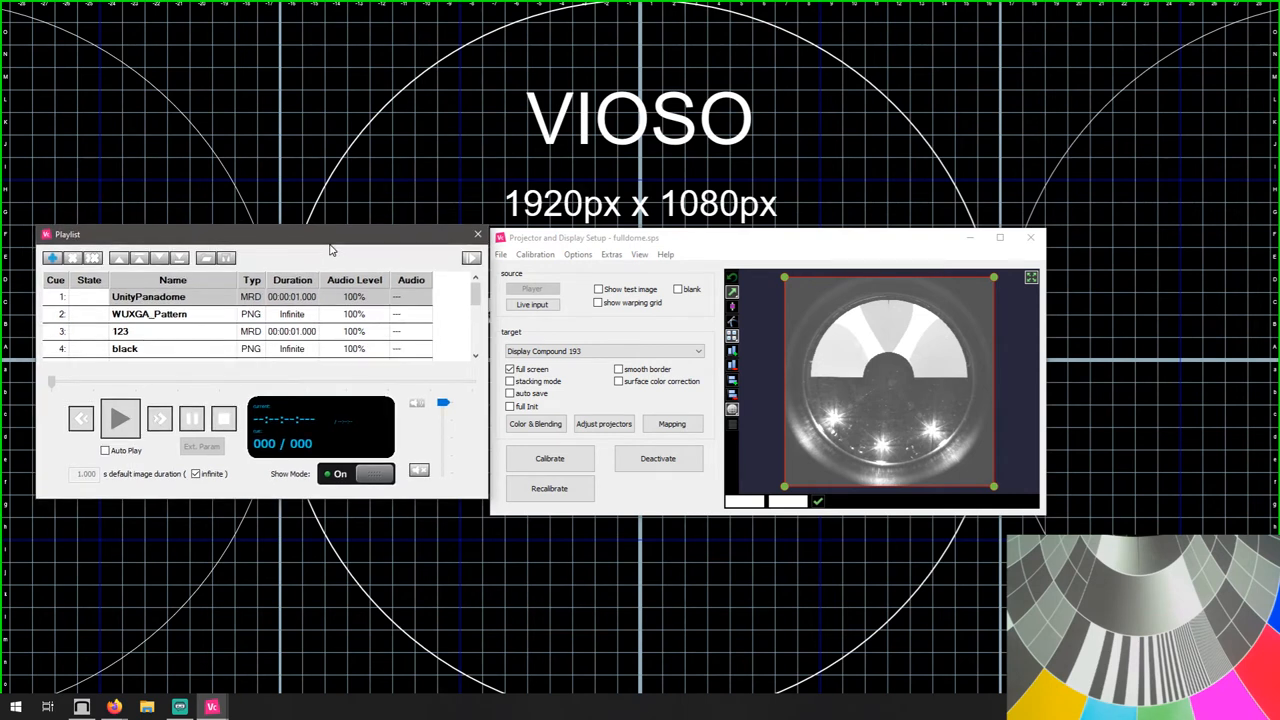
{"action": "left_click", "coordinate": [52, 260]}
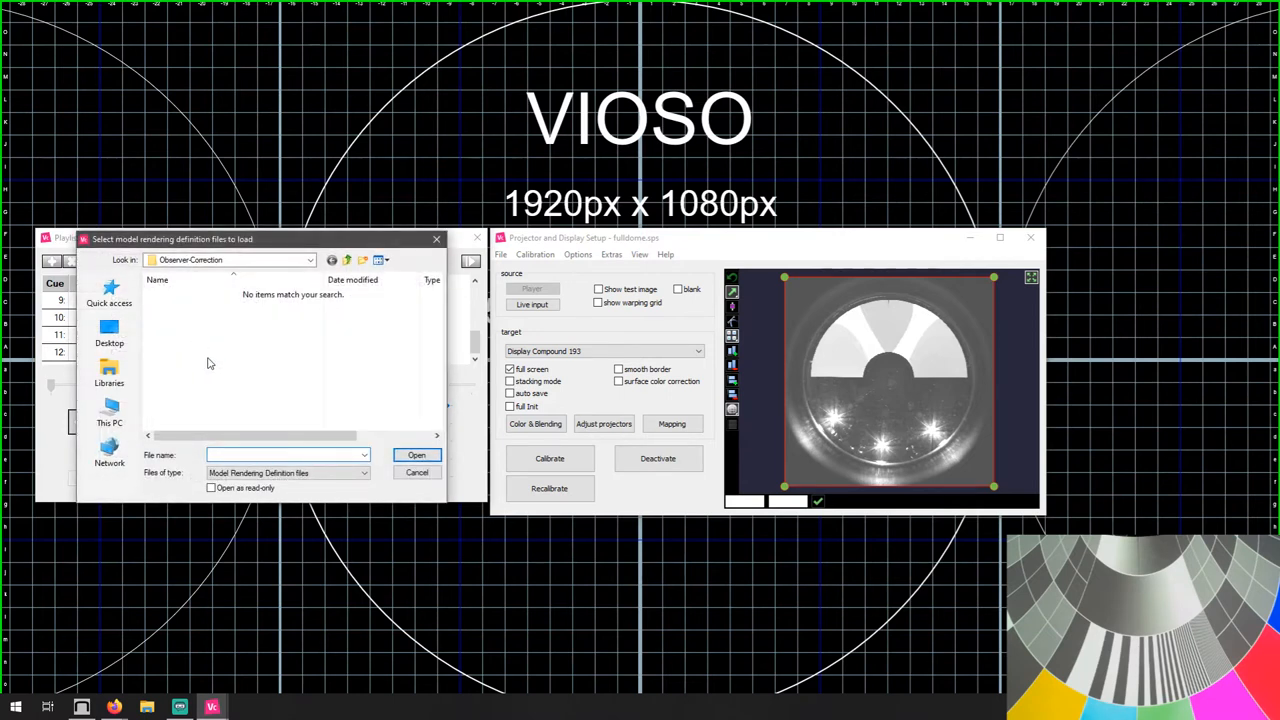
{"action": "type", "text": "domeMR"}
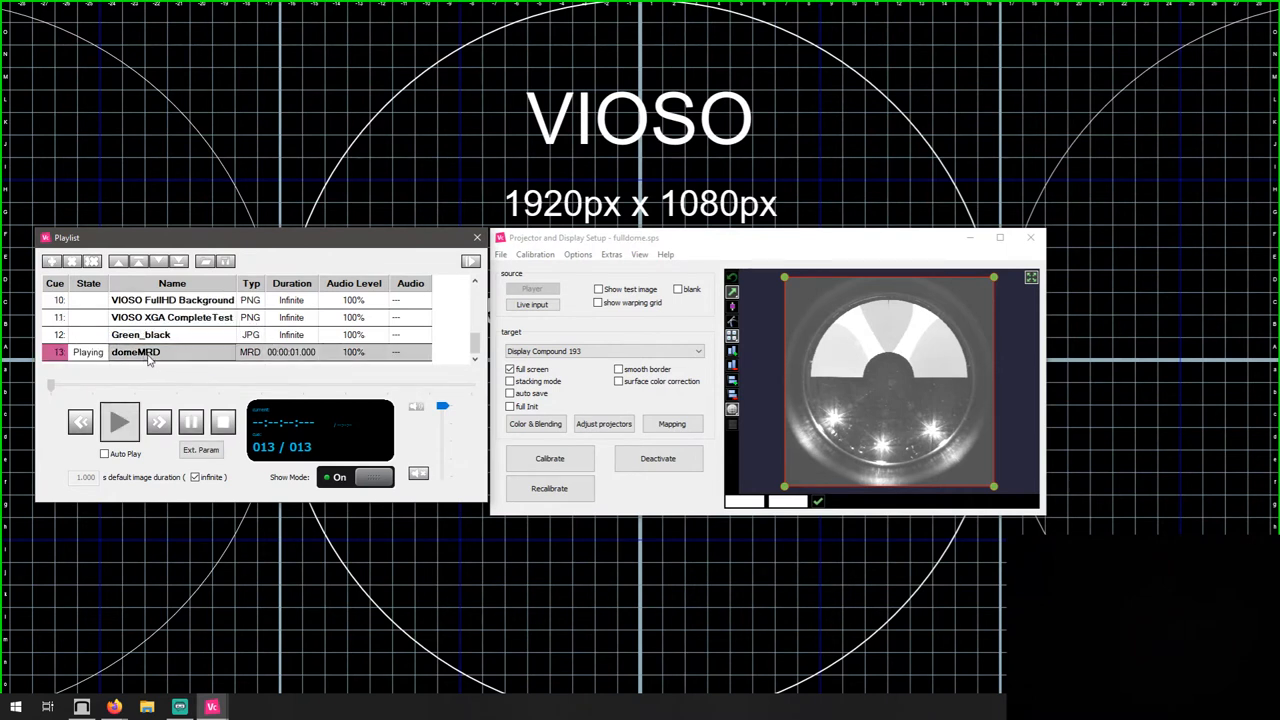
{"action": "mouse_move", "coordinate": [332, 376]}
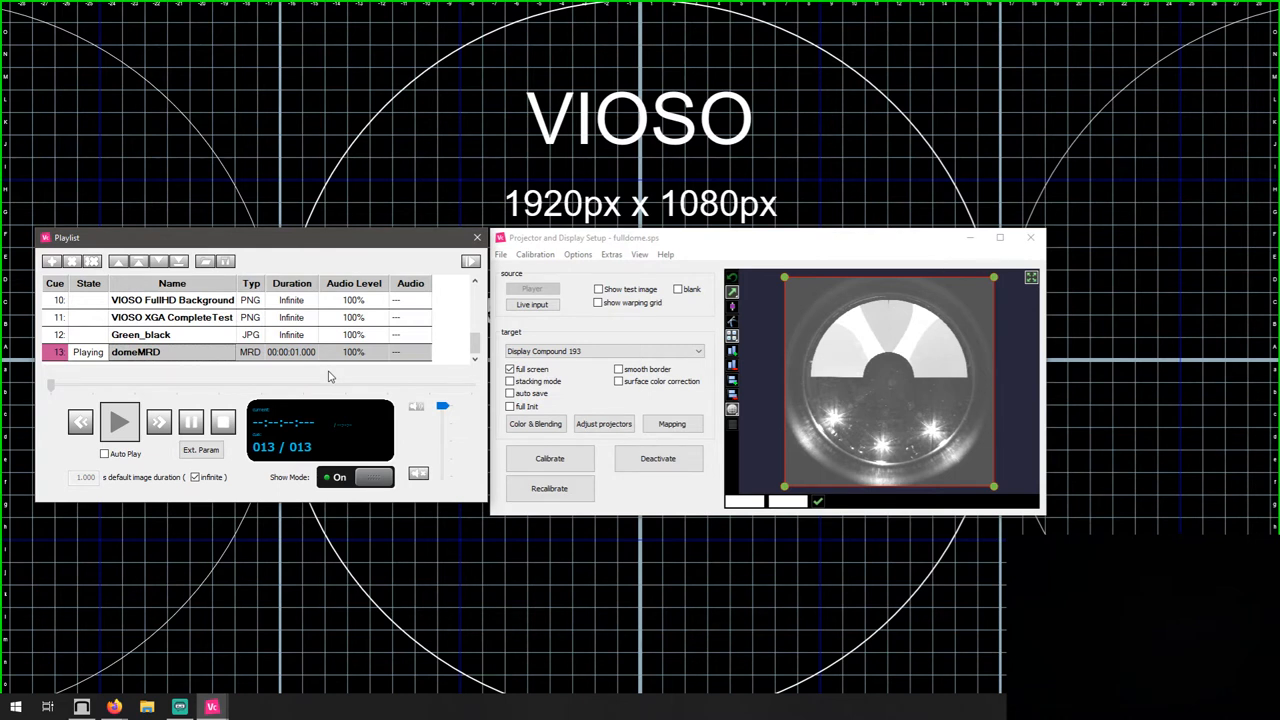
{"action": "mouse_move", "coordinate": [504, 256]}
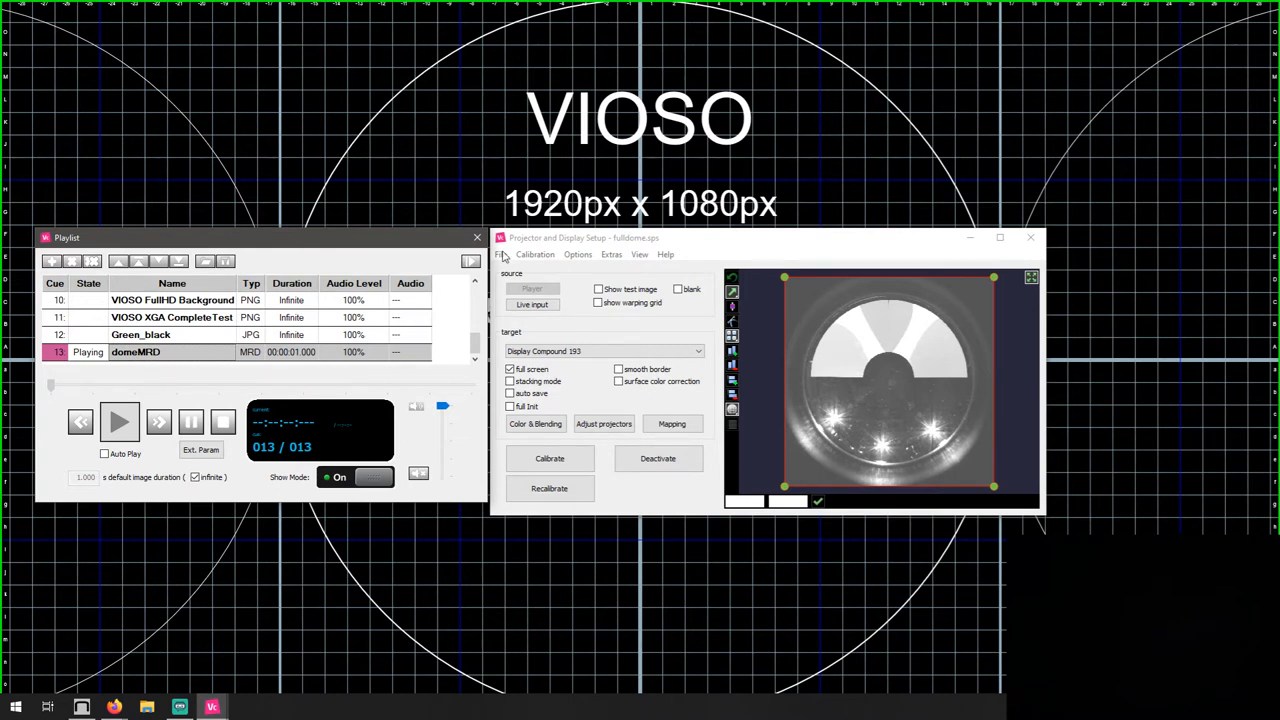
Step: Set domeMRD to the Panadome model with eEye Capture Device 1 at 2048×2048 resolution
{"action": "left_click", "coordinate": [534, 254]}
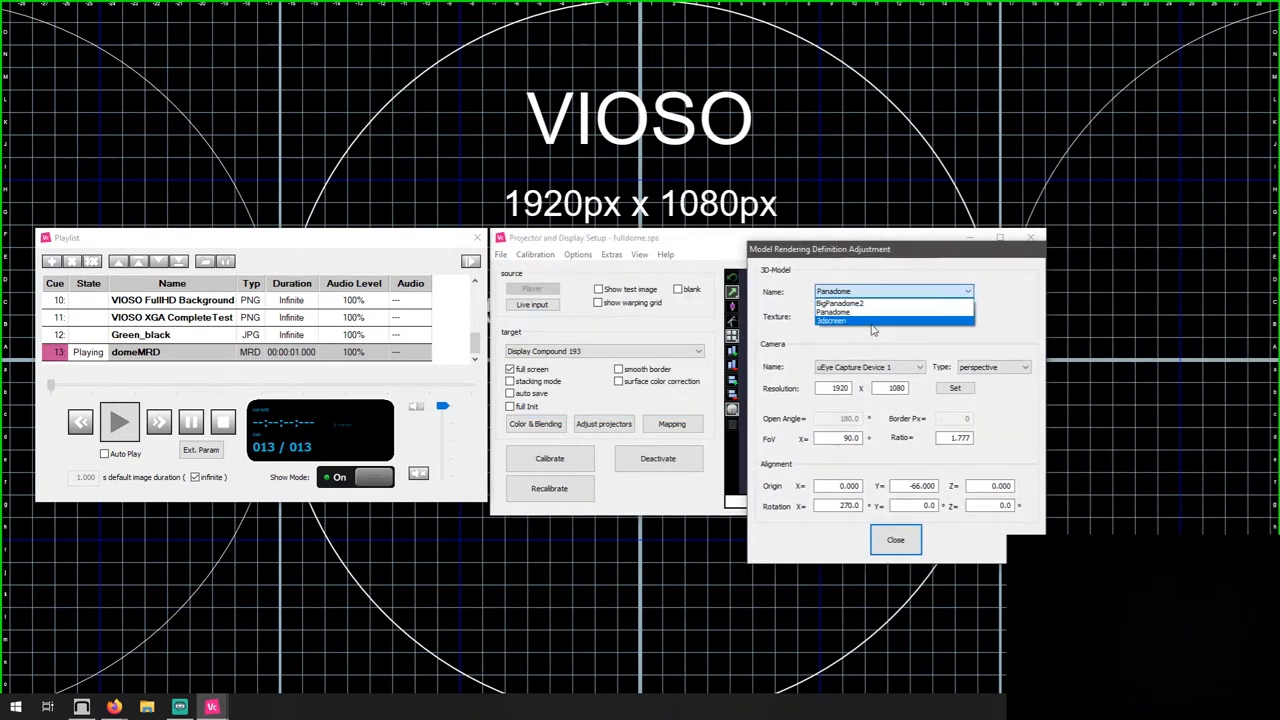
{"action": "mouse_move", "coordinate": [894, 304]}
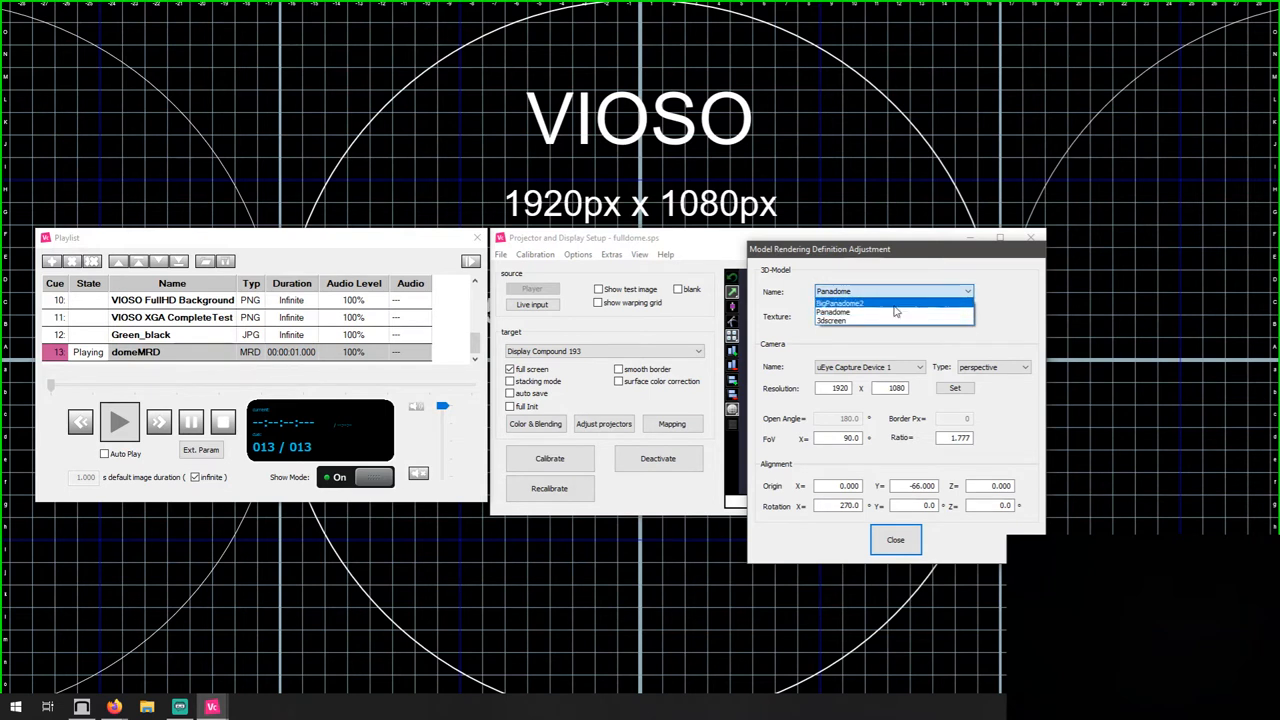
{"action": "left_click", "coordinate": [832, 312]}
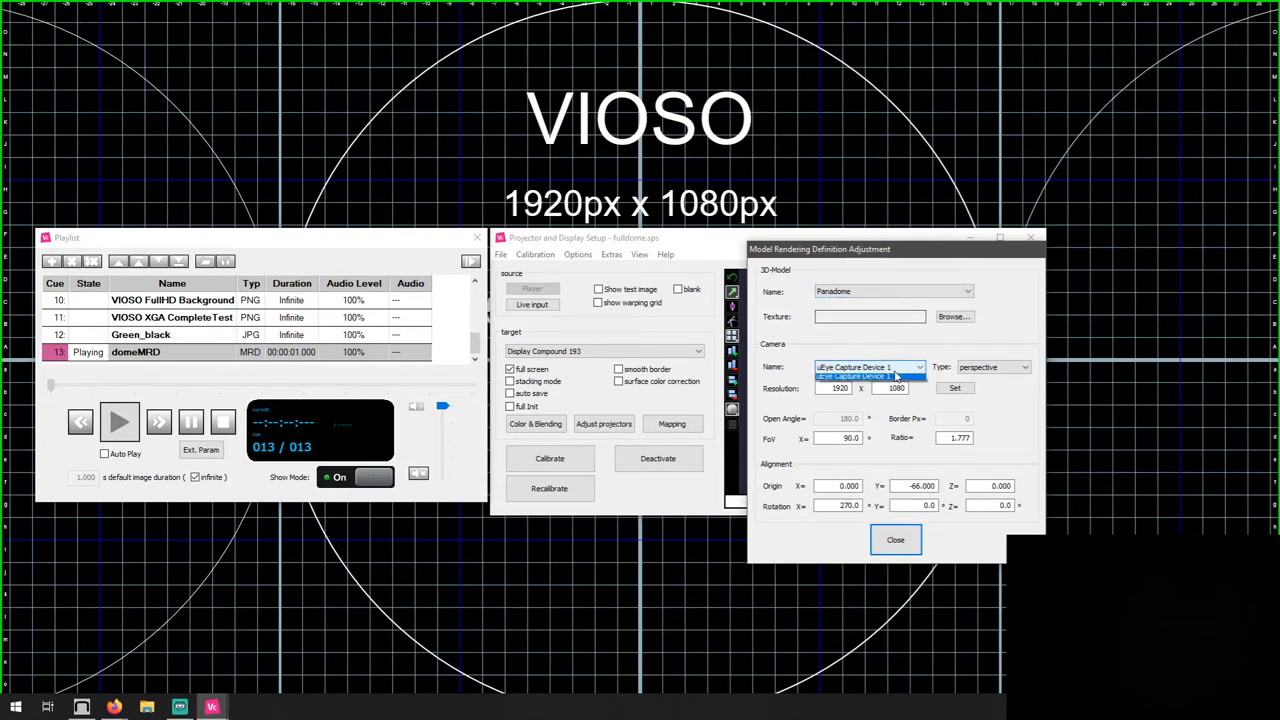
{"action": "left_click", "coordinate": [868, 368]}
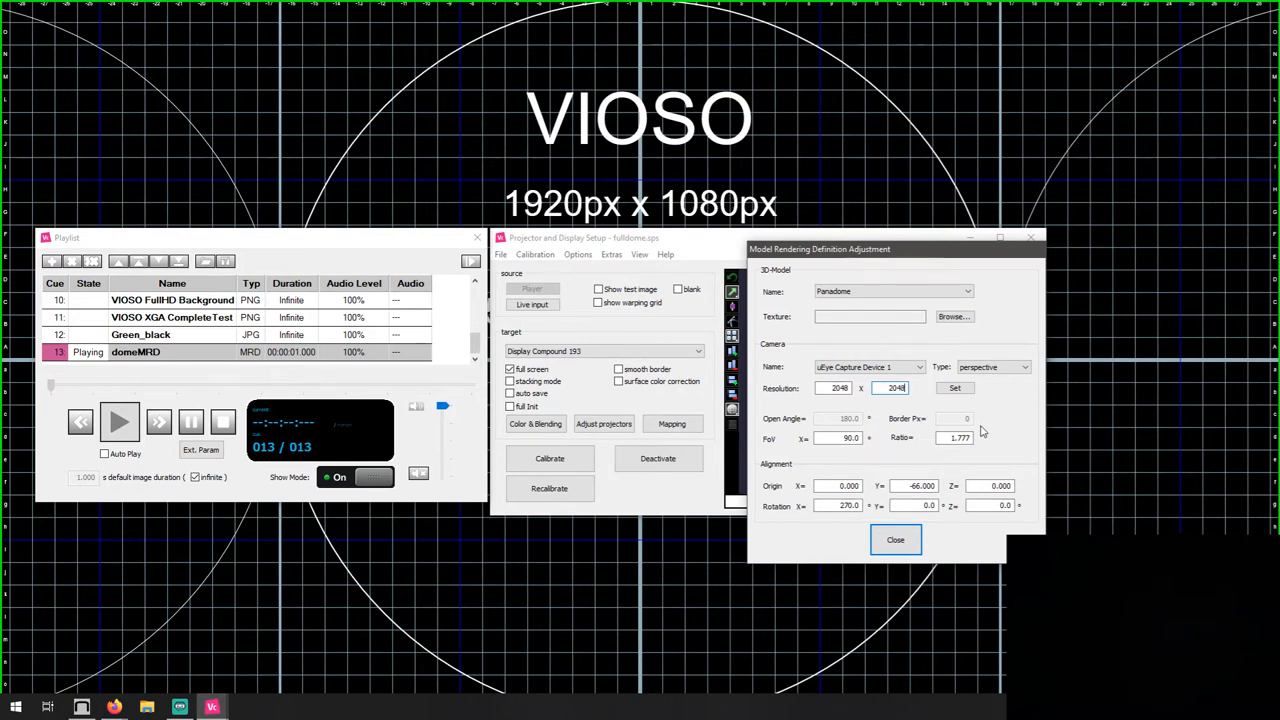
{"action": "mouse_move", "coordinate": [944, 404]}
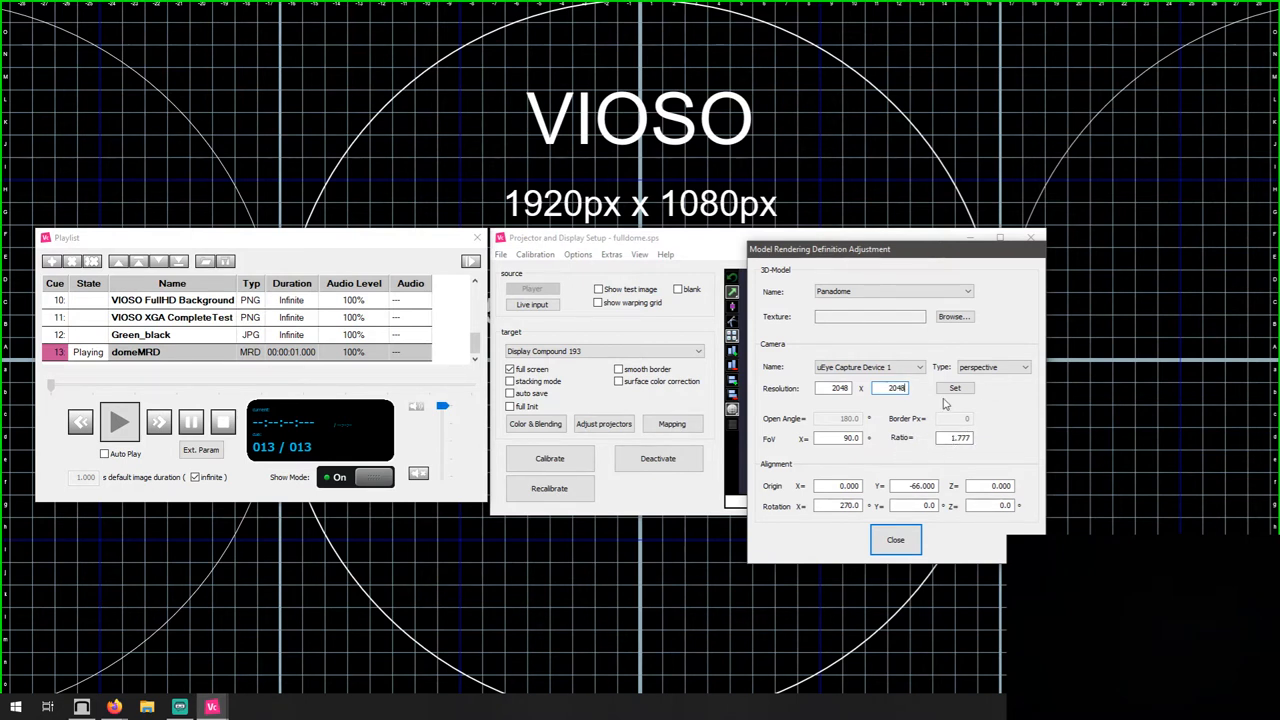
{"action": "left_click", "coordinate": [1024, 368]}
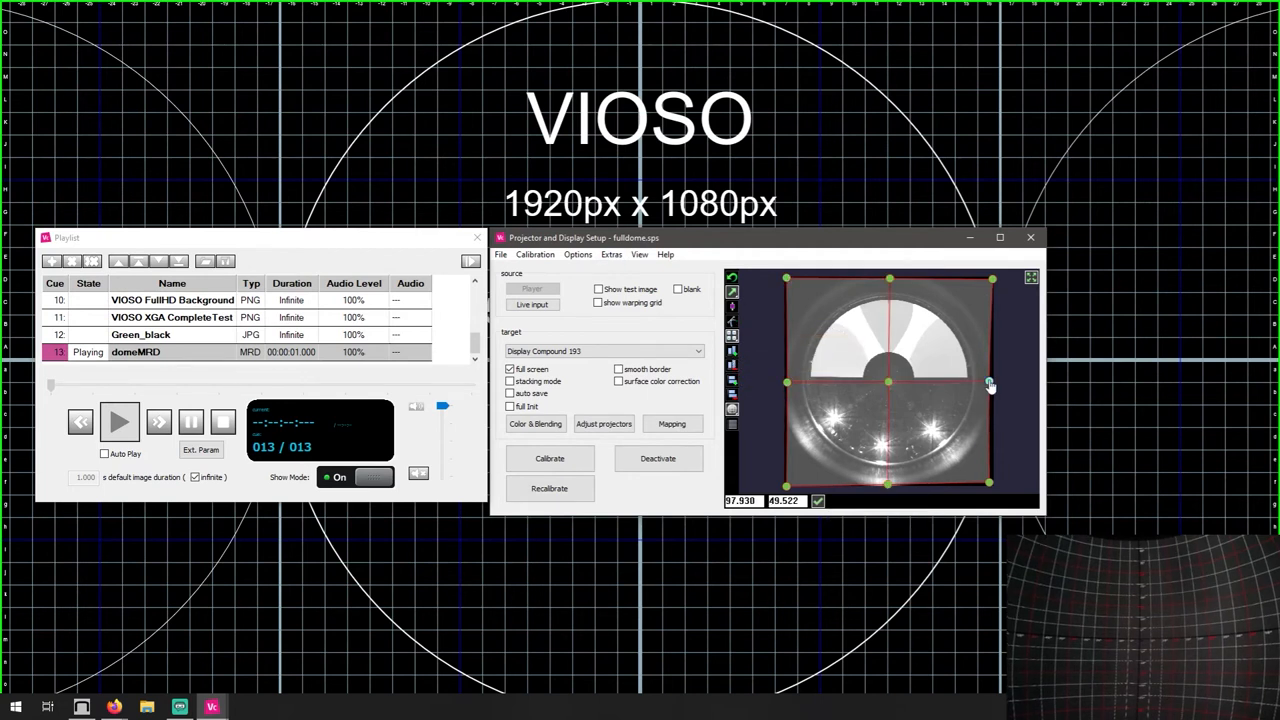
{"action": "left_click", "coordinate": [536, 254]}
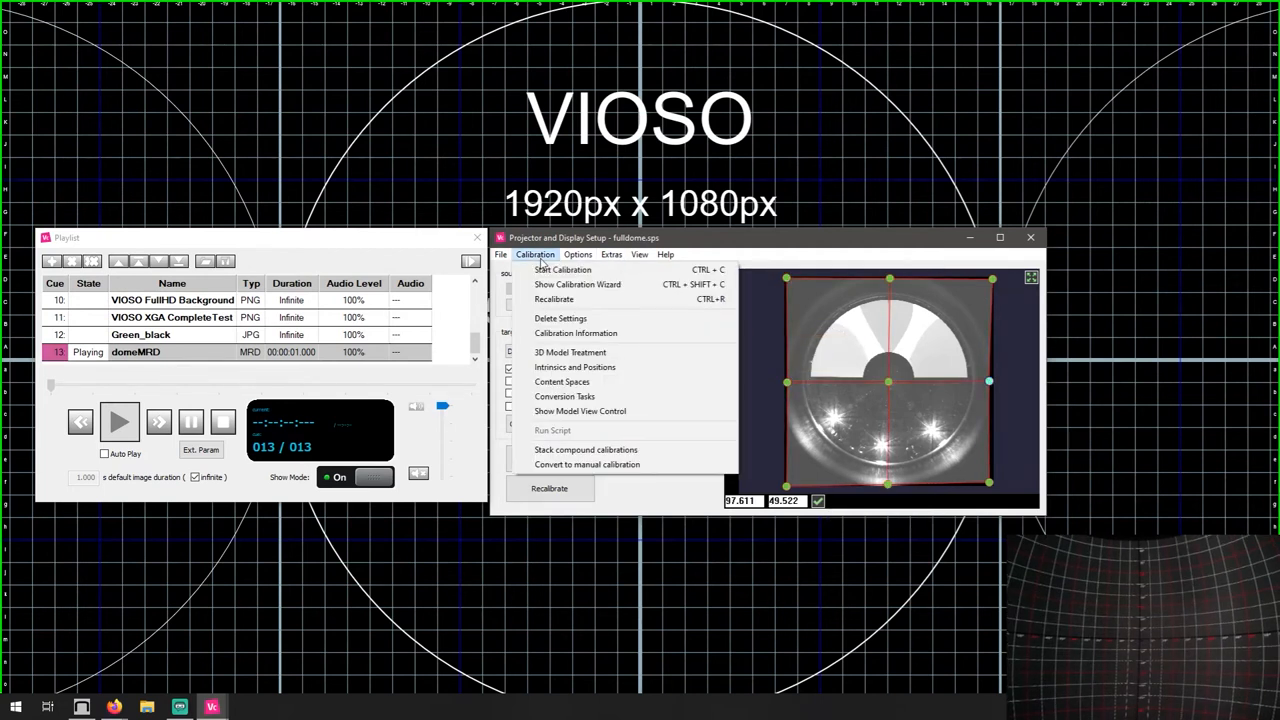
{"action": "mouse_move", "coordinate": [564, 396]}
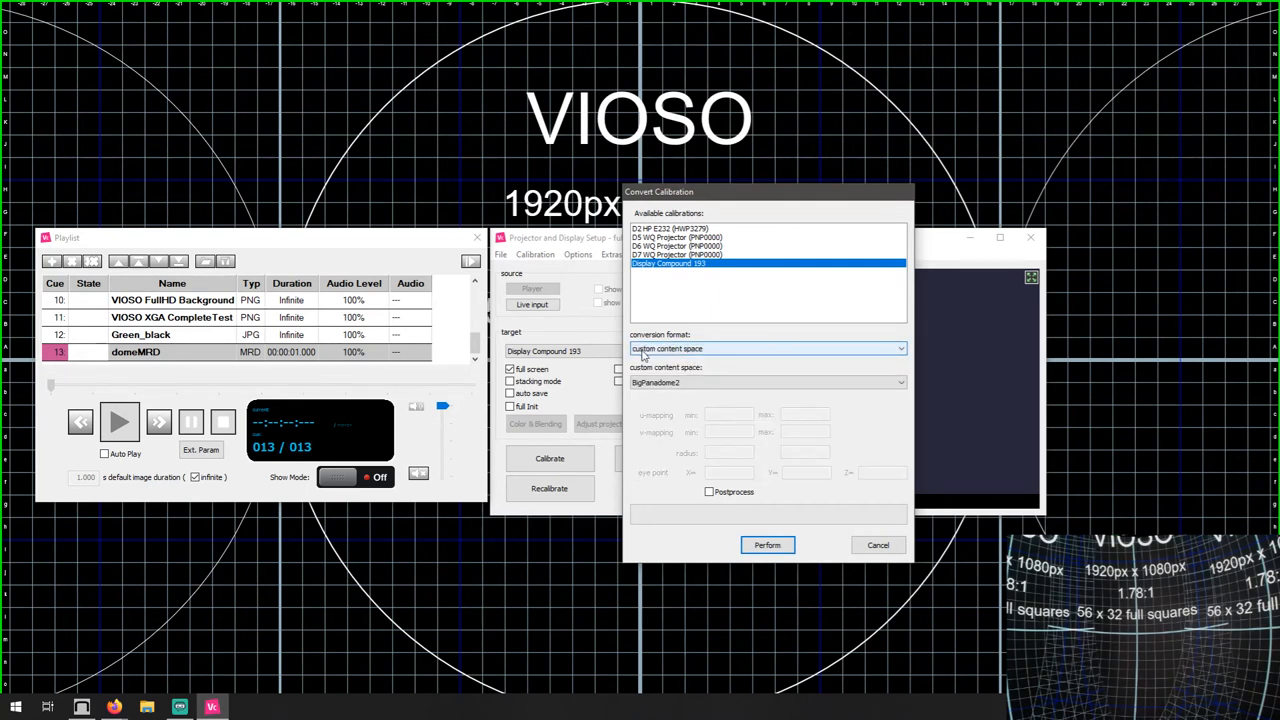
Step: Run the Conversion Task targeting the Panadome custom content space and dismiss it when done
{"action": "left_click", "coordinate": [898, 382]}
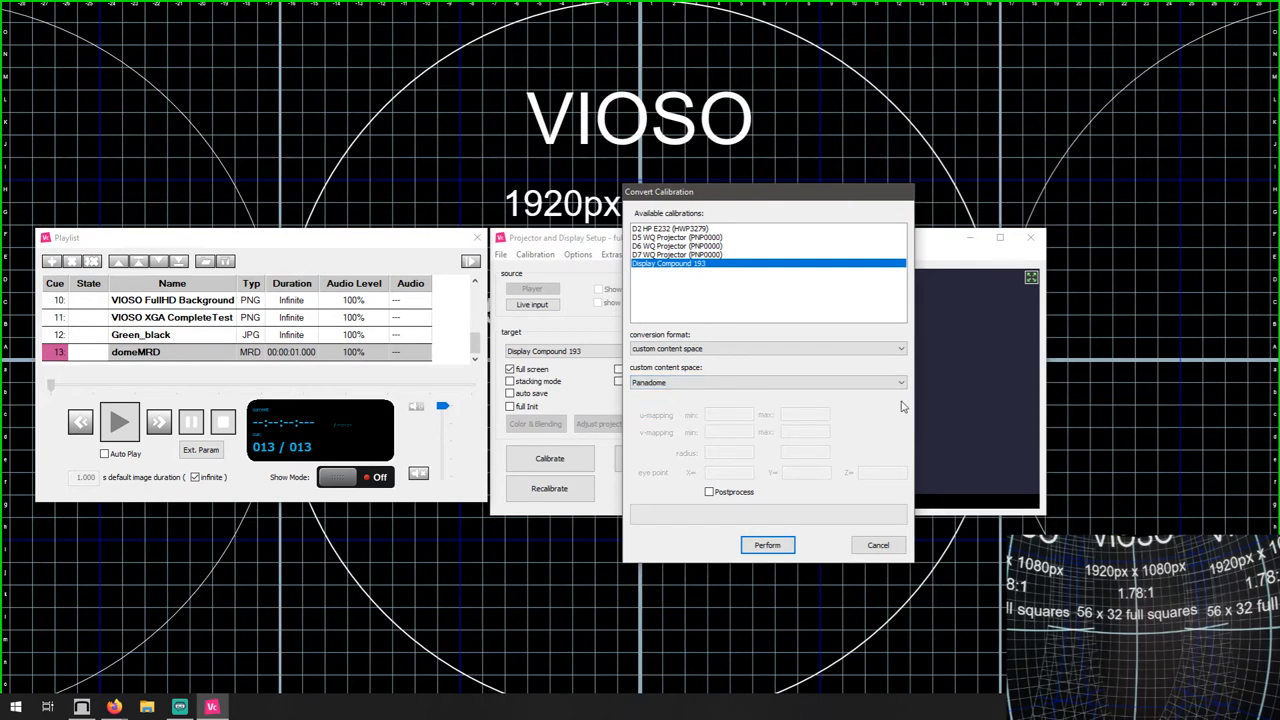
{"action": "mouse_move", "coordinate": [780, 536]}
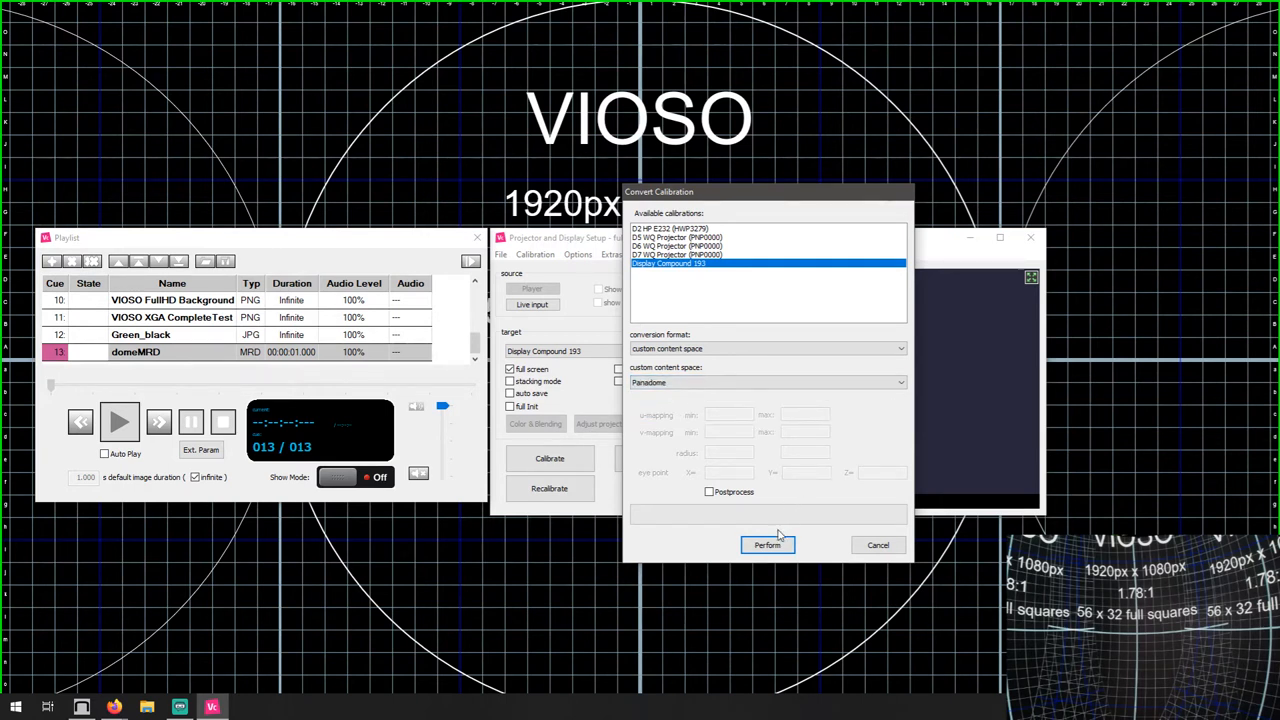
{"action": "left_click", "coordinate": [768, 544]}
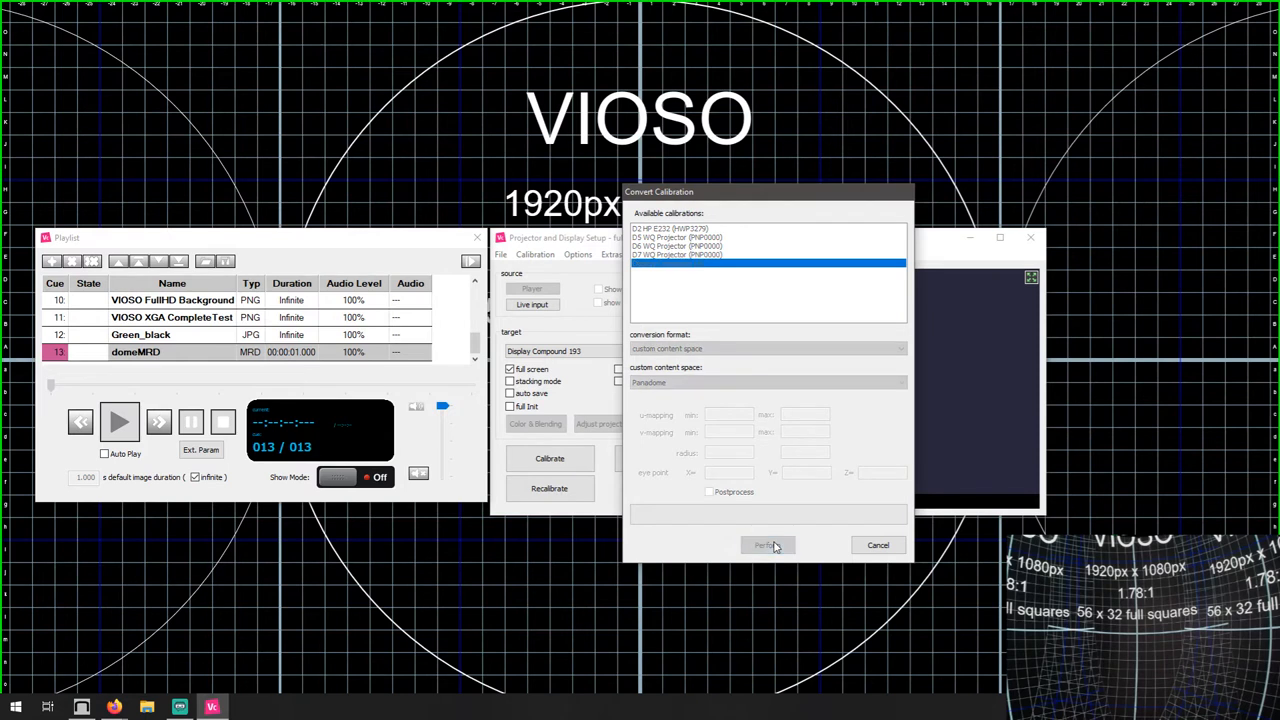
{"action": "left_click", "coordinate": [764, 544]}
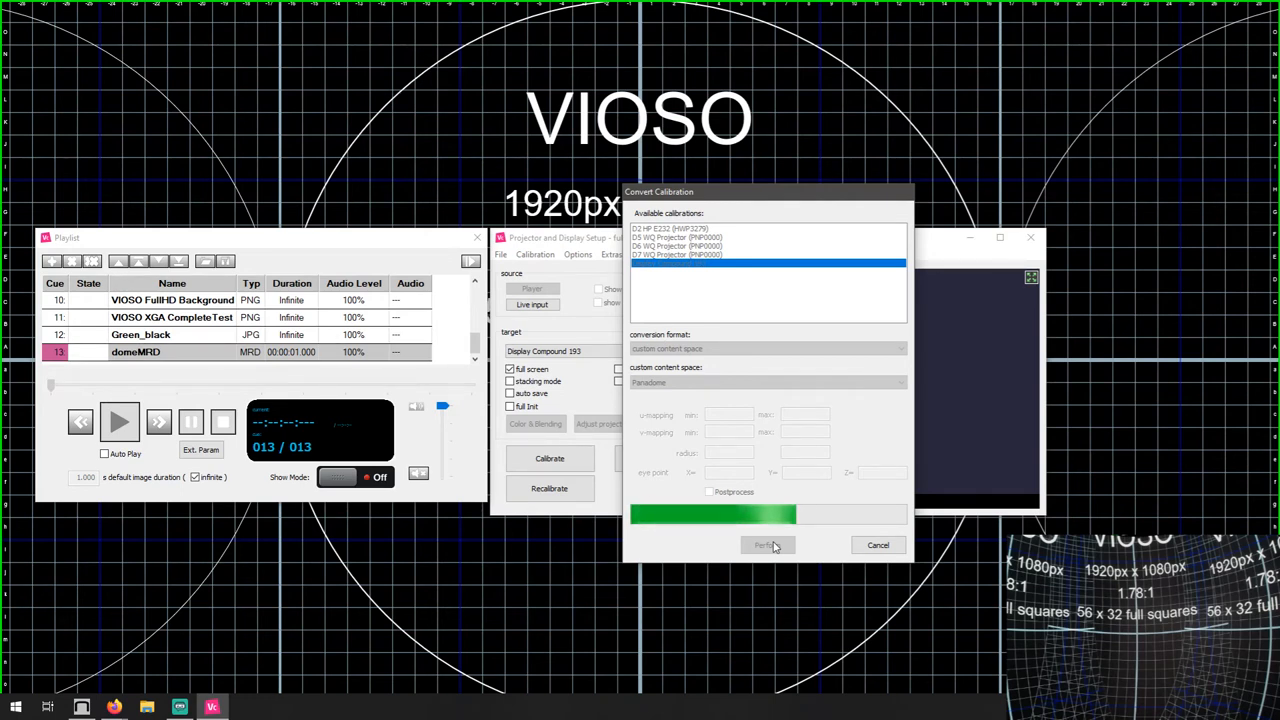
{"action": "left_click", "coordinate": [768, 544]}
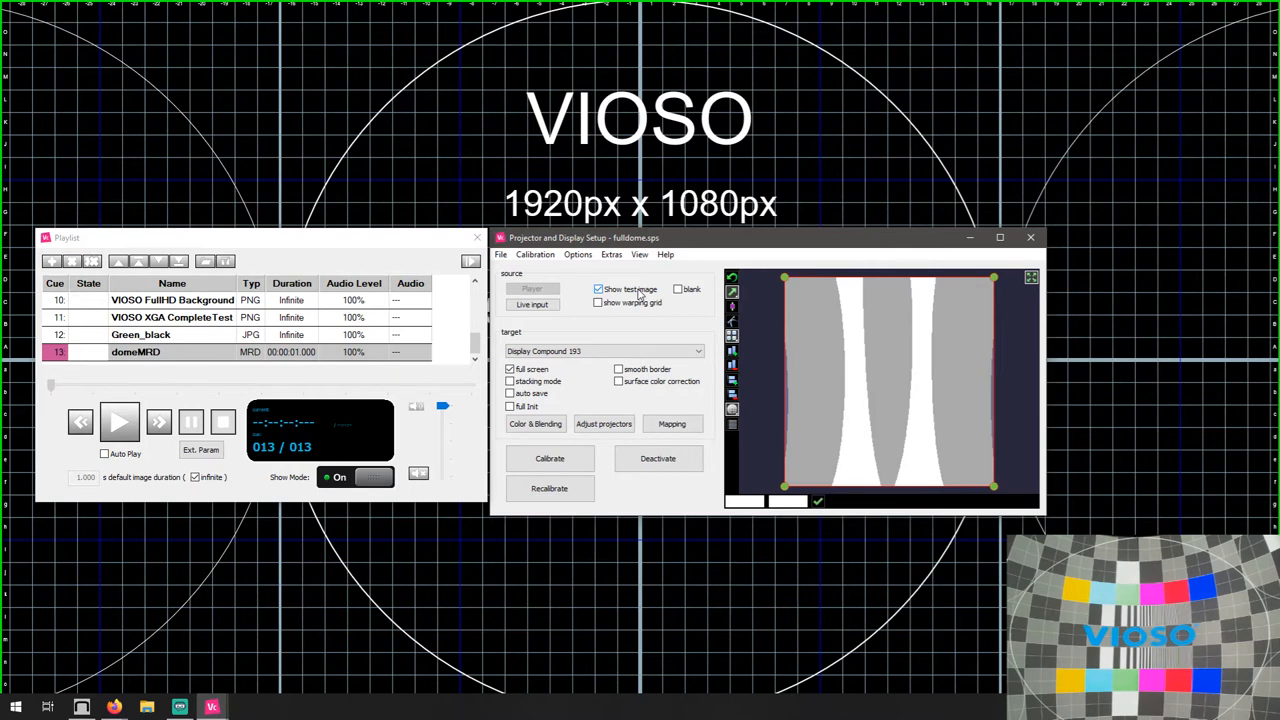
Step: Set the Export Calibration format to VESA MPCDC v2 for the FullDome file
{"action": "left_click", "coordinate": [500, 254]}
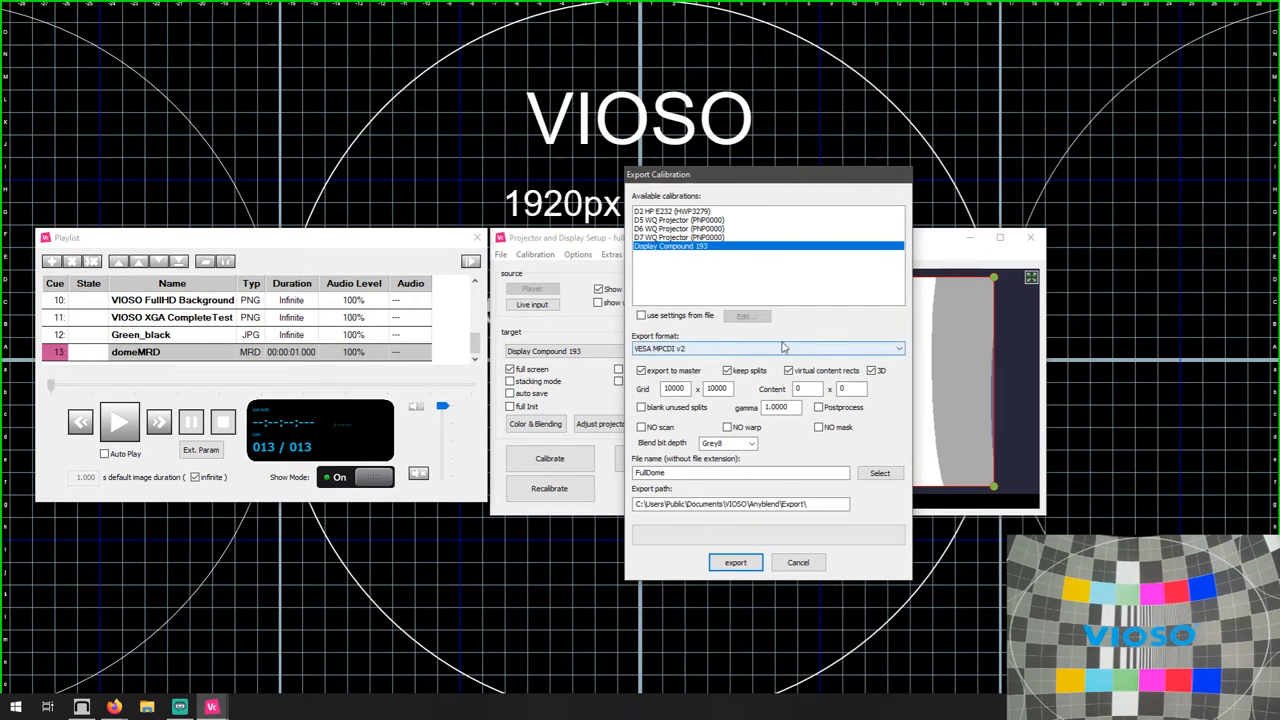
{"action": "left_click", "coordinate": [896, 348]}
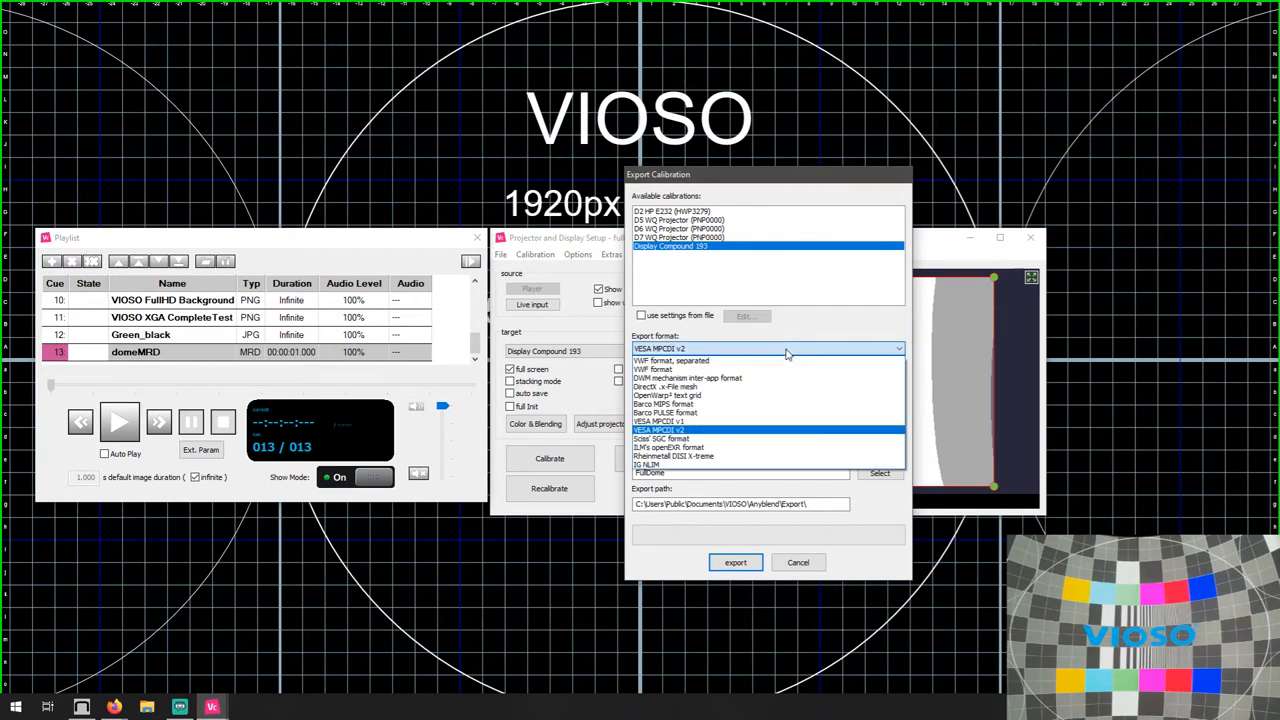
{"action": "left_click", "coordinate": [668, 368]}
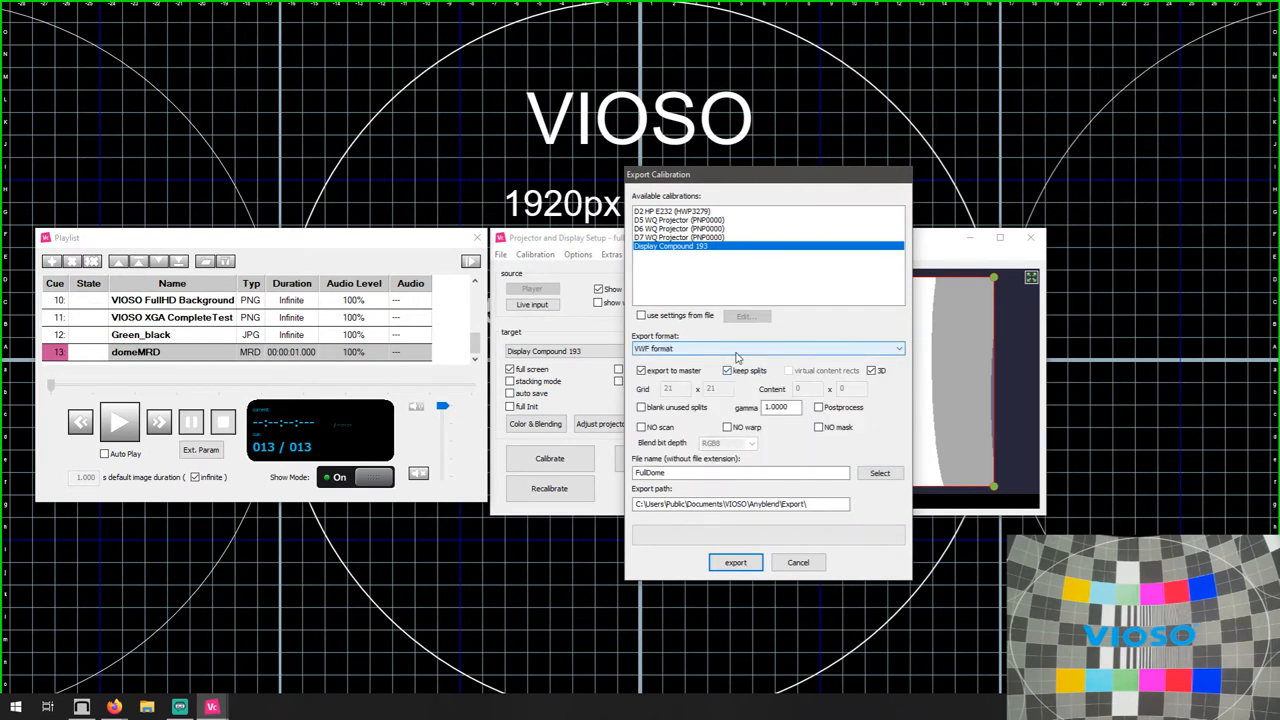
{"action": "left_click", "coordinate": [898, 348]}
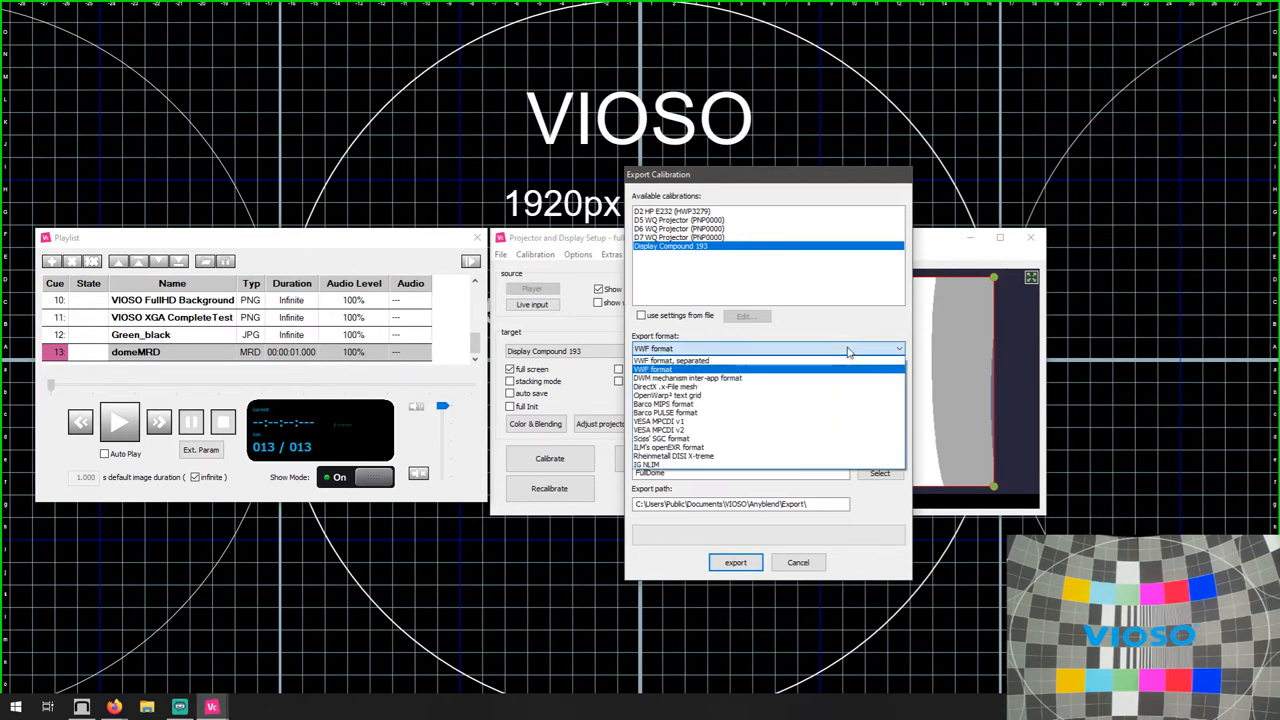
{"action": "mouse_move", "coordinate": [796, 430]}
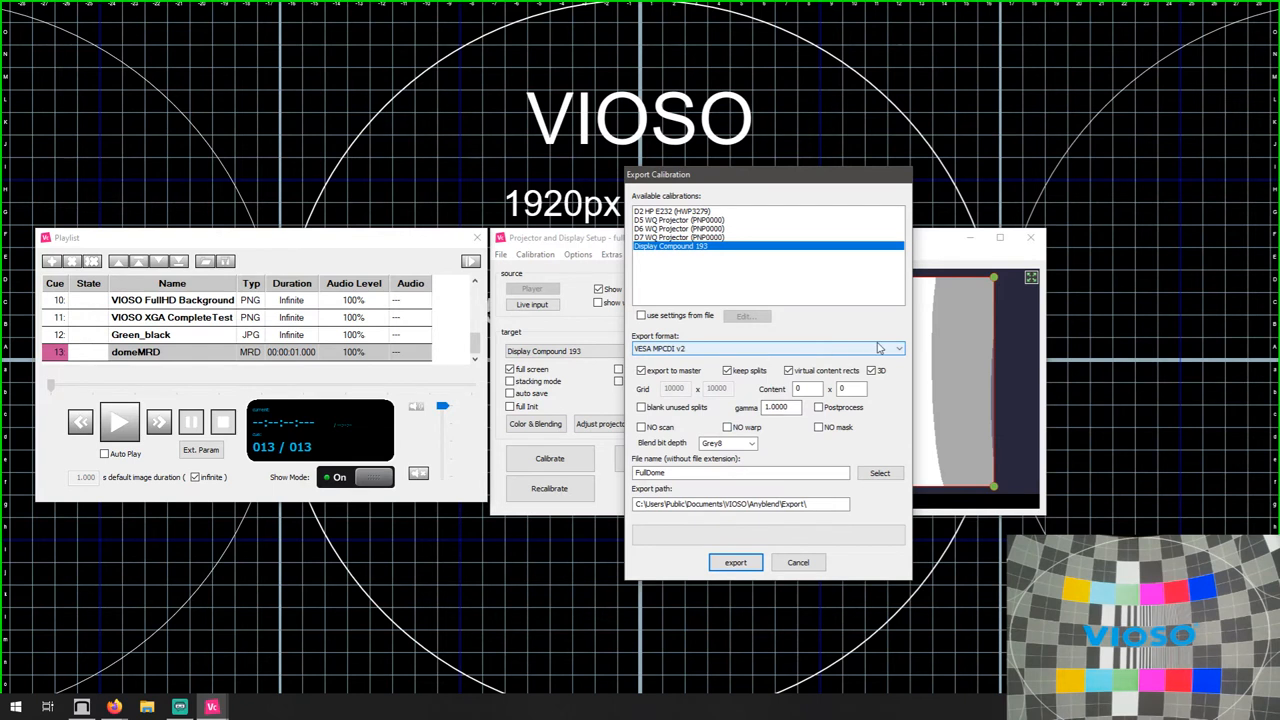
{"action": "left_click", "coordinate": [872, 370]}
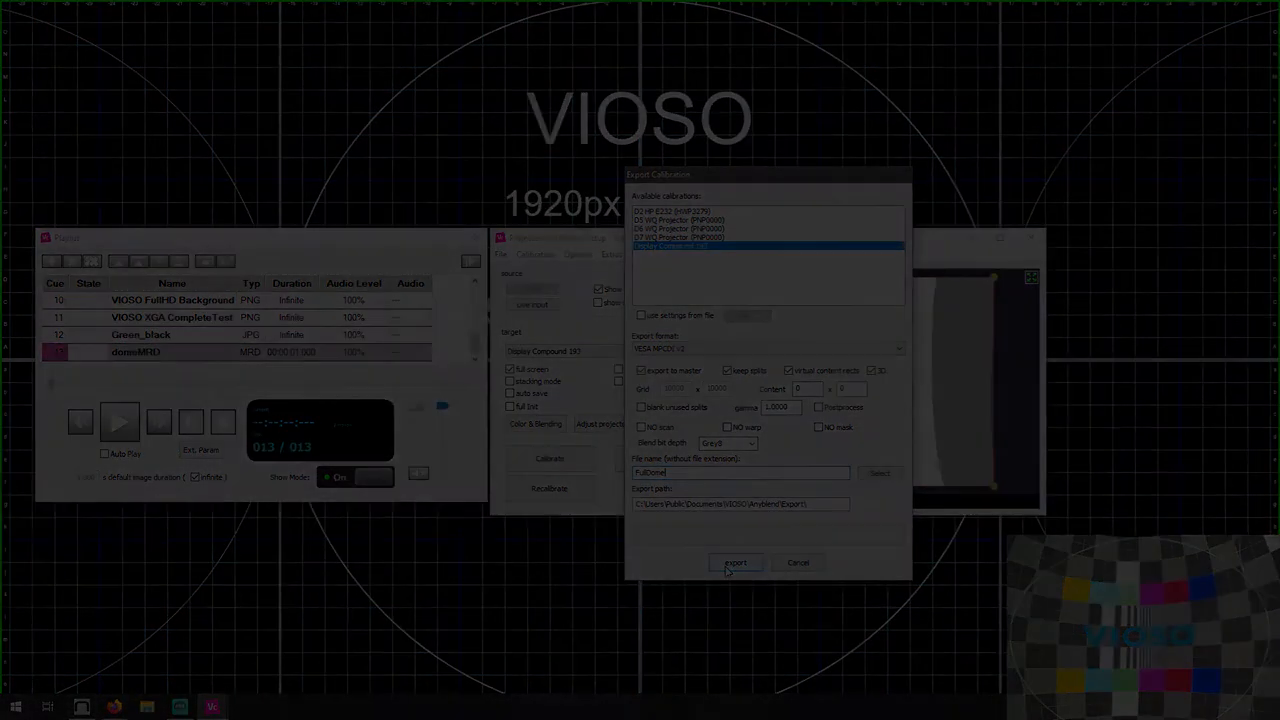
Step: Export the calibration and bring the Unity sandbox window forward
{"action": "left_click", "coordinate": [736, 562]}
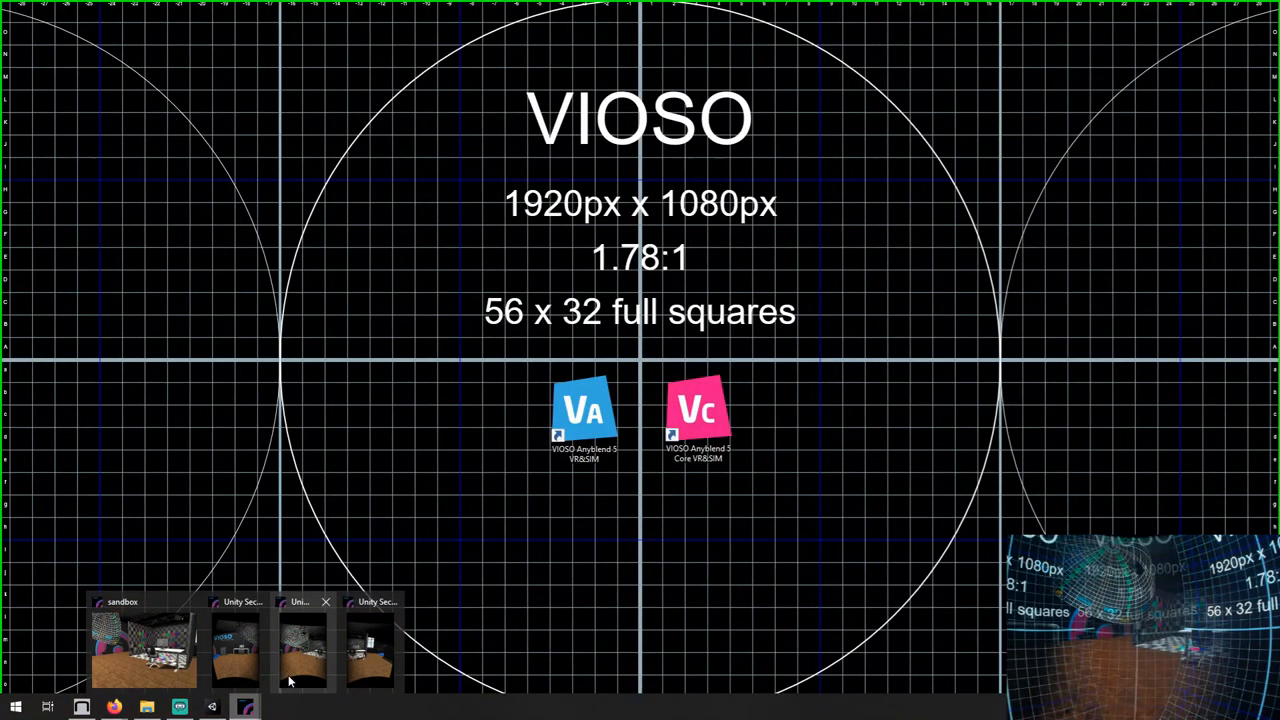
{"action": "mouse_move", "coordinate": [340, 676]}
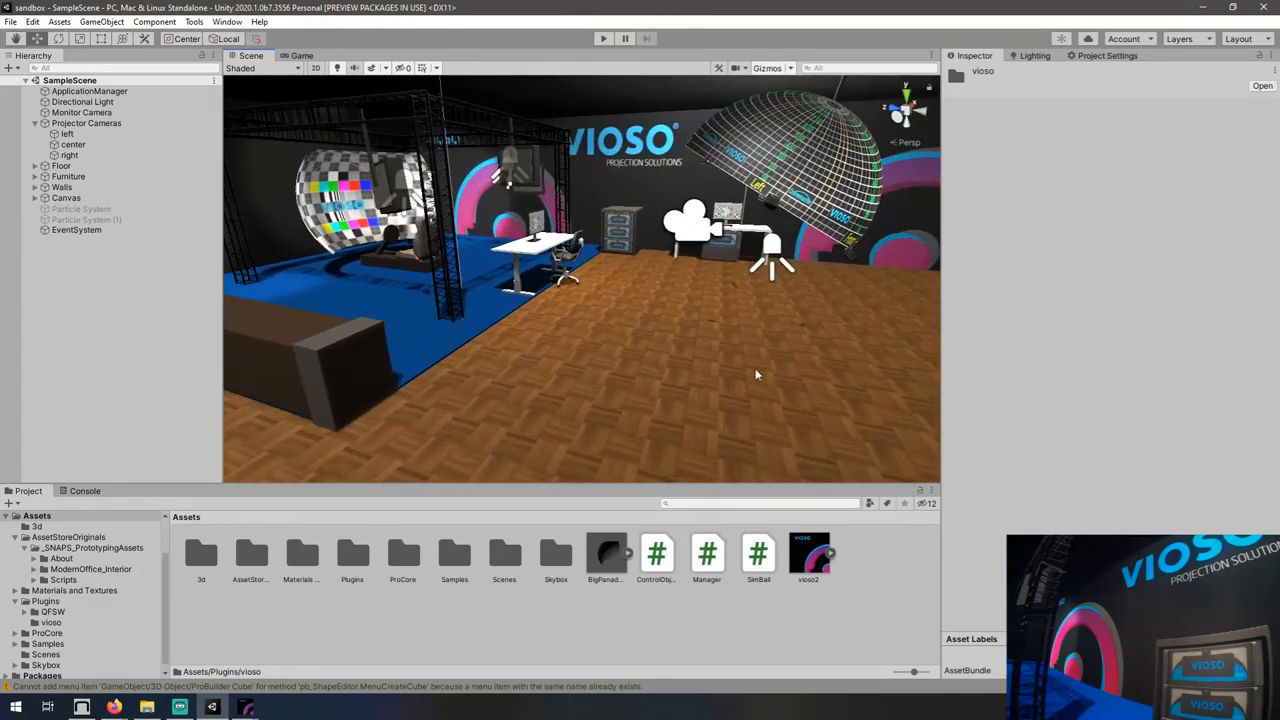
Step: Review the vioso plugin assets and the Monitor, right projector and Projector Cameras settings
{"action": "left_click", "coordinate": [352, 552]}
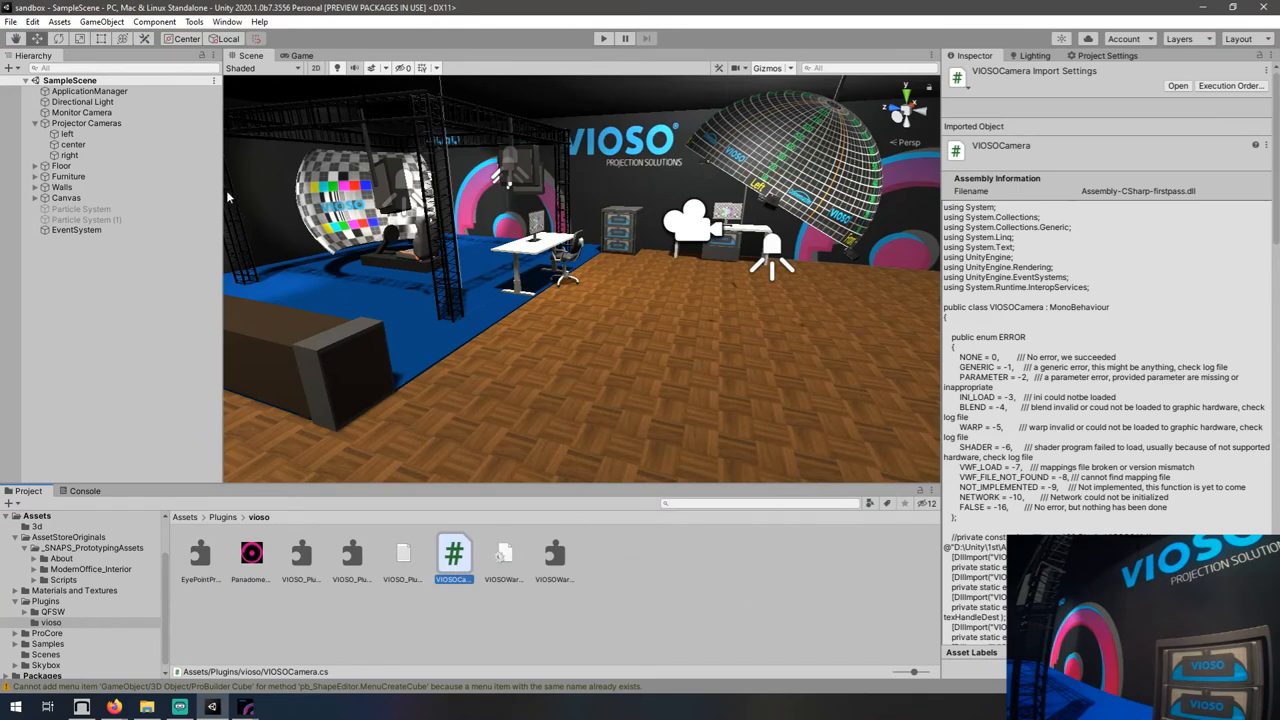
{"action": "left_click", "coordinate": [82, 112]}
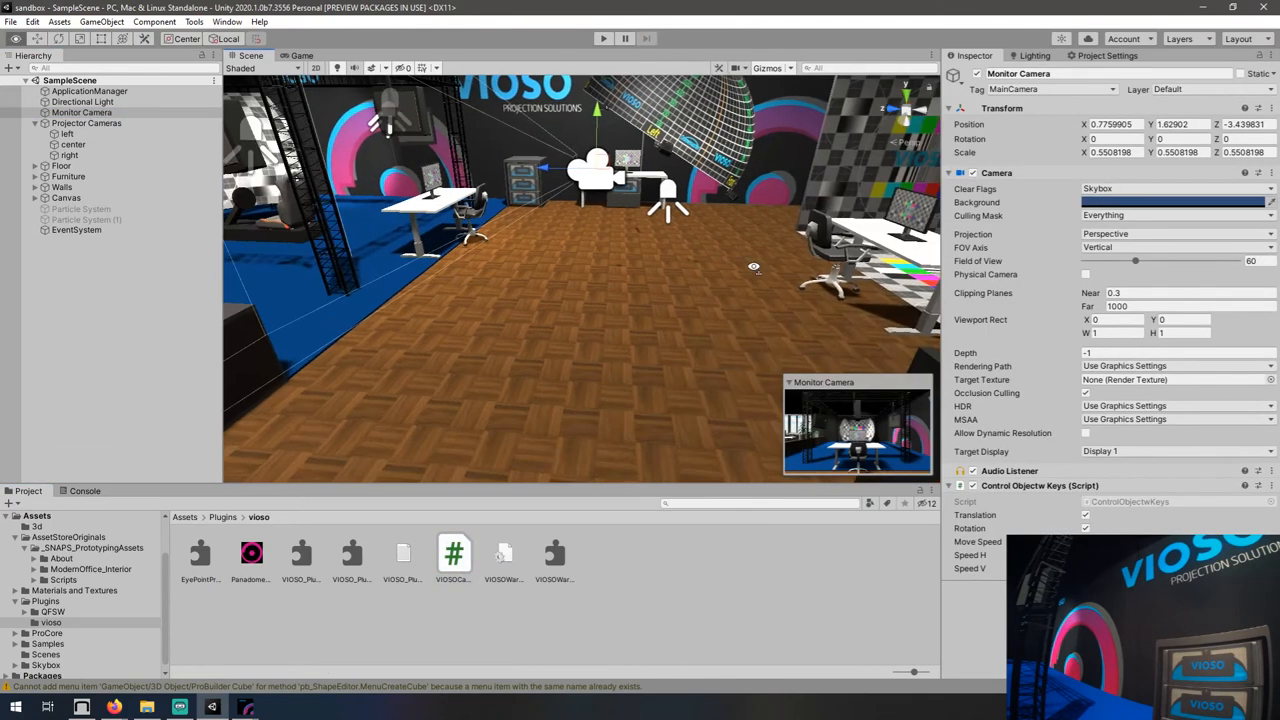
{"action": "left_click", "coordinate": [70, 156]}
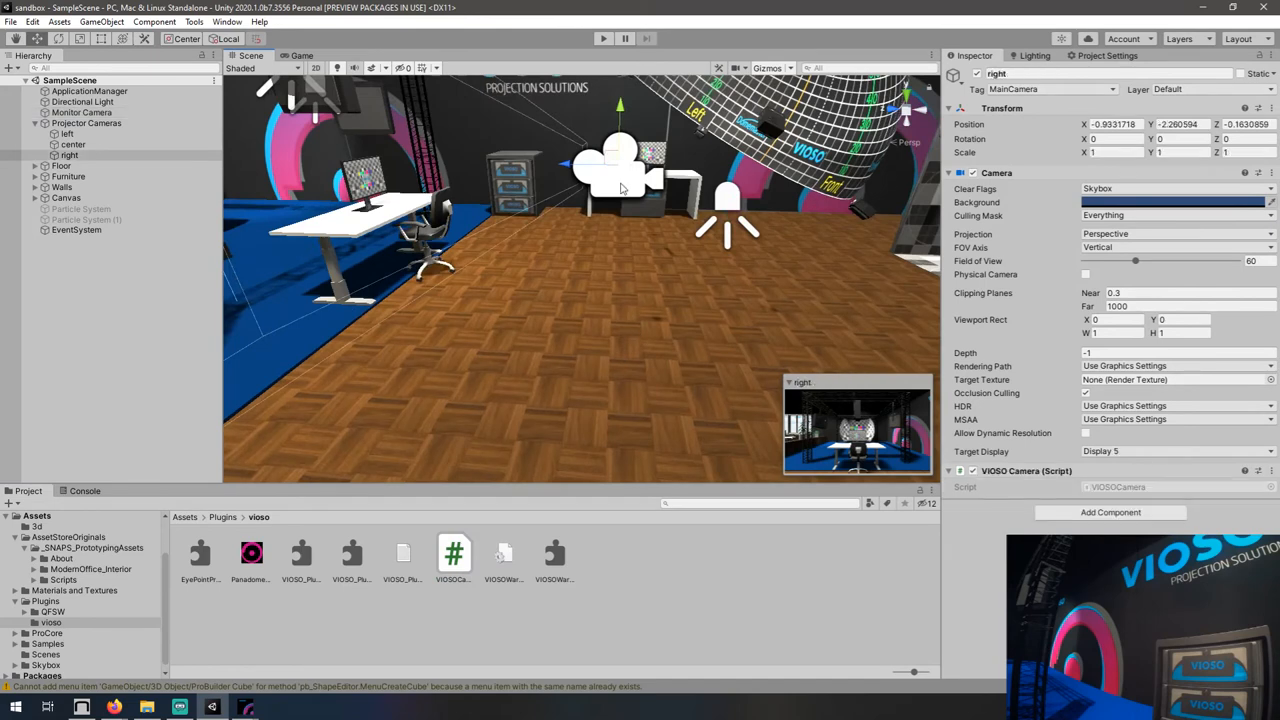
{"action": "left_click", "coordinate": [88, 124]}
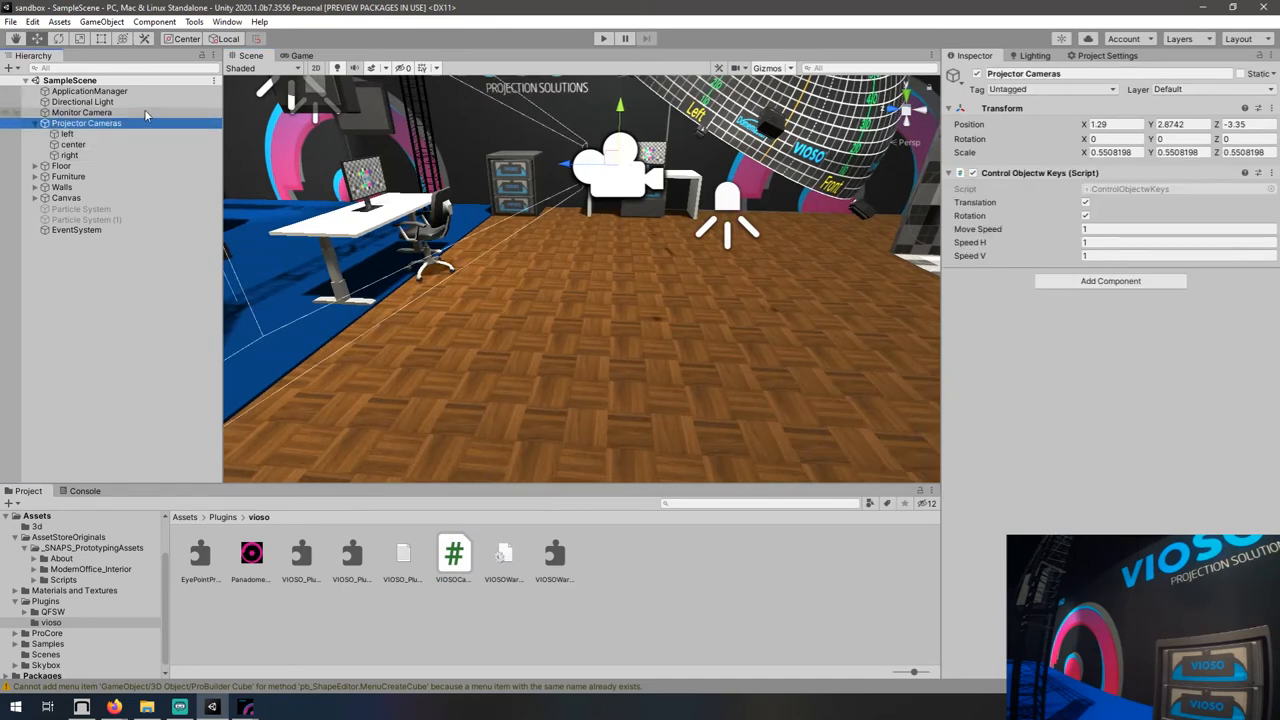
Step: Re-check the Monitor and right projector cameras, then view the Manager script activating extra displays
{"action": "left_click", "coordinate": [82, 112]}
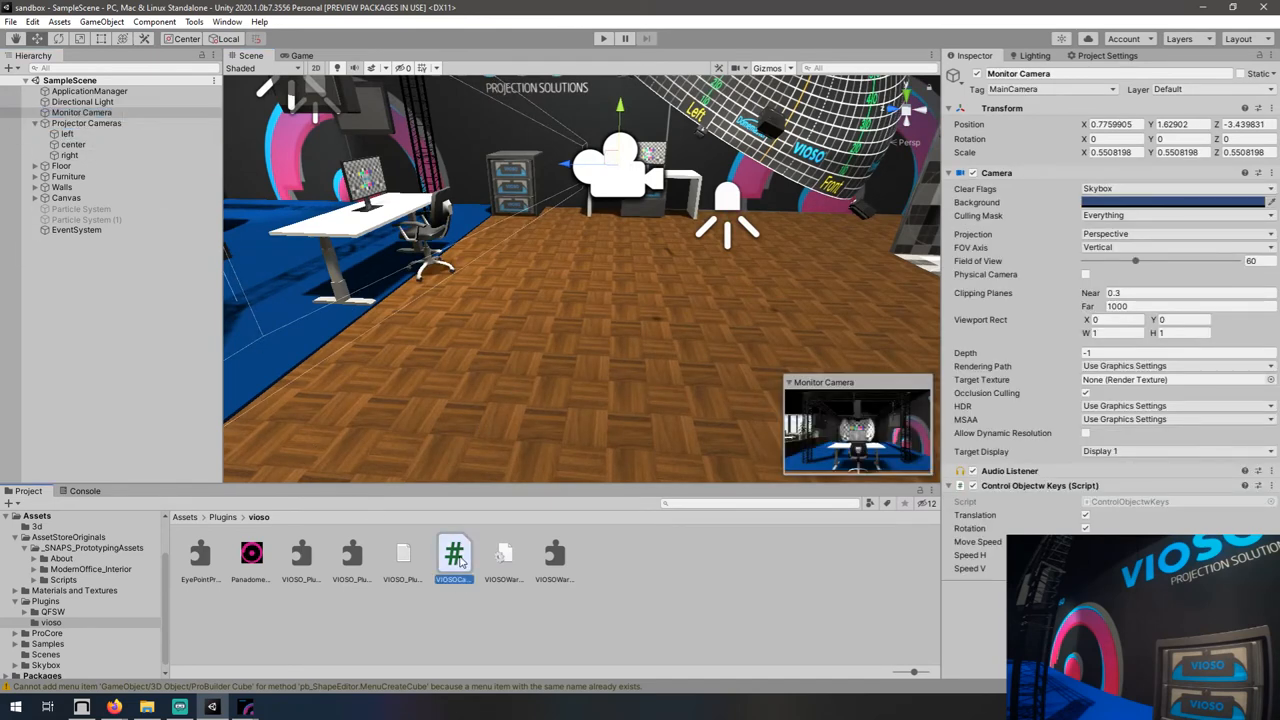
{"action": "left_click", "coordinate": [82, 112]}
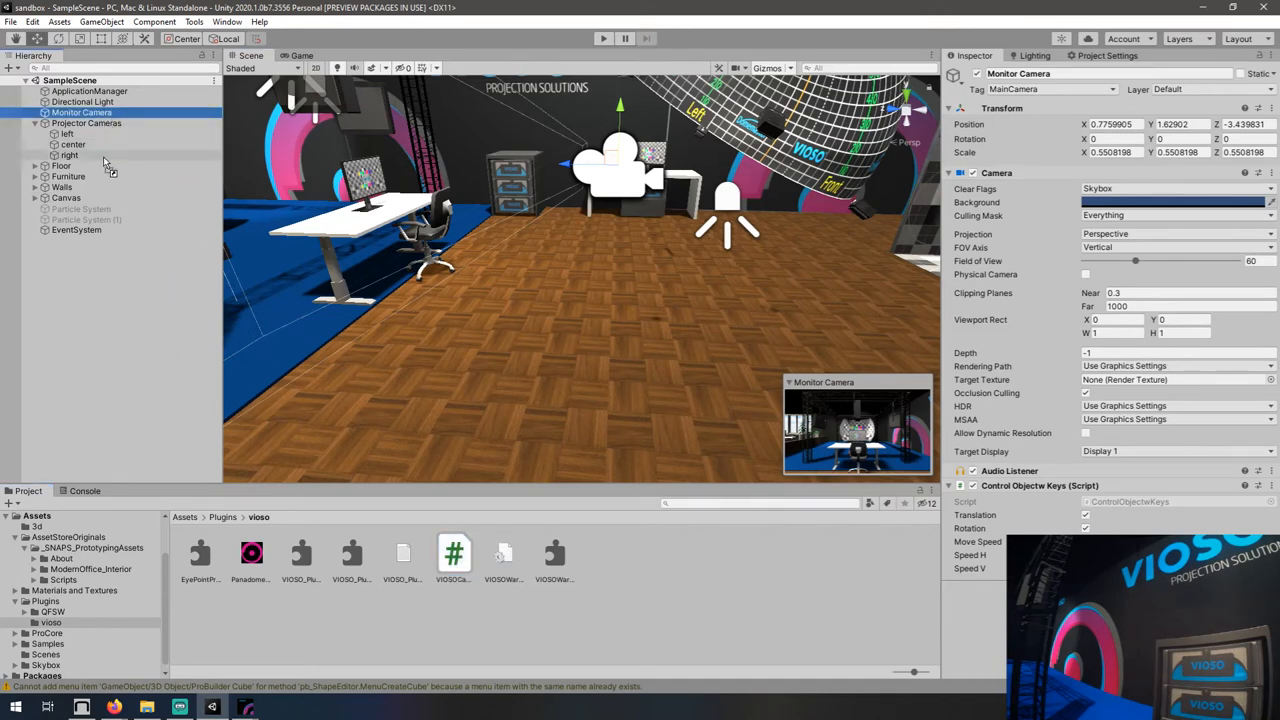
{"action": "left_click", "coordinate": [68, 156]}
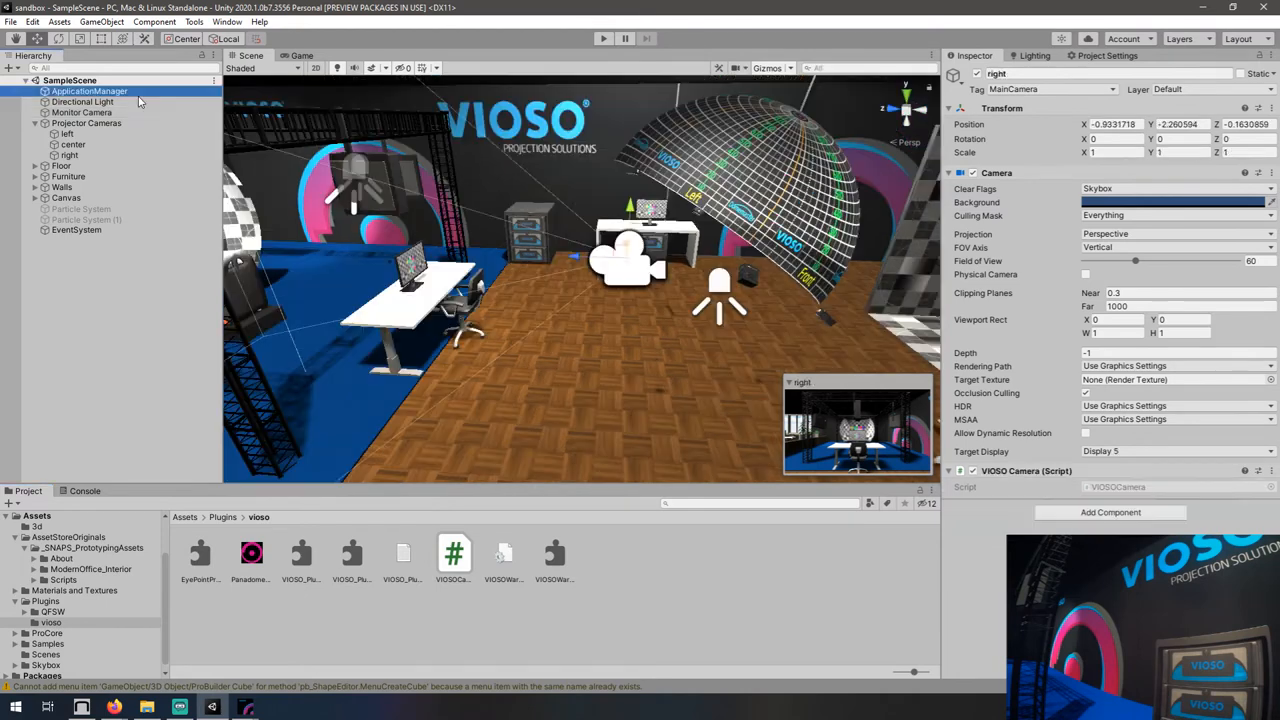
{"action": "left_click", "coordinate": [88, 92]}
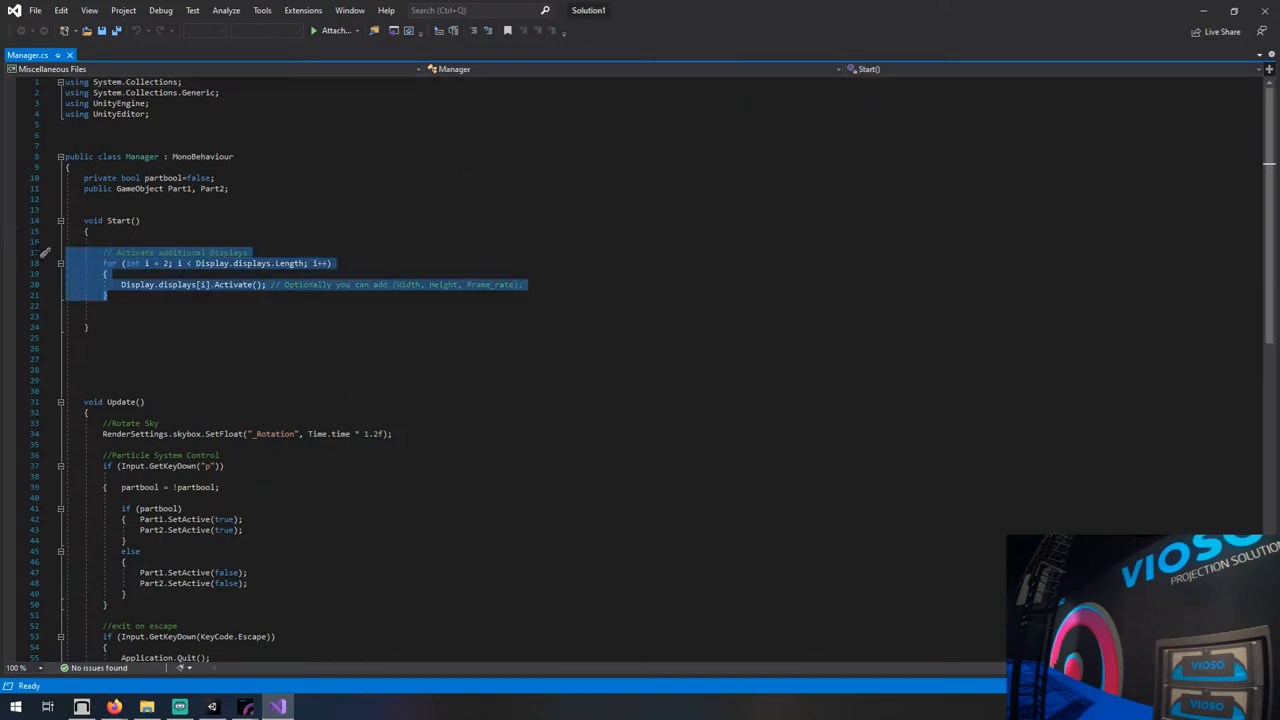
Step: Leave the display-activation code and view VIOSOWarpBlend.ini pointing to Panadome3D.vwf in Notepad++
{"action": "left_click", "coordinate": [100, 316]}
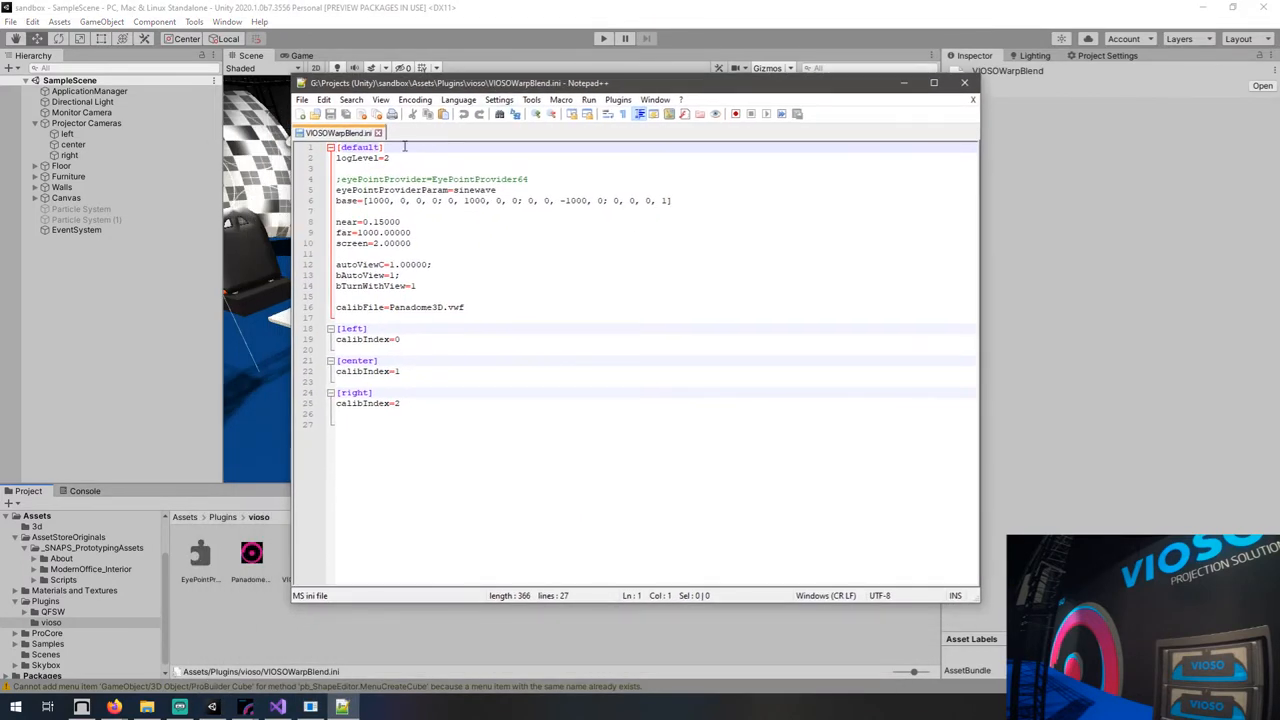
Step: Check the calibration file setting and the center and right camera index sections
{"action": "left_click", "coordinate": [456, 168]}
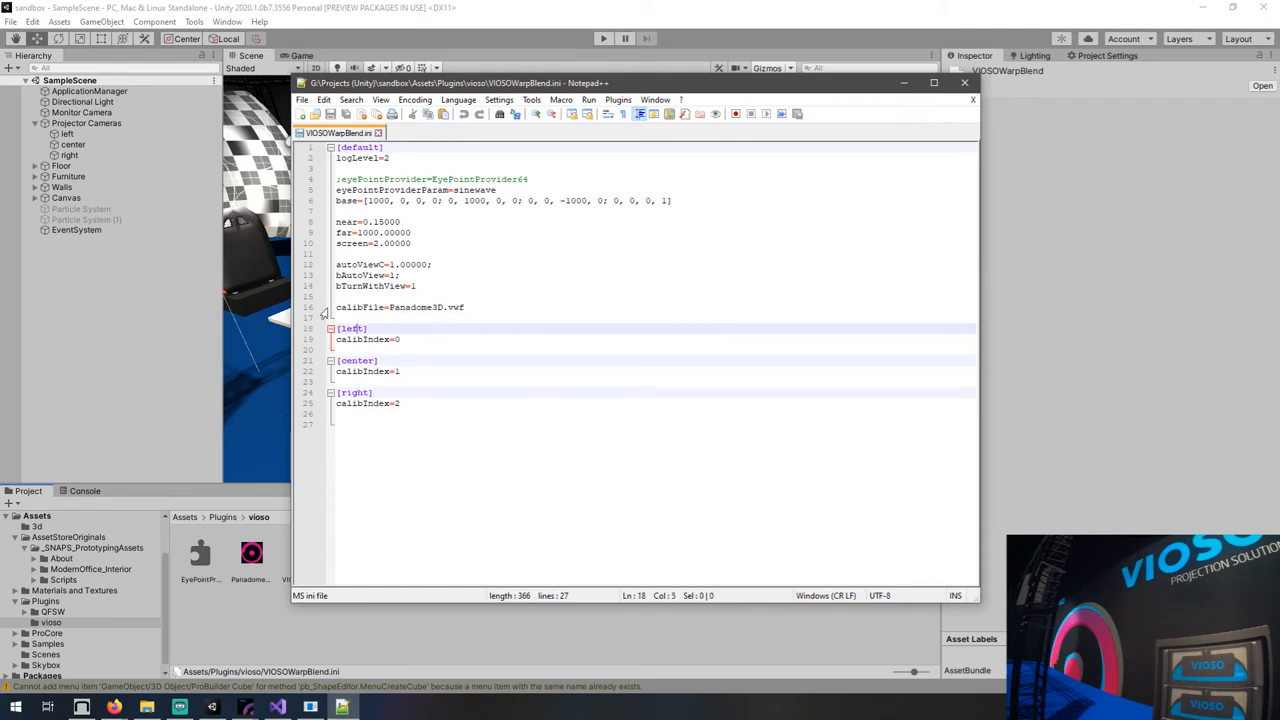
{"action": "left_click", "coordinate": [356, 360]}
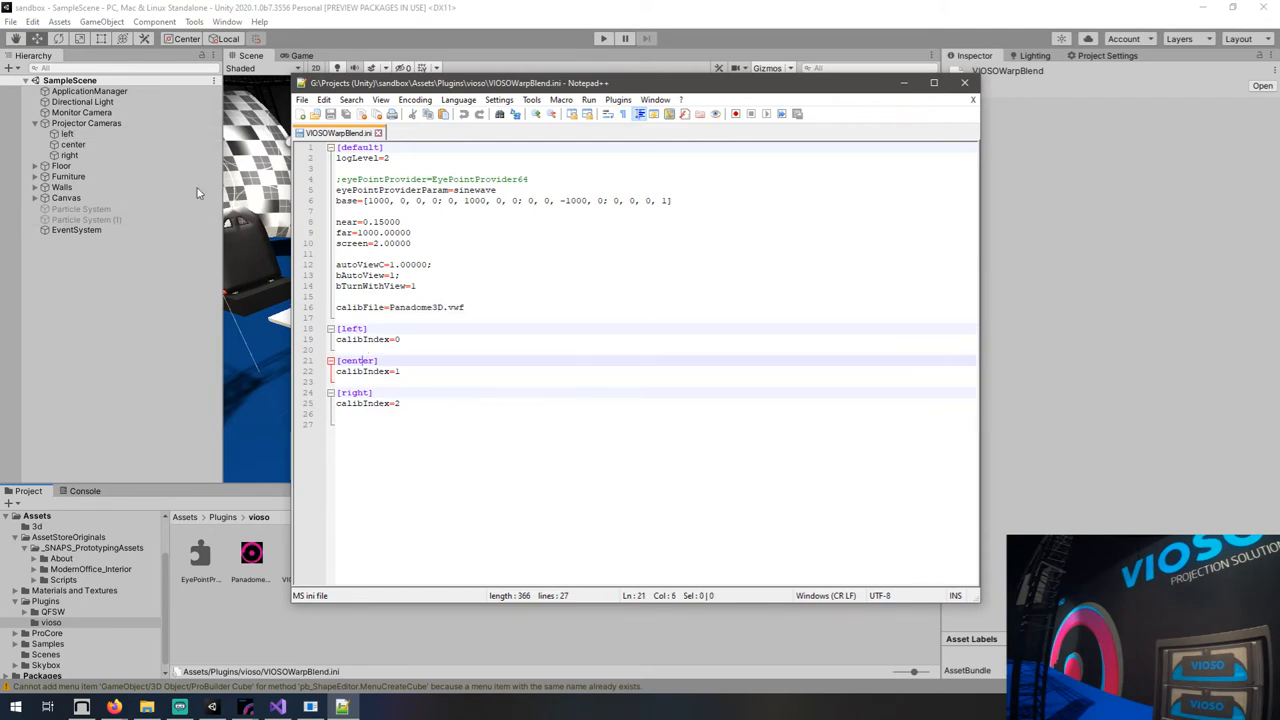
{"action": "left_click", "coordinate": [356, 392]}
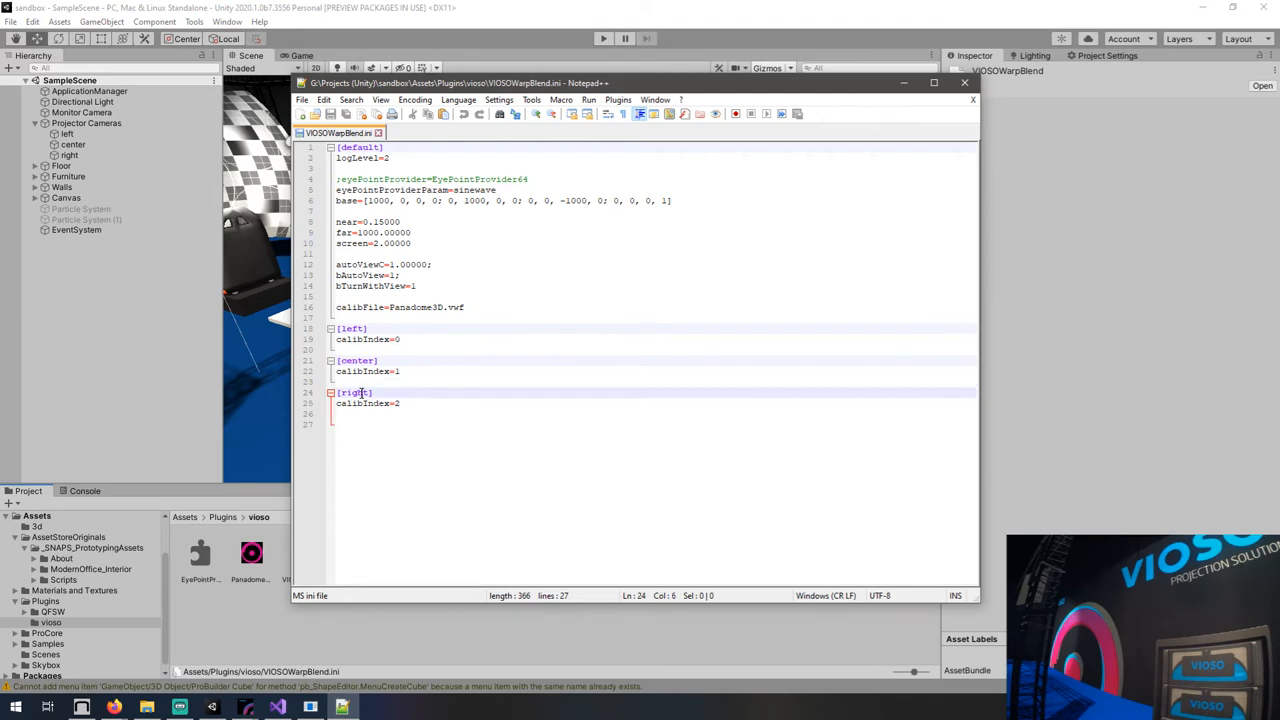
{"action": "mouse_move", "coordinate": [442, 432]}
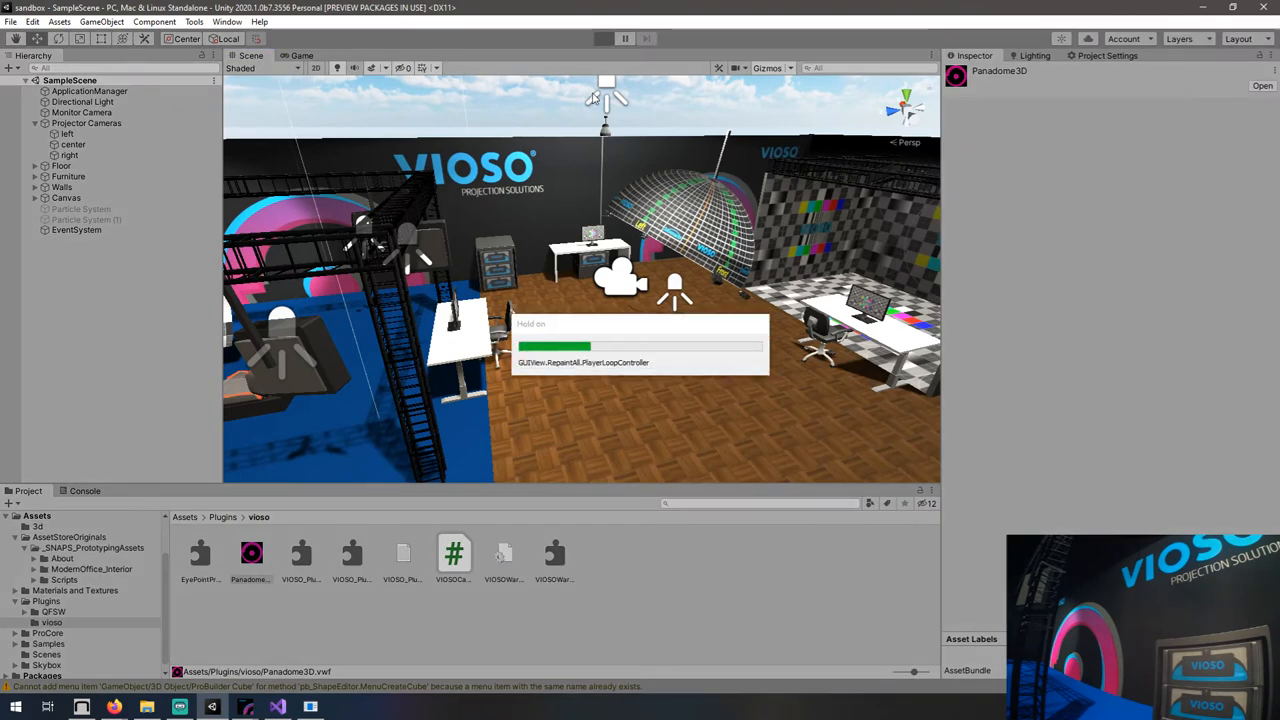
Step: Preview the warped output on Display 3 in Unity, then go to the Build Settings
{"action": "left_click", "coordinate": [604, 38]}
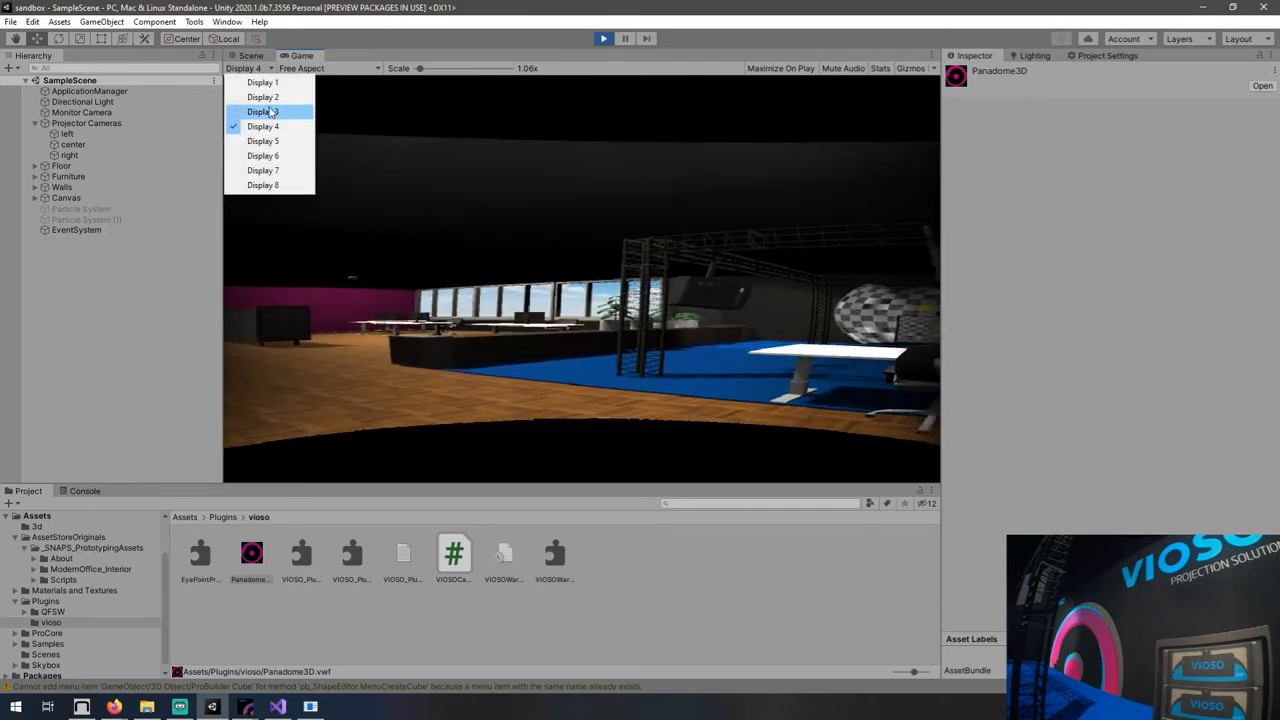
{"action": "left_click", "coordinate": [262, 112]}
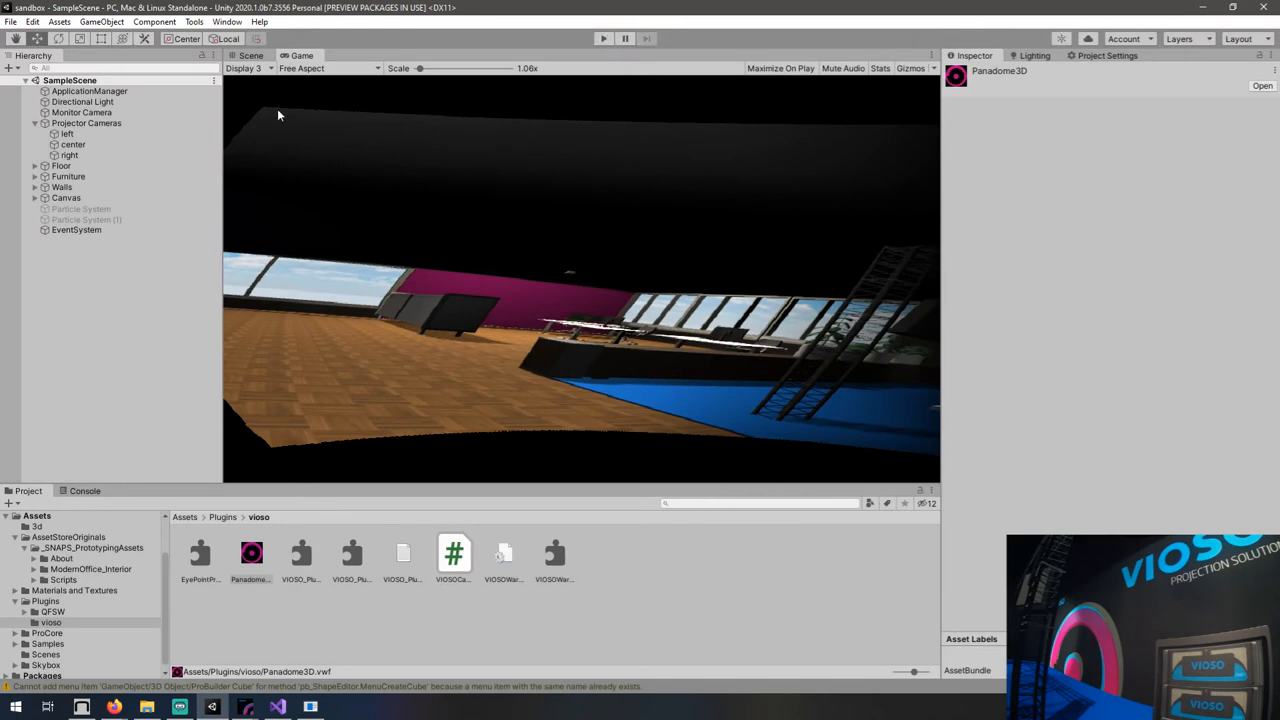
{"action": "left_click", "coordinate": [12, 20]}
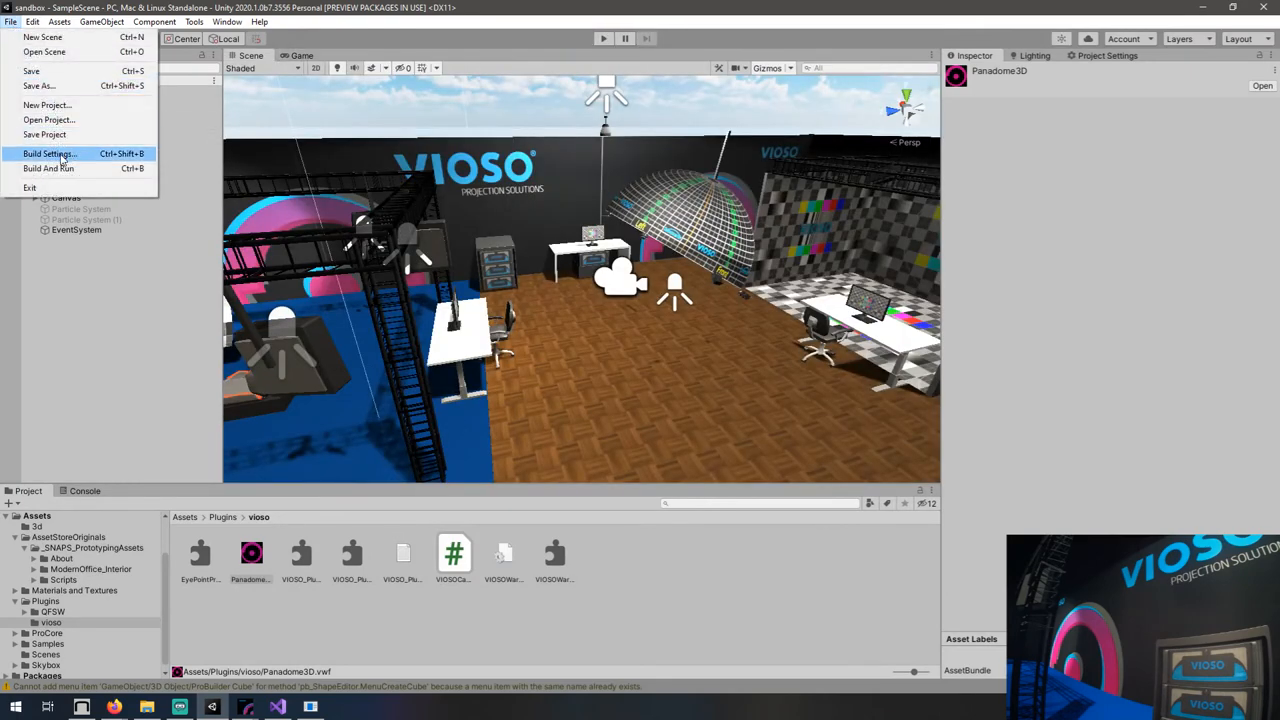
{"action": "left_click", "coordinate": [48, 152]}
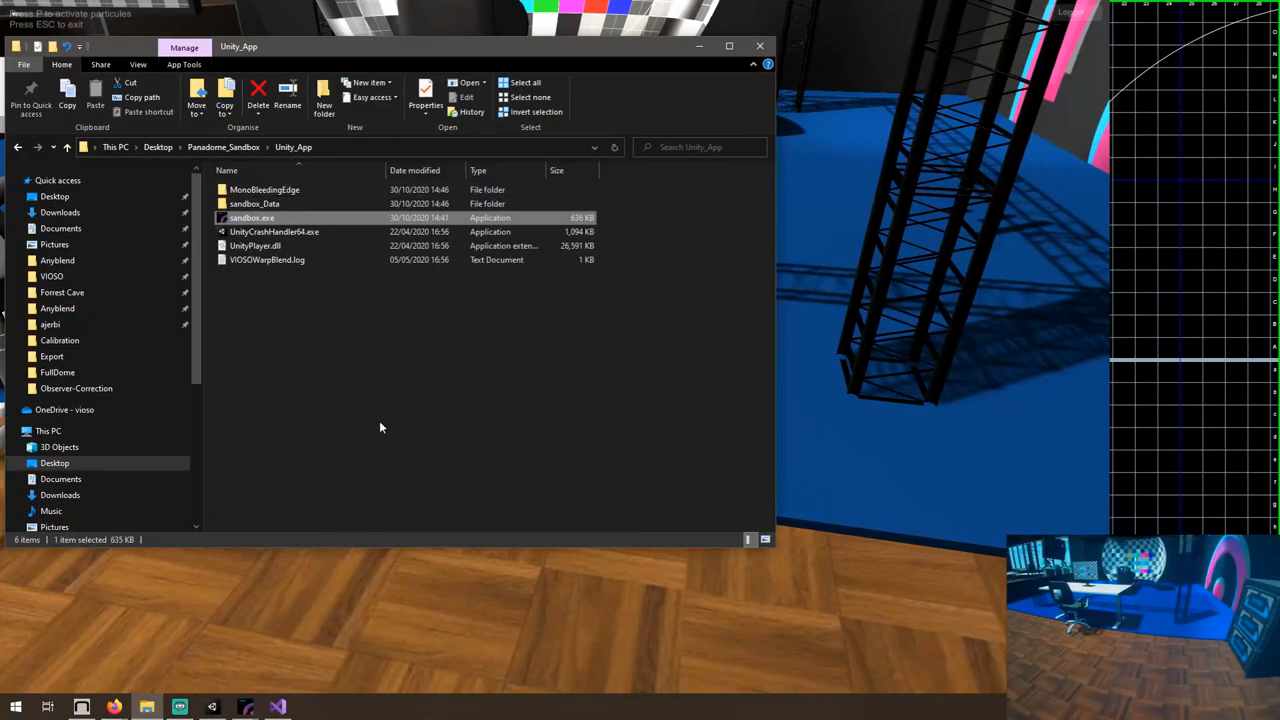
Step: Select all files in the built Unity_App folder
{"action": "key", "text": "ctrl+a"}
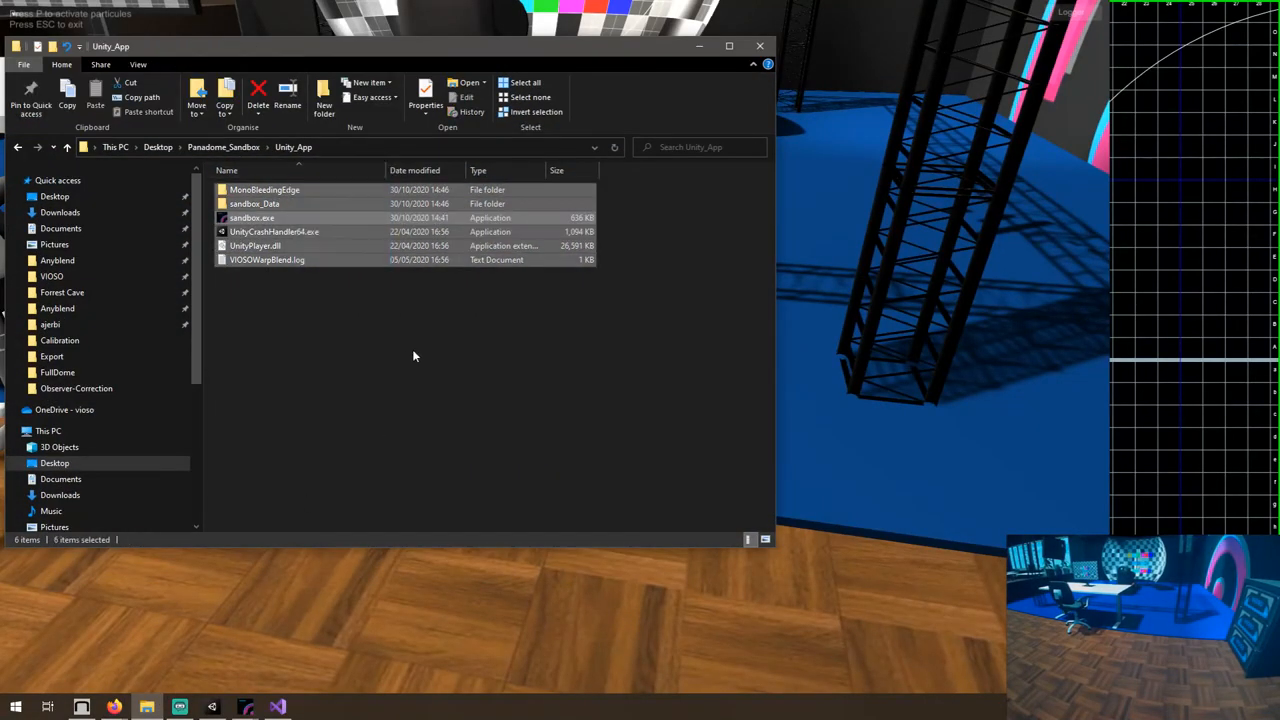
{"action": "left_click", "coordinate": [252, 218]}
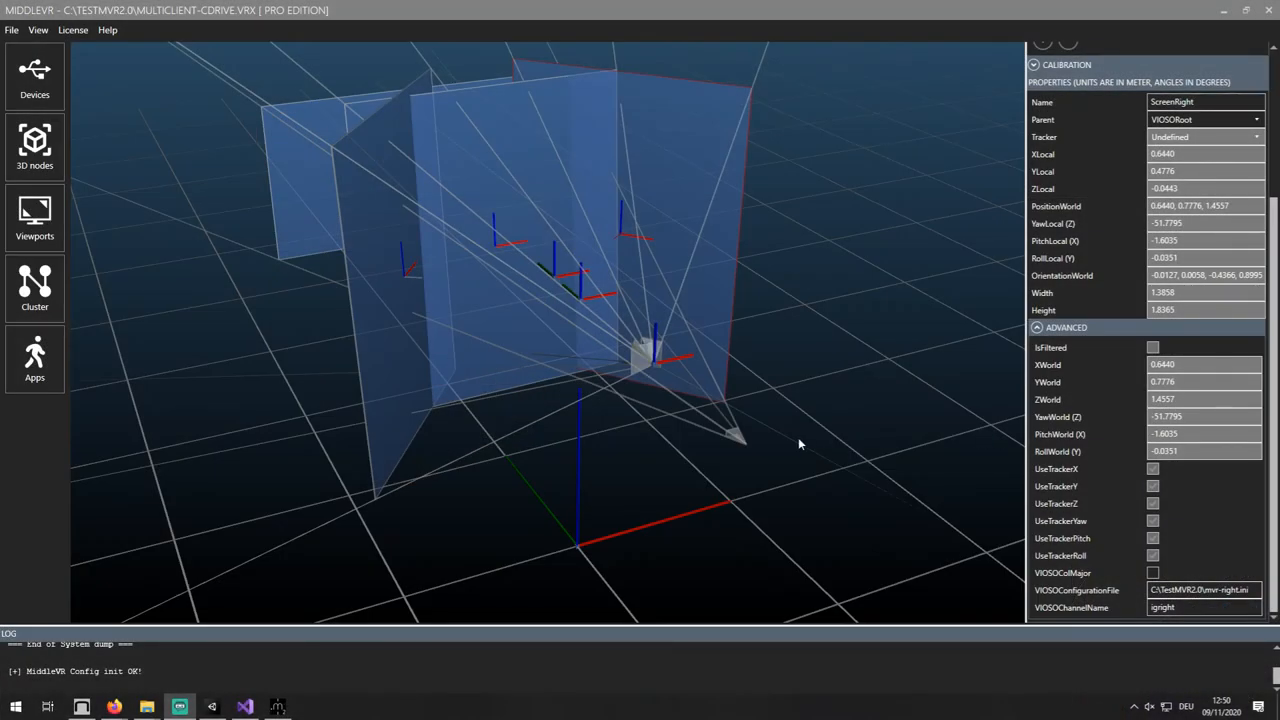
Step: Show the MiddleVR cluster setup with the Server's viewports and Client2's center and right viewports
{"action": "left_click_drag", "start_coordinate": [800, 444], "coordinate": [690, 414]}
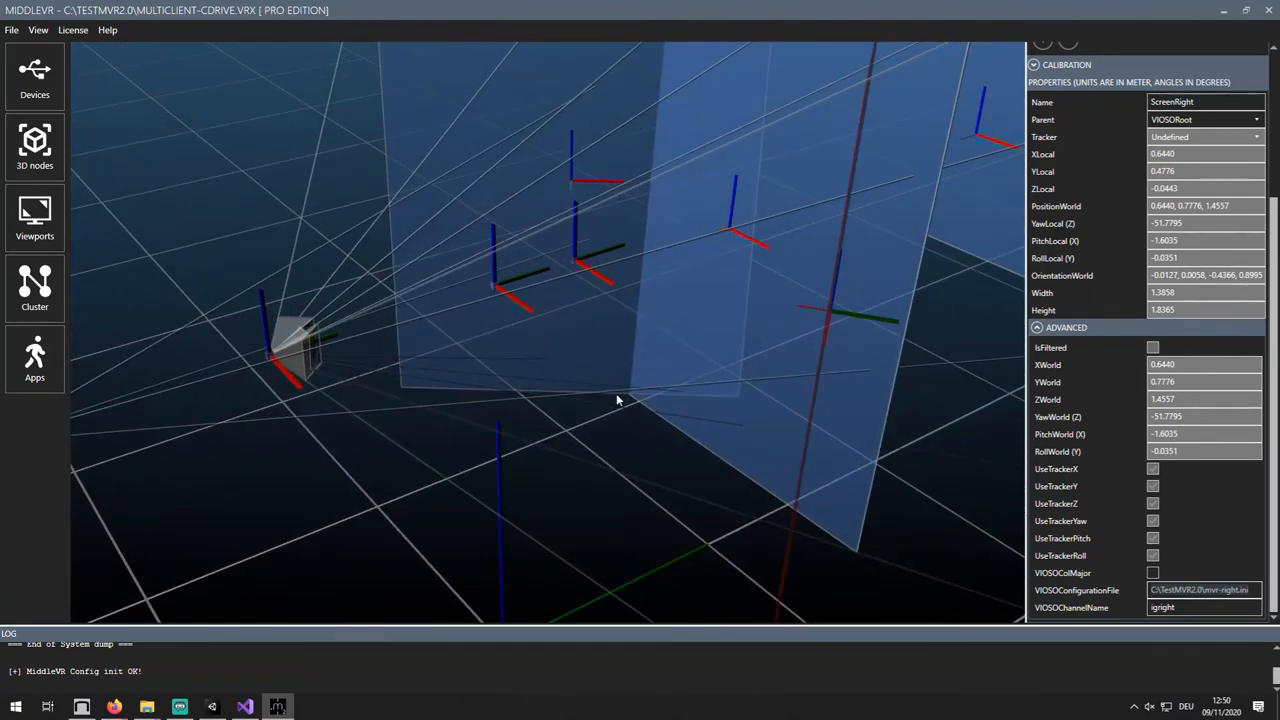
{"action": "mouse_move", "coordinate": [1184, 508]}
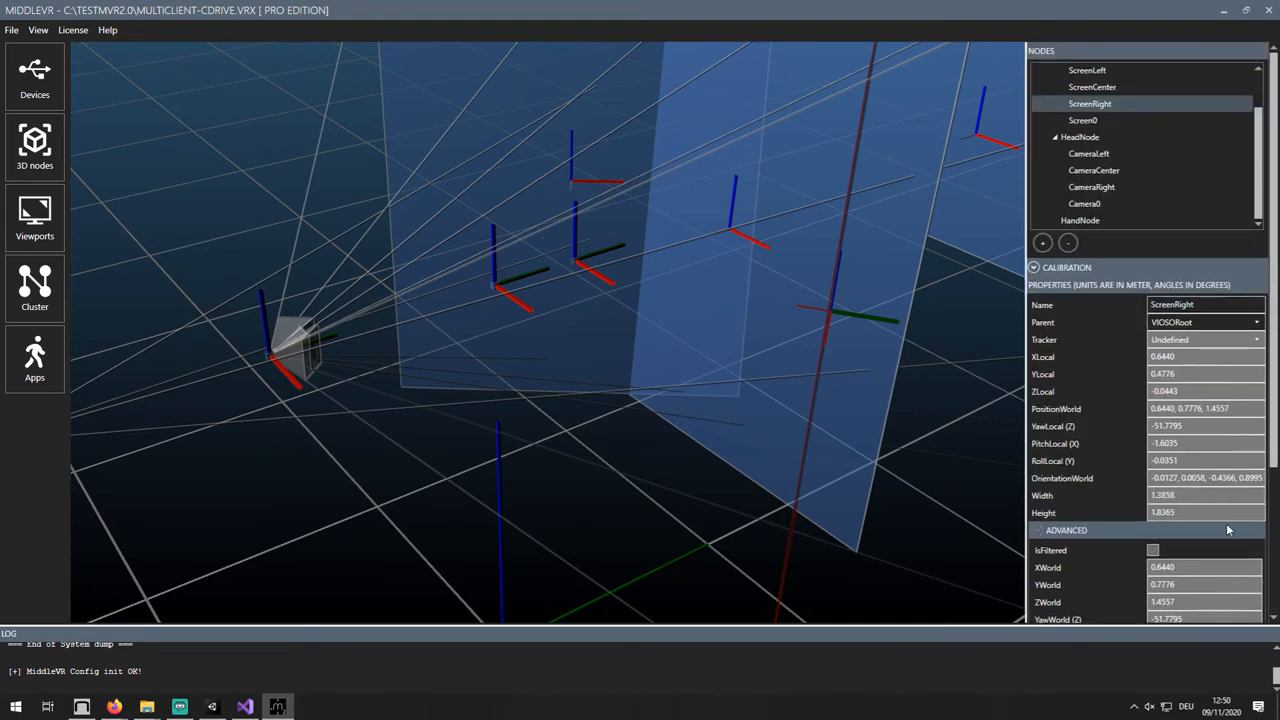
{"action": "left_click", "coordinate": [34, 288]}
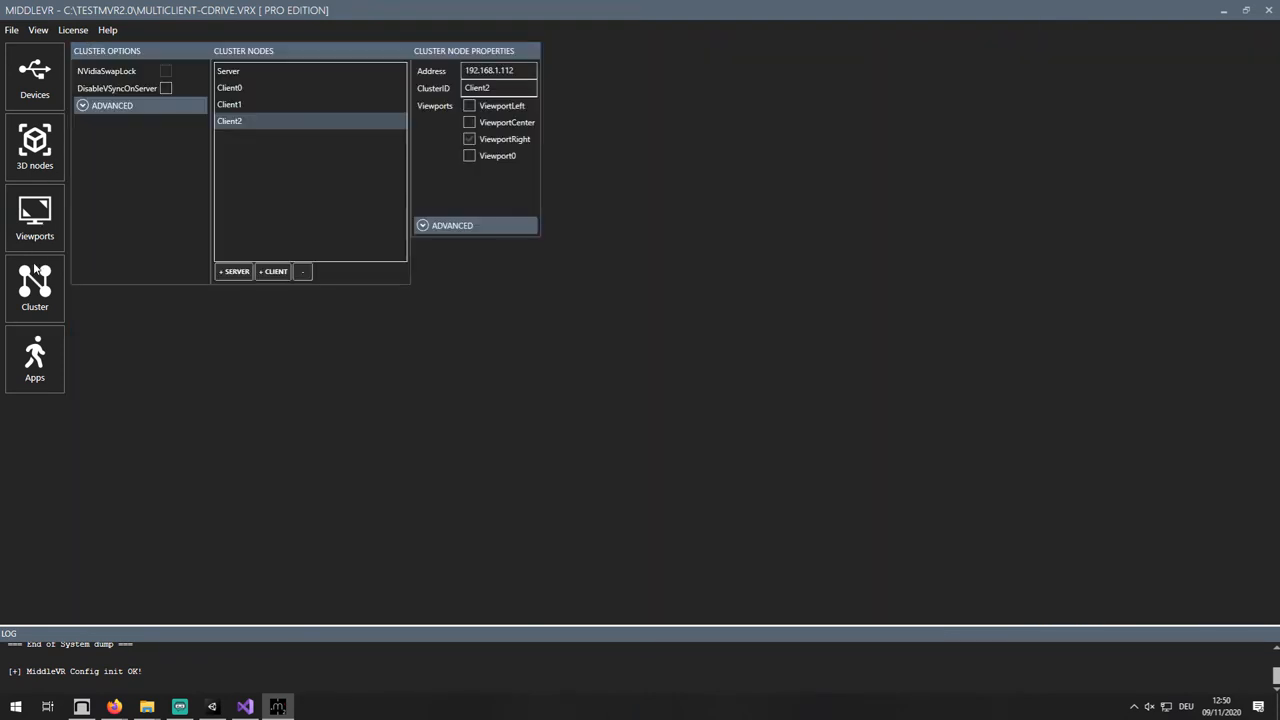
{"action": "left_click", "coordinate": [228, 72]}
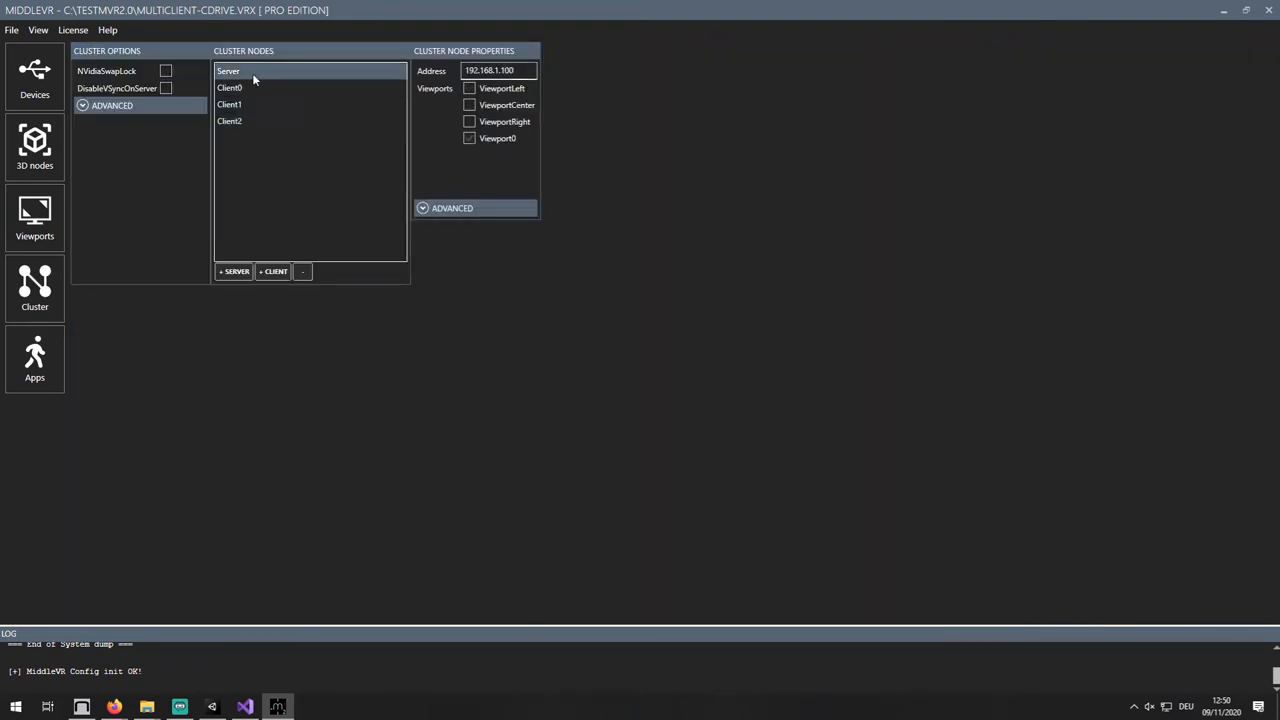
{"action": "left_click", "coordinate": [228, 122]}
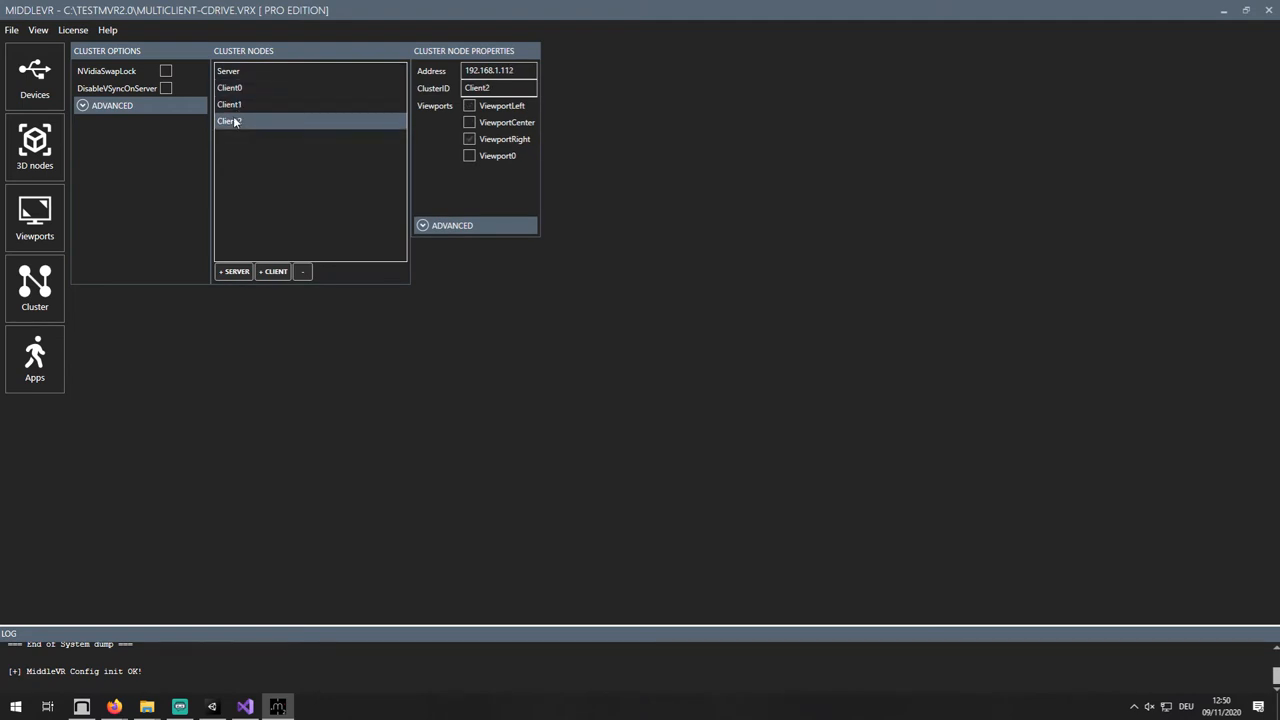
{"action": "mouse_move", "coordinate": [60, 204]}
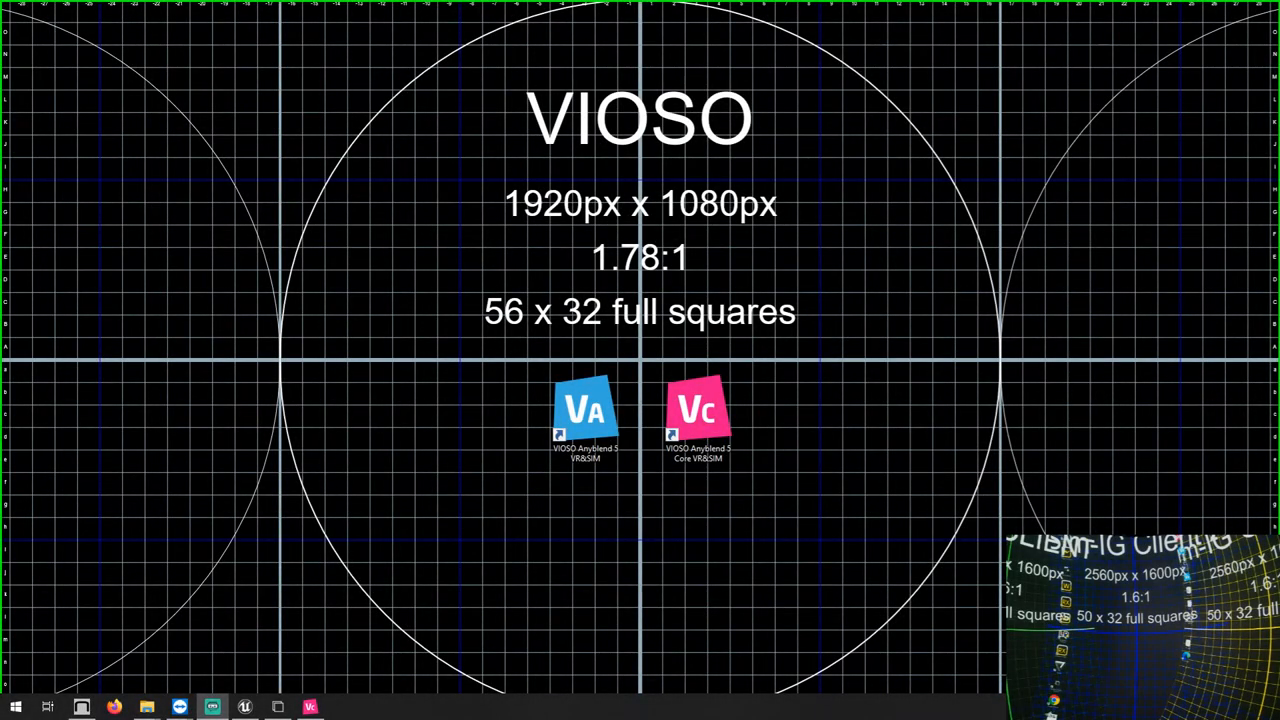
{"action": "mouse_move", "coordinate": [180, 708]}
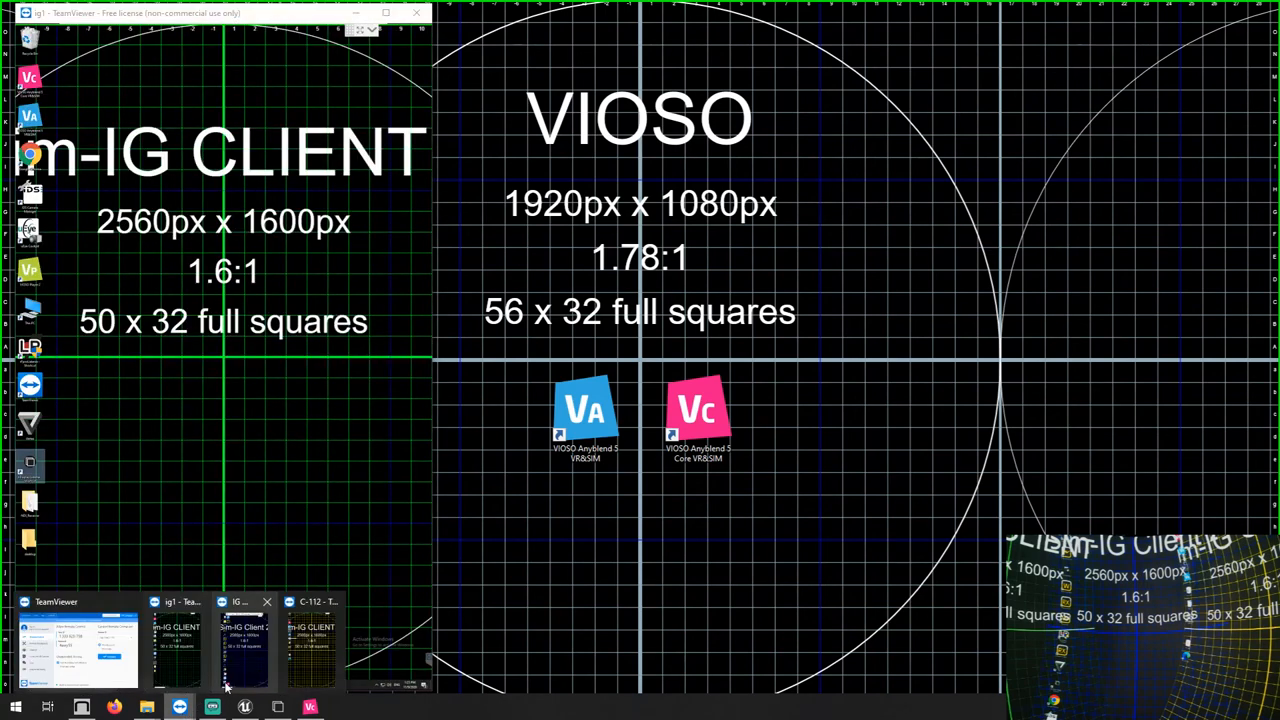
Step: Switch to the TeamViewer client session running the Unreal nDisplay template project
{"action": "left_click", "coordinate": [244, 644]}
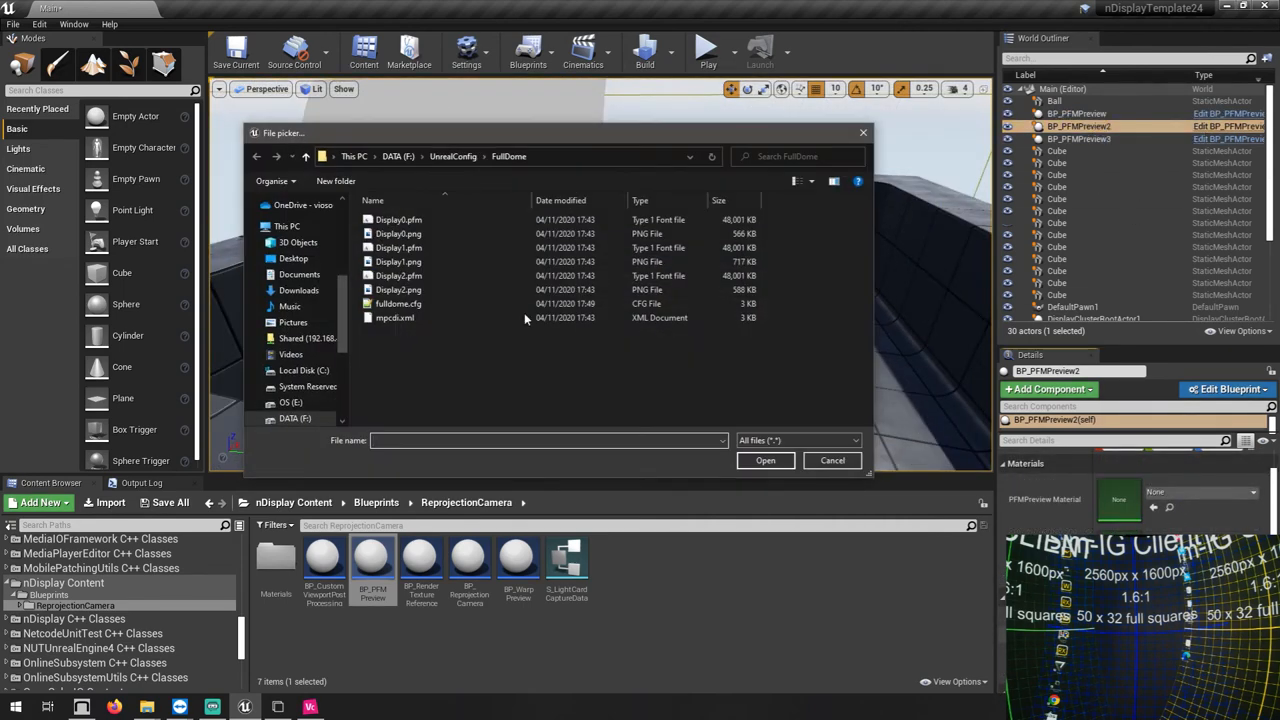
Step: Dismiss the FullDome file picker to reach the C:\UE_ndisplay folder
{"action": "left_click", "coordinate": [832, 460]}
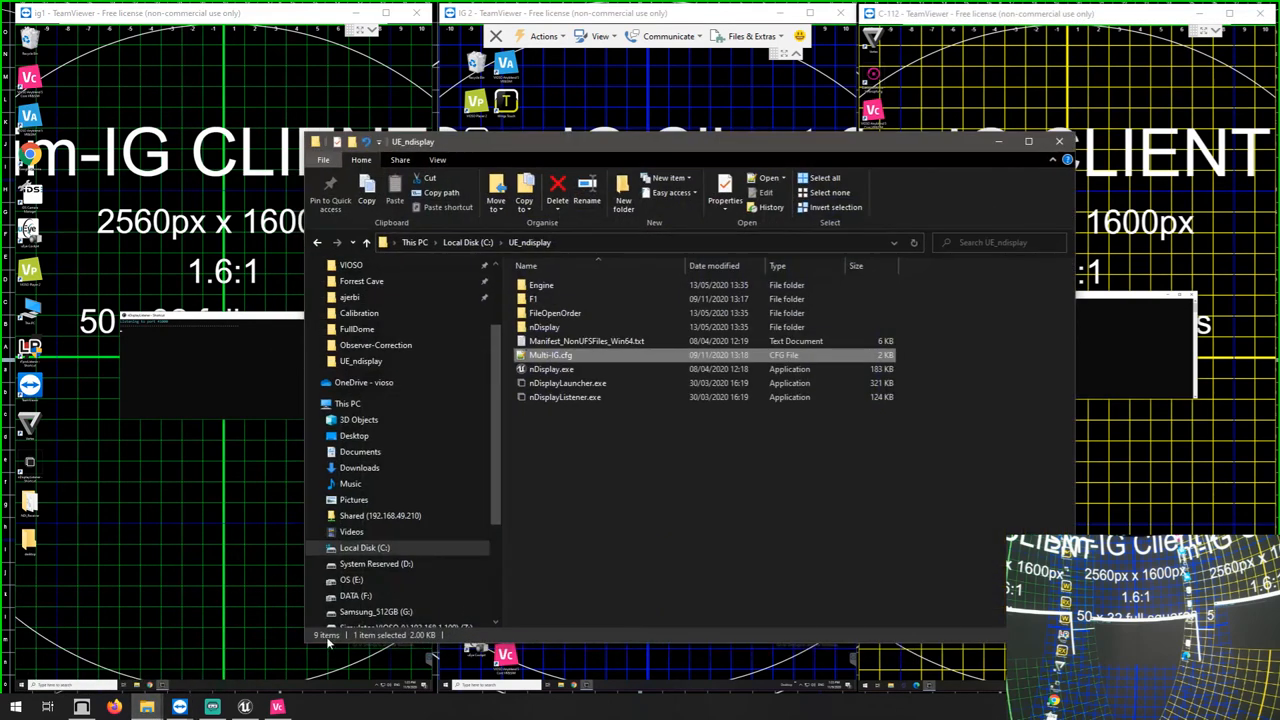
Step: Start nDisplayLauncher.exe and nDisplayListener.exe on port 41000, then select Multi-IG.cfg
{"action": "left_click", "coordinate": [568, 384]}
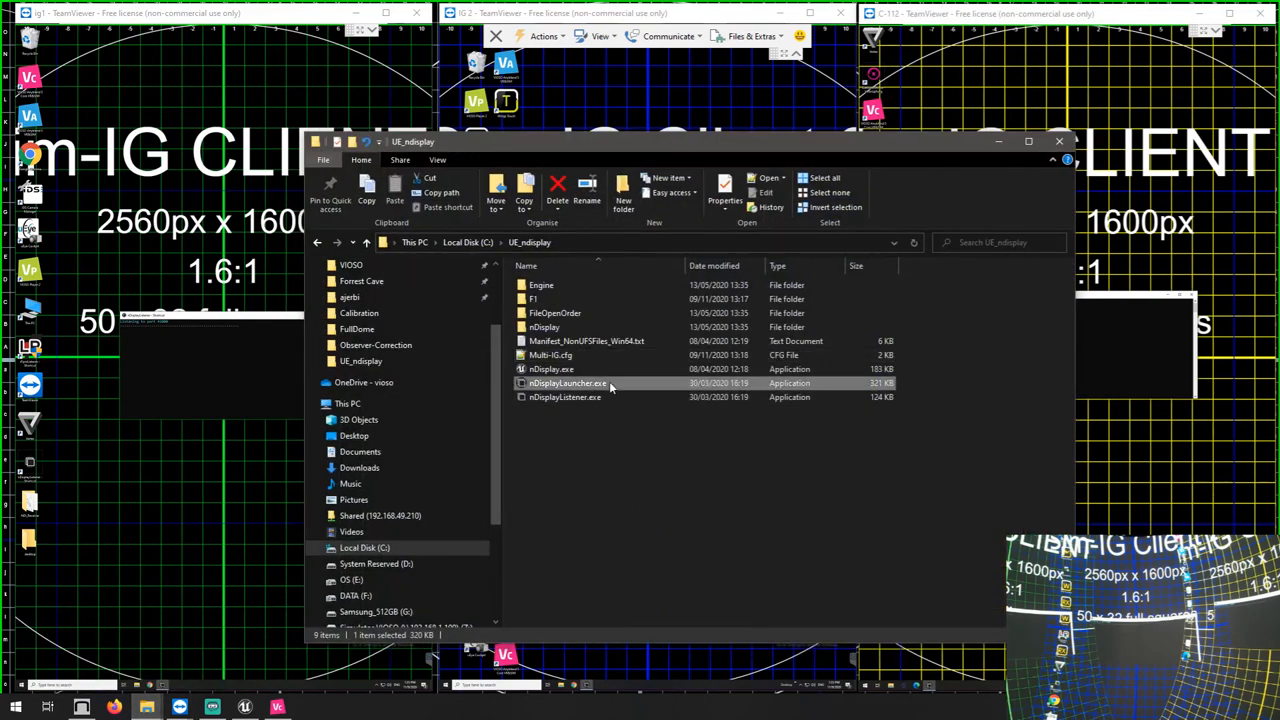
{"action": "double_click", "coordinate": [568, 384]}
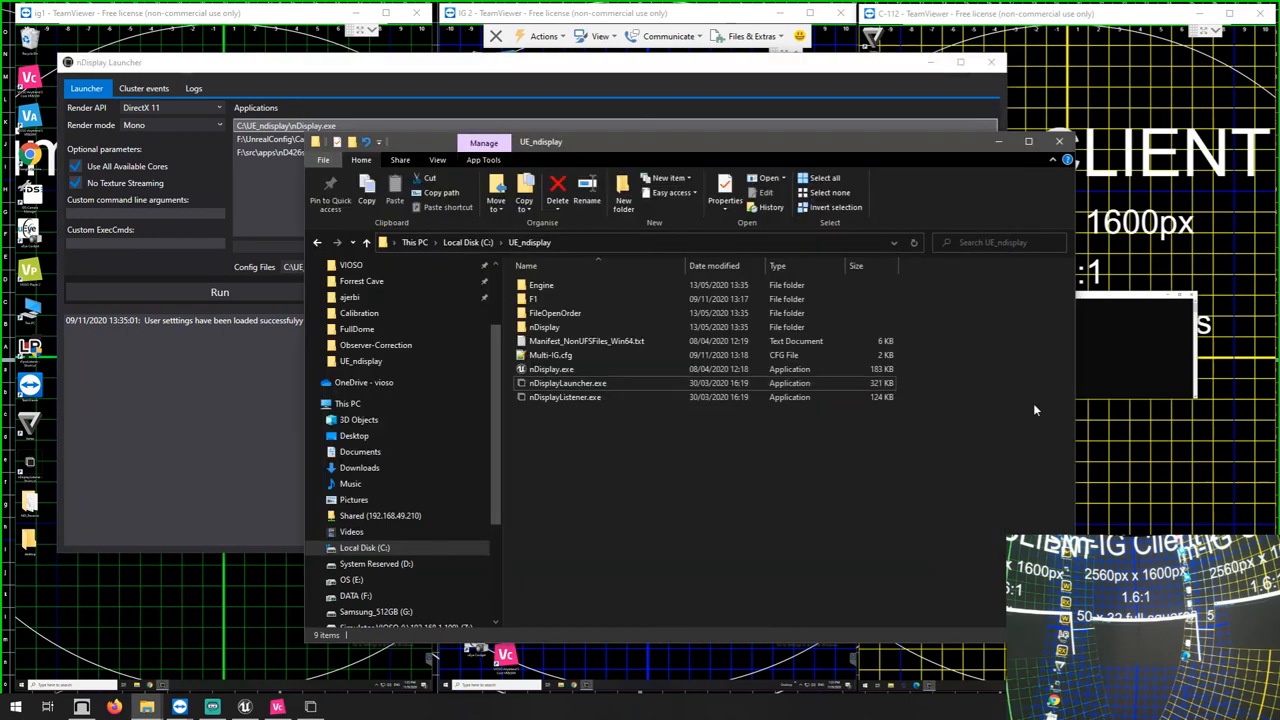
{"action": "double_click", "coordinate": [564, 396]}
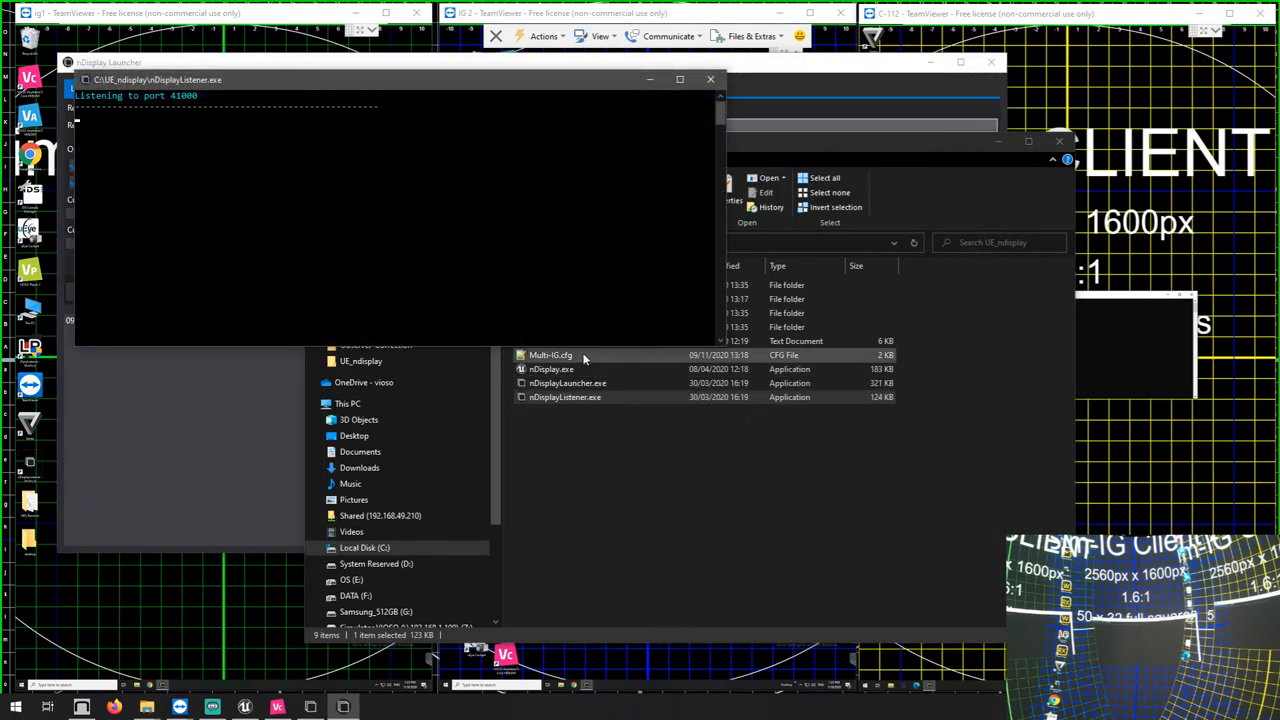
{"action": "left_click", "coordinate": [428, 112]}
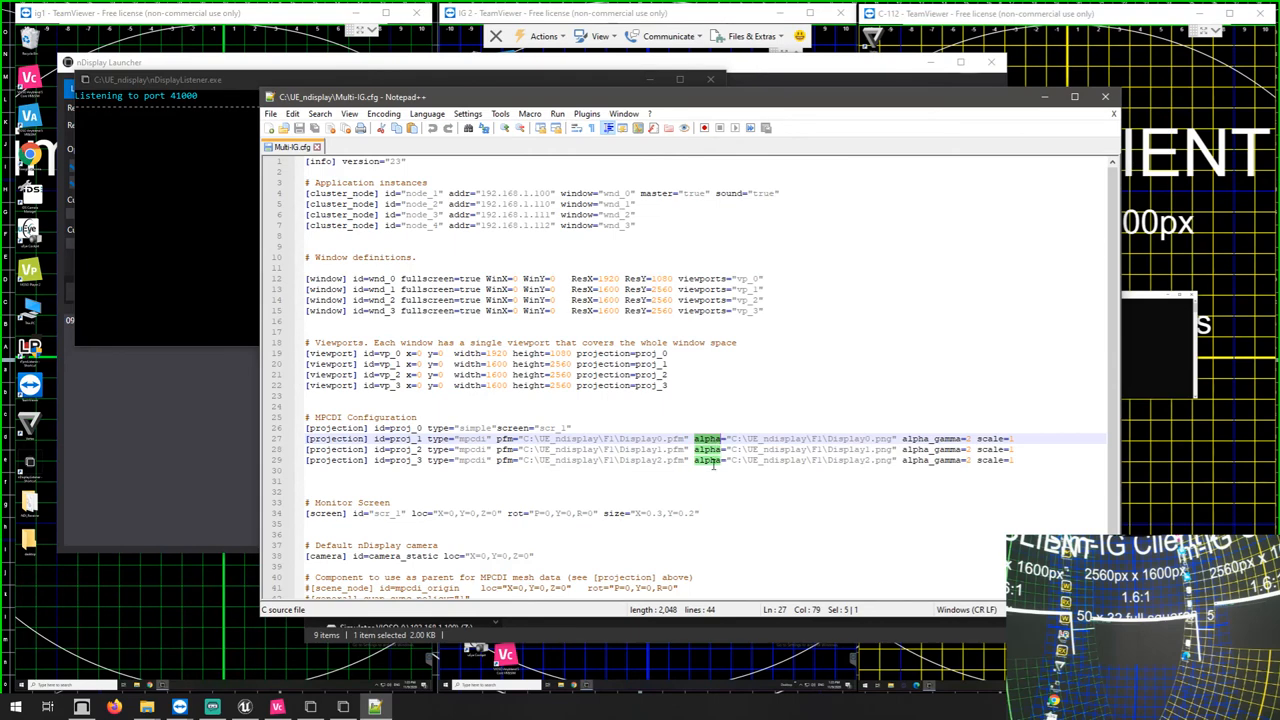
{"action": "mouse_move", "coordinate": [1104, 112]}
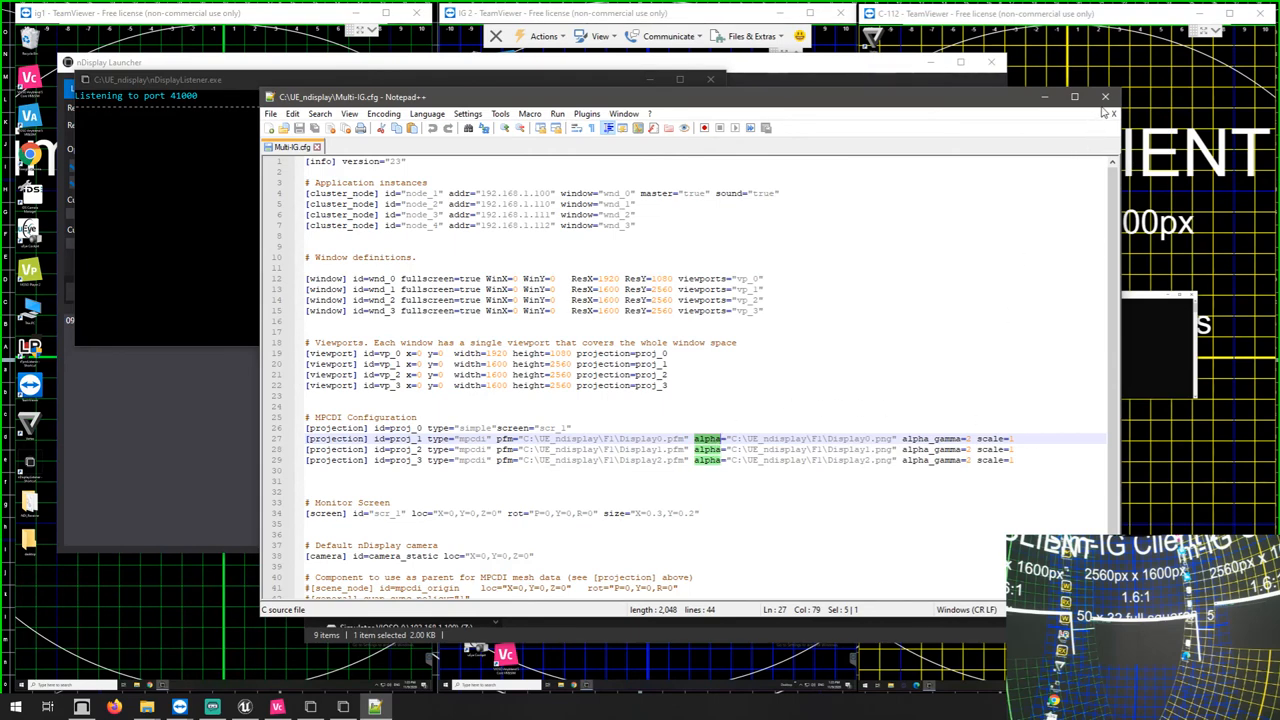
Step: Bring the nDisplay Launcher back in front after reviewing Multi-IG.cfg
{"action": "left_click", "coordinate": [1104, 96]}
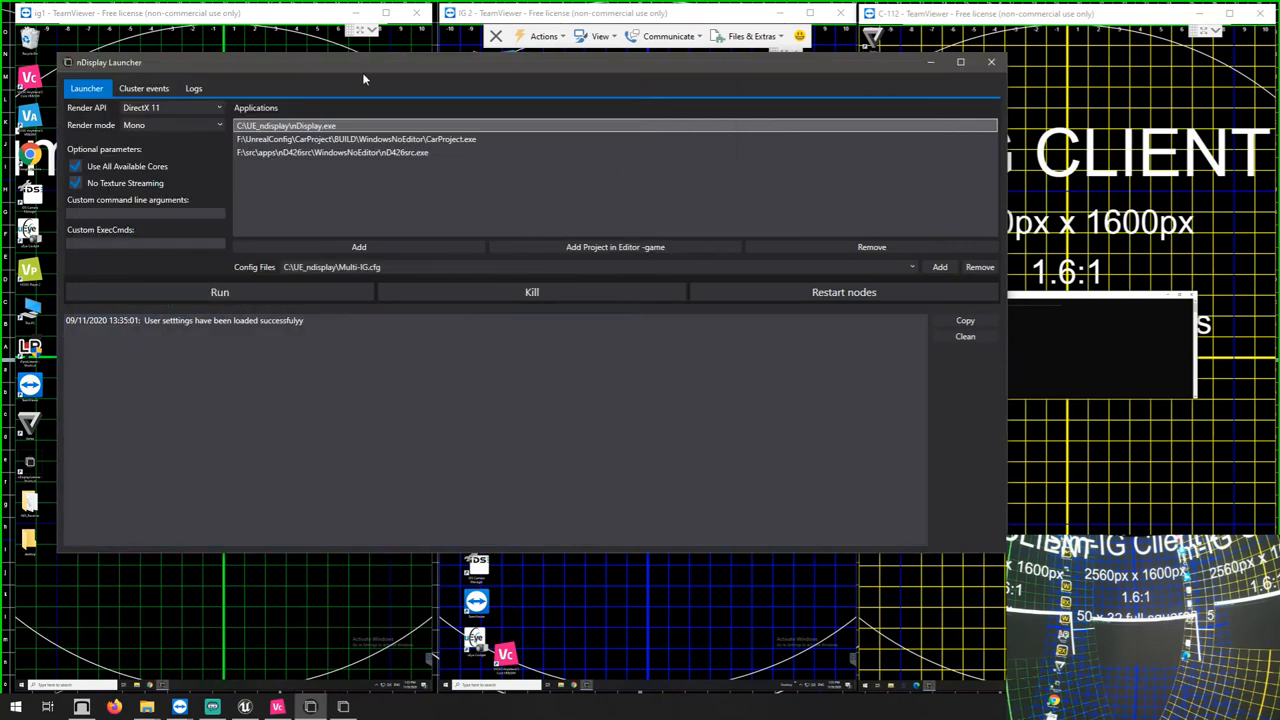
Step: Run nDisplay on the cluster nodes with C:\UE_ndisplay\Multi-IG.cfg
{"action": "left_click", "coordinate": [910, 268]}
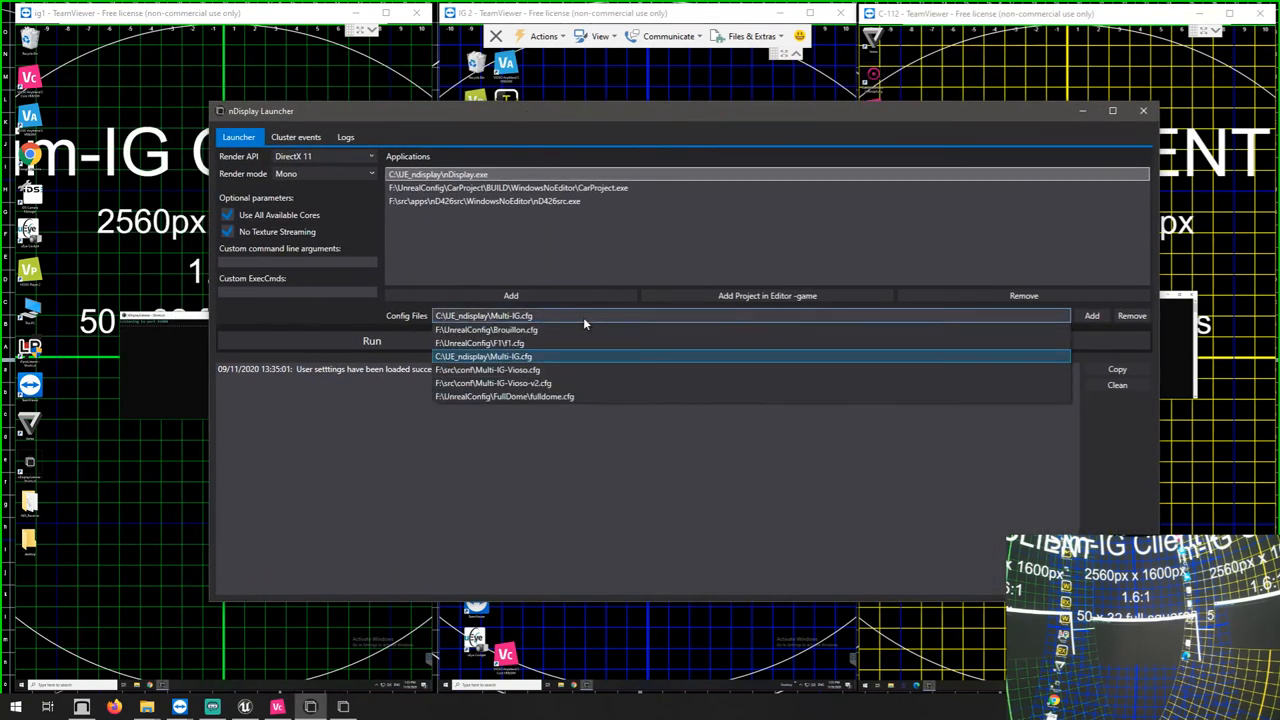
{"action": "left_click", "coordinate": [484, 356]}
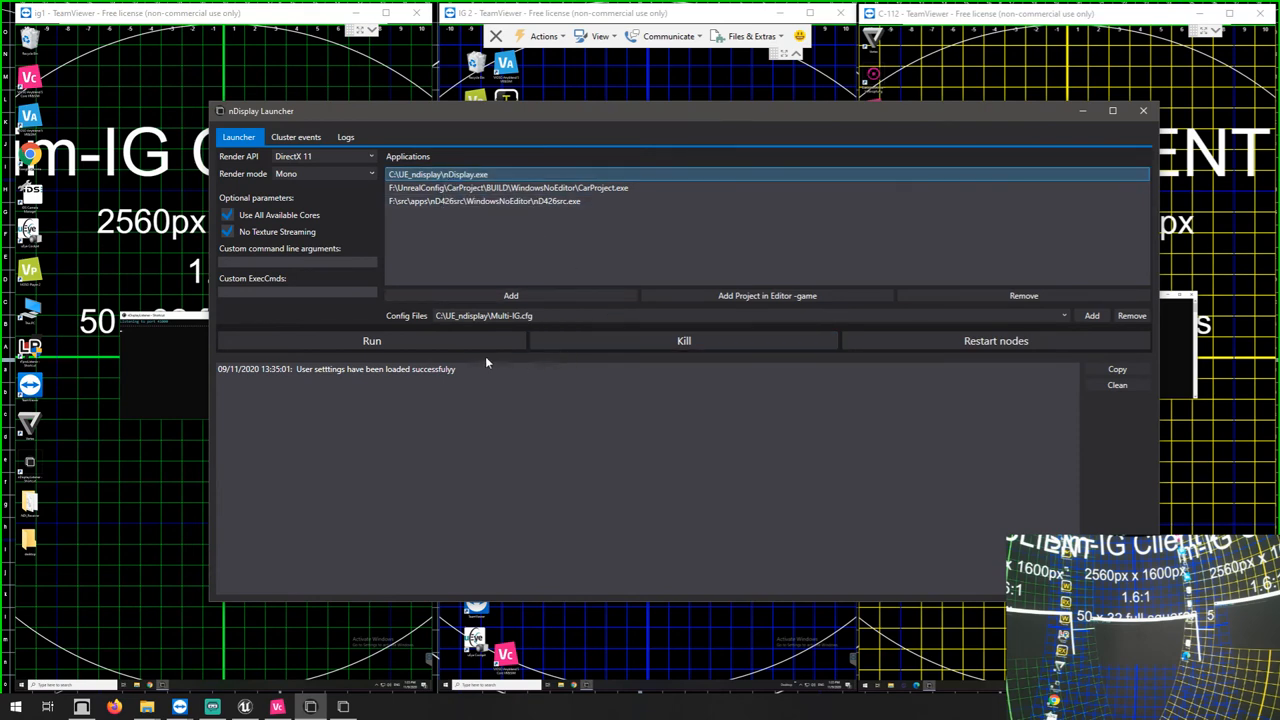
{"action": "left_click", "coordinate": [372, 340]}
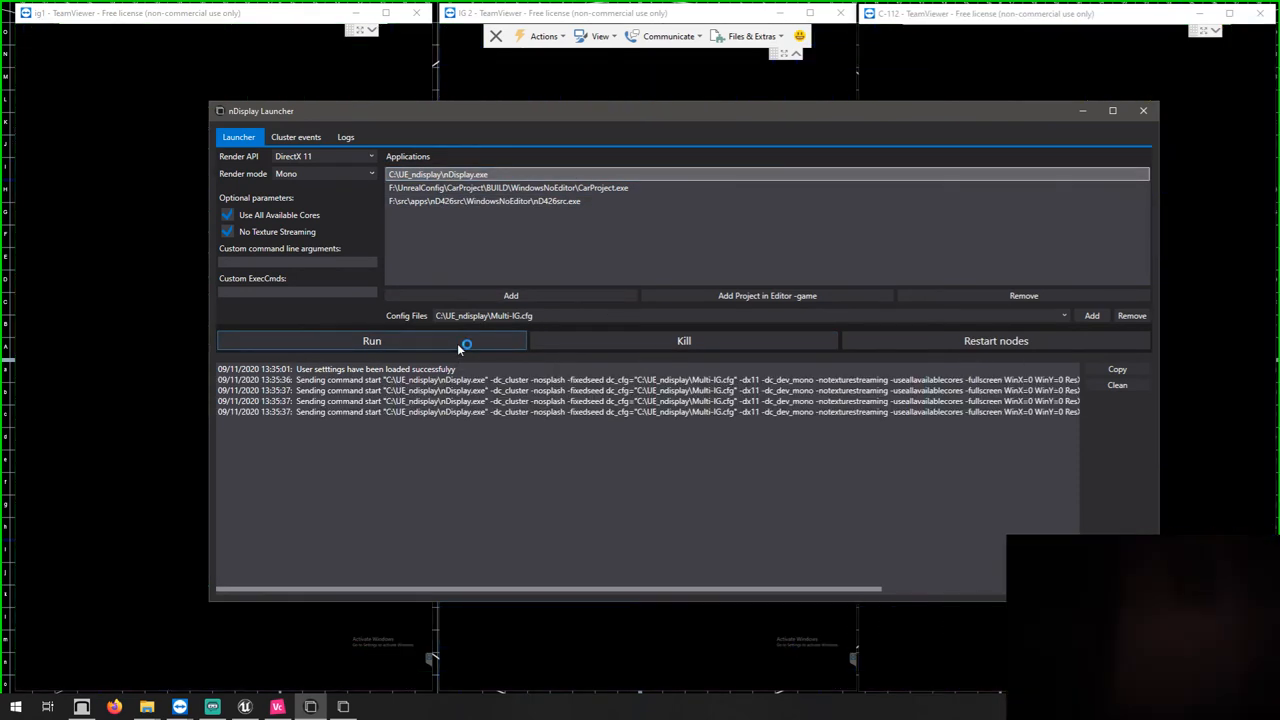
{"action": "left_click", "coordinate": [372, 340]}
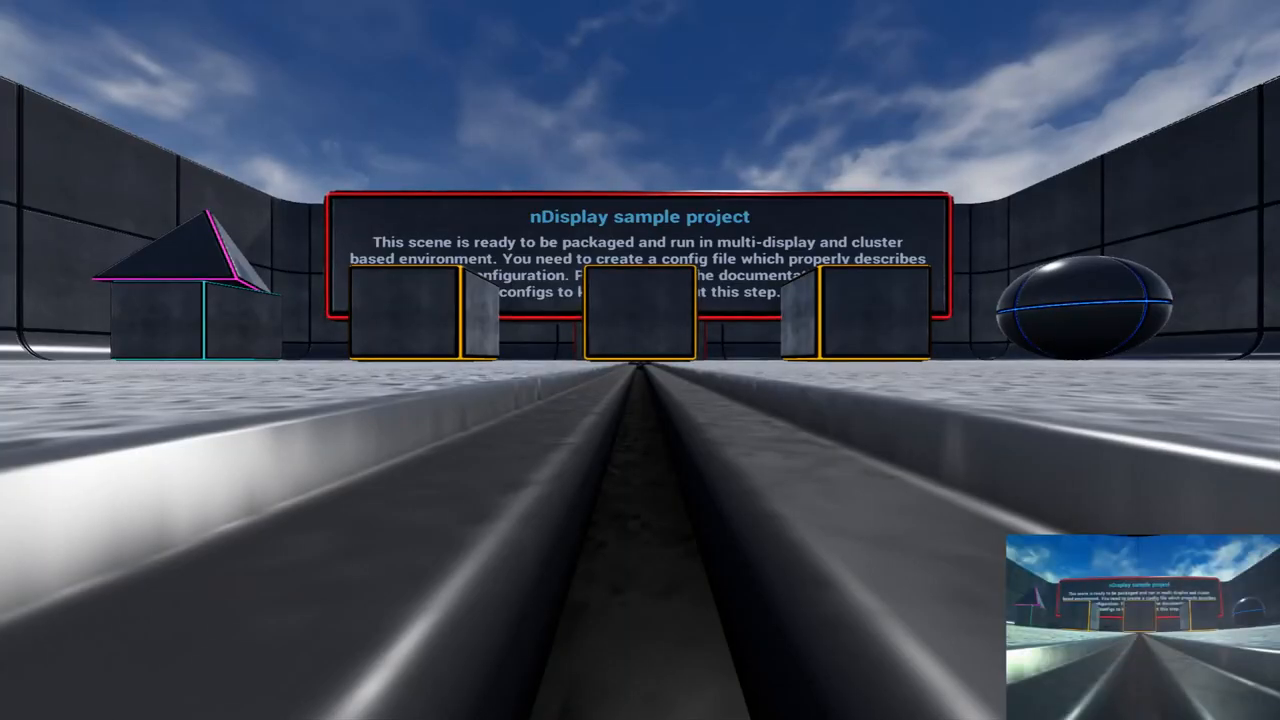
{"action": "mouse_move", "coordinate": [640, 360]}
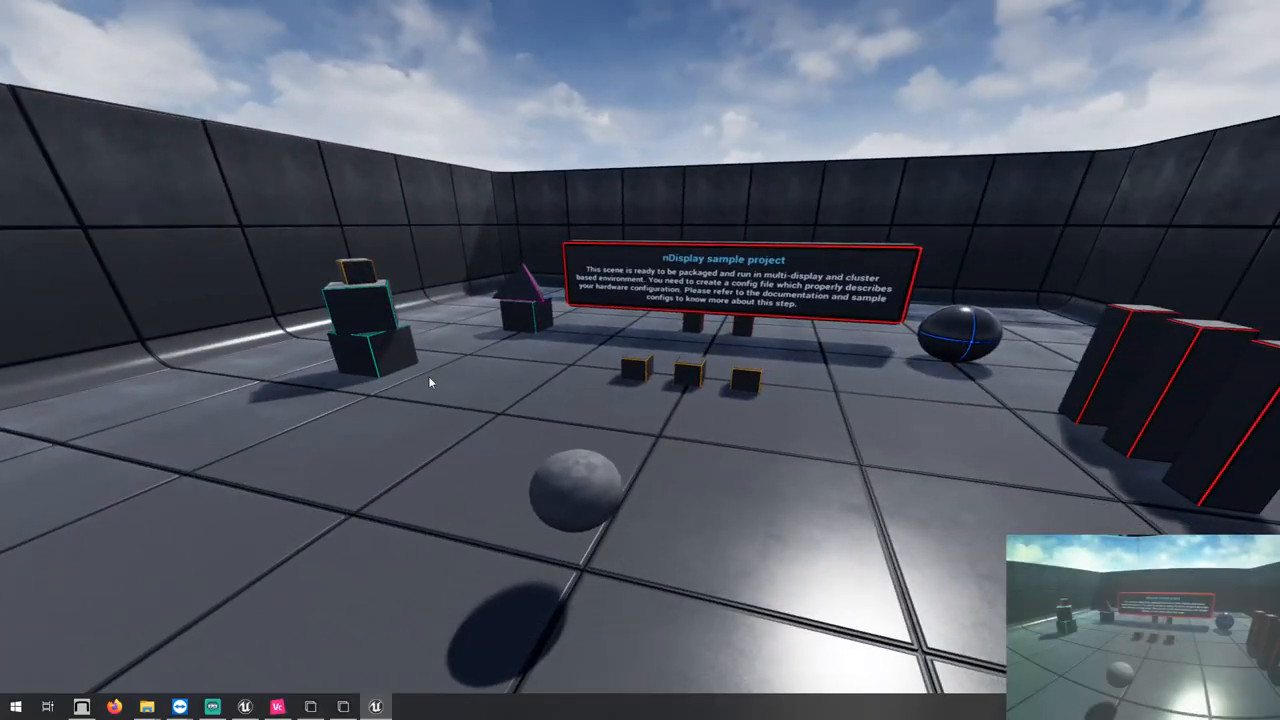
Step: Leave the fullscreen nDisplay arena view and return to the local desktop
{"action": "left_click", "coordinate": [14, 708]}
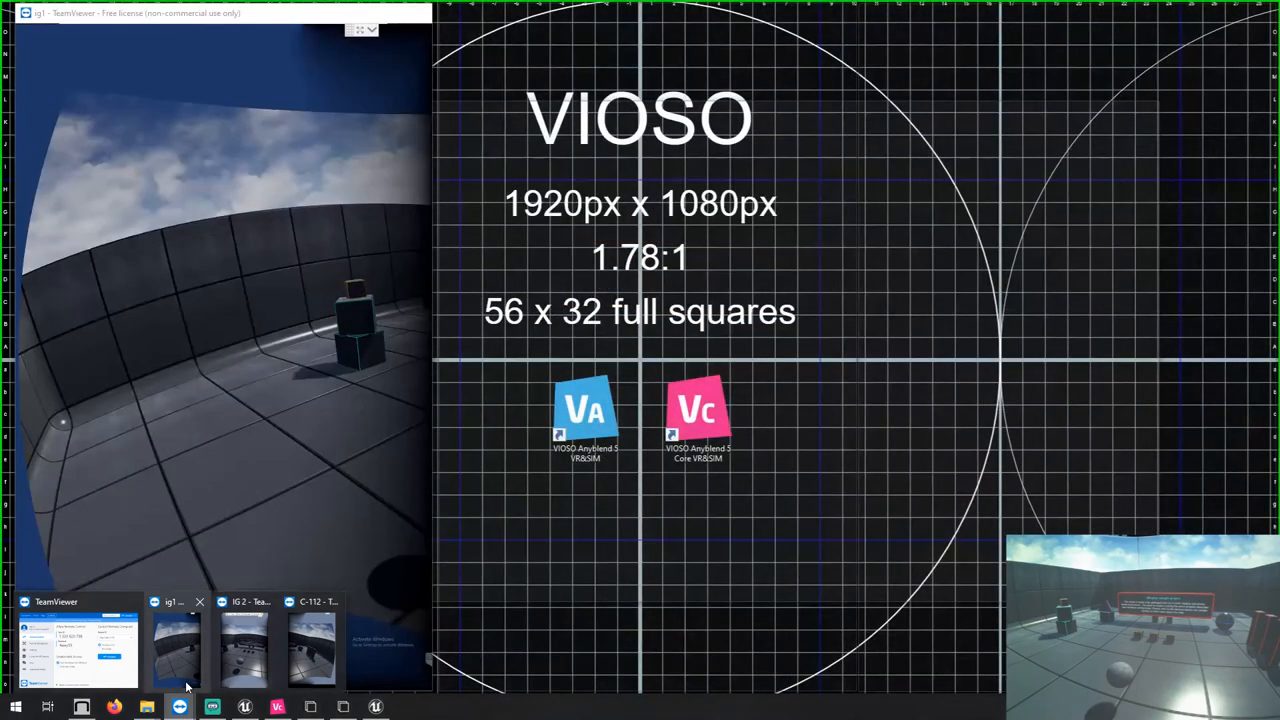
Step: Switch to the TeamViewer client session showing the warped sample scene on its display
{"action": "left_click", "coordinate": [244, 642]}
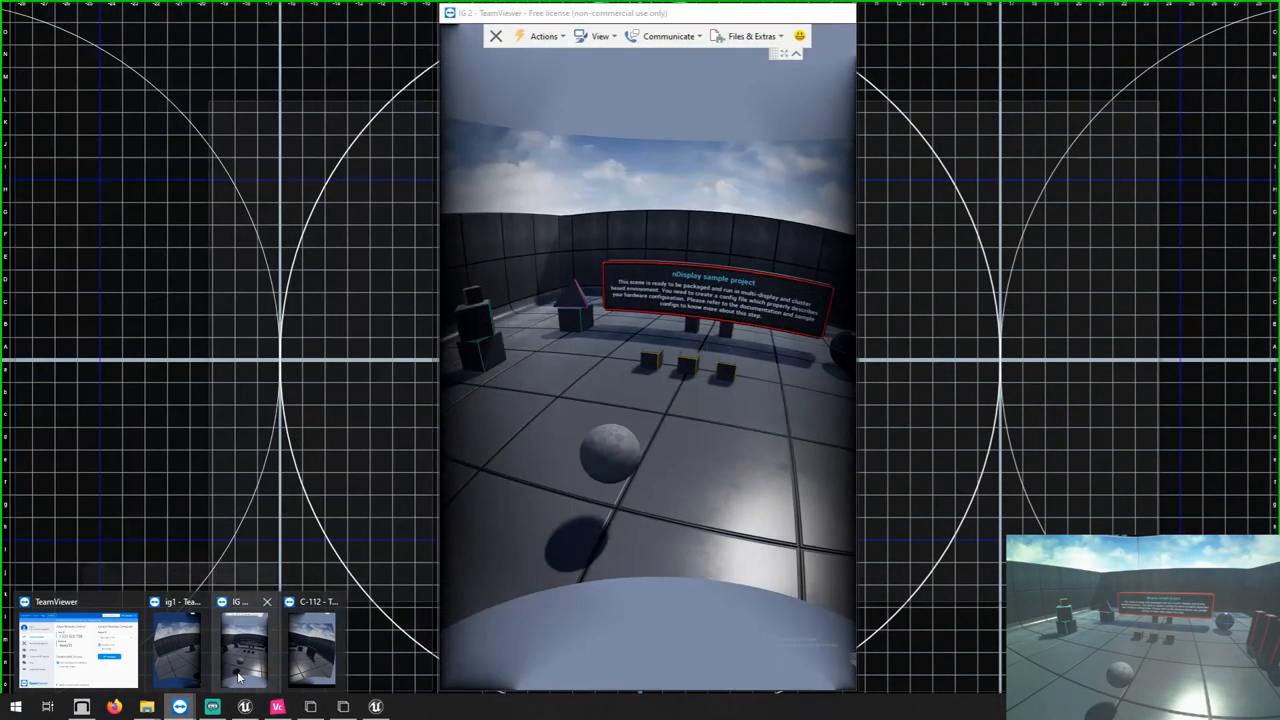
{"action": "left_click", "coordinate": [316, 640]}
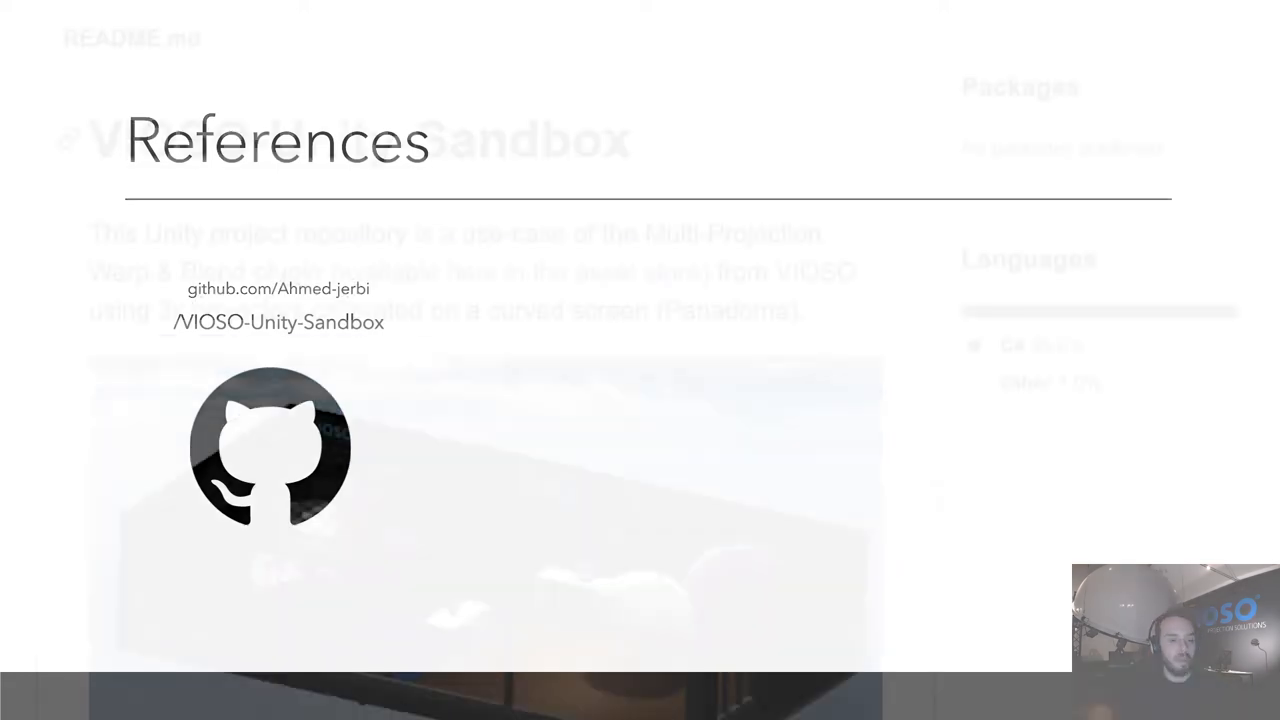
Step: Scroll the VIOSO-Unity-Sandbox README to its installation steps: cloning, Panadome mapping file, play mode
{"action": "scroll", "scroll_direction": "down", "scroll_amount": 3}
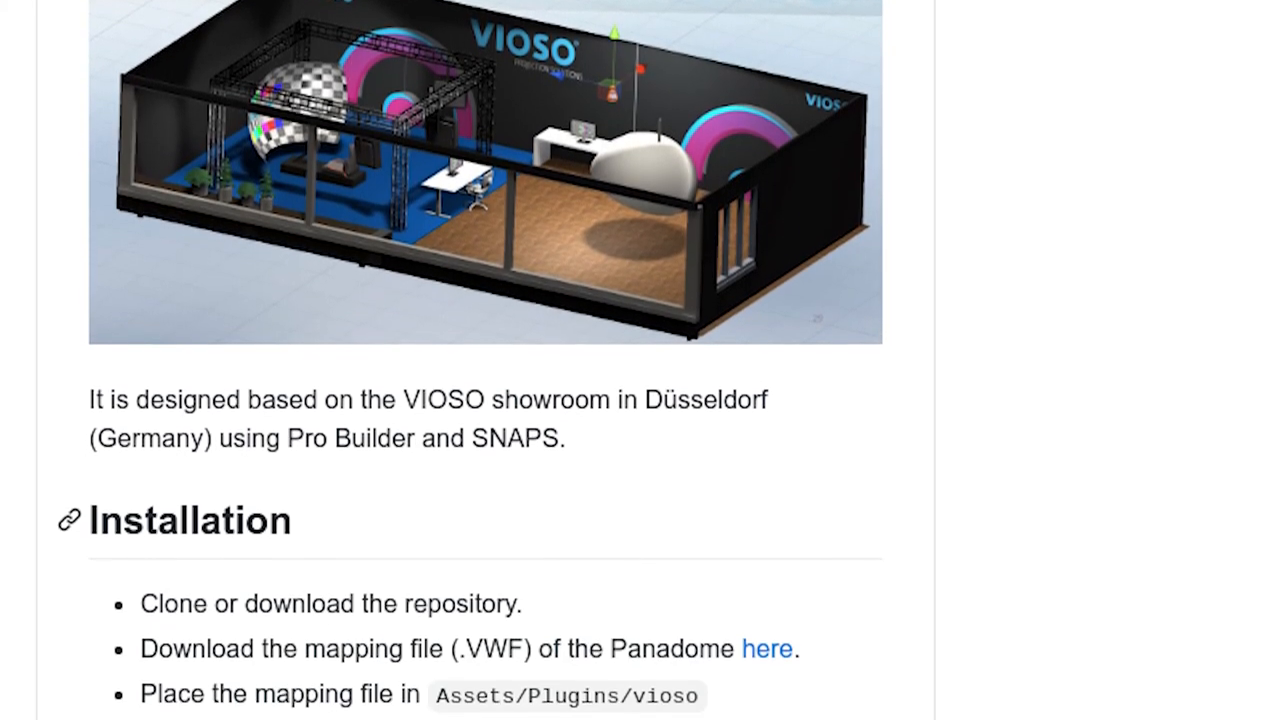
{"action": "scroll", "scroll_direction": "down", "scroll_amount": 3}
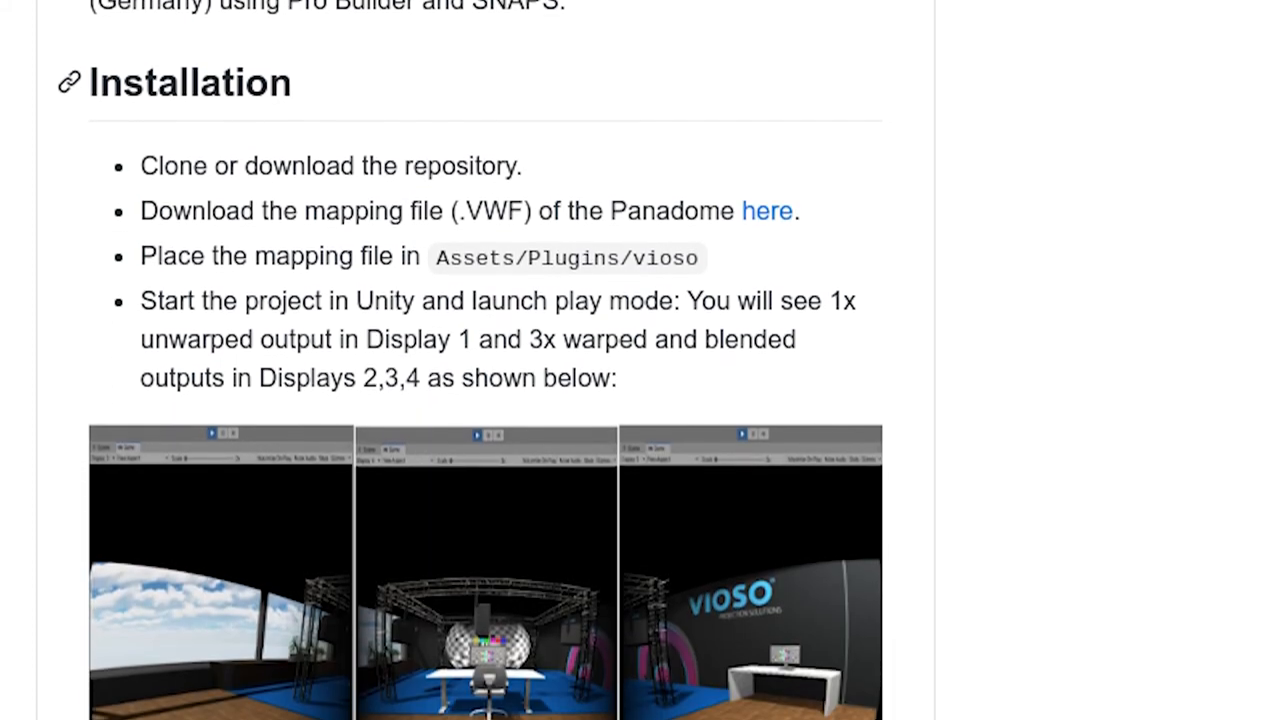
{"action": "scroll", "scroll_direction": "down", "scroll_amount": 3}
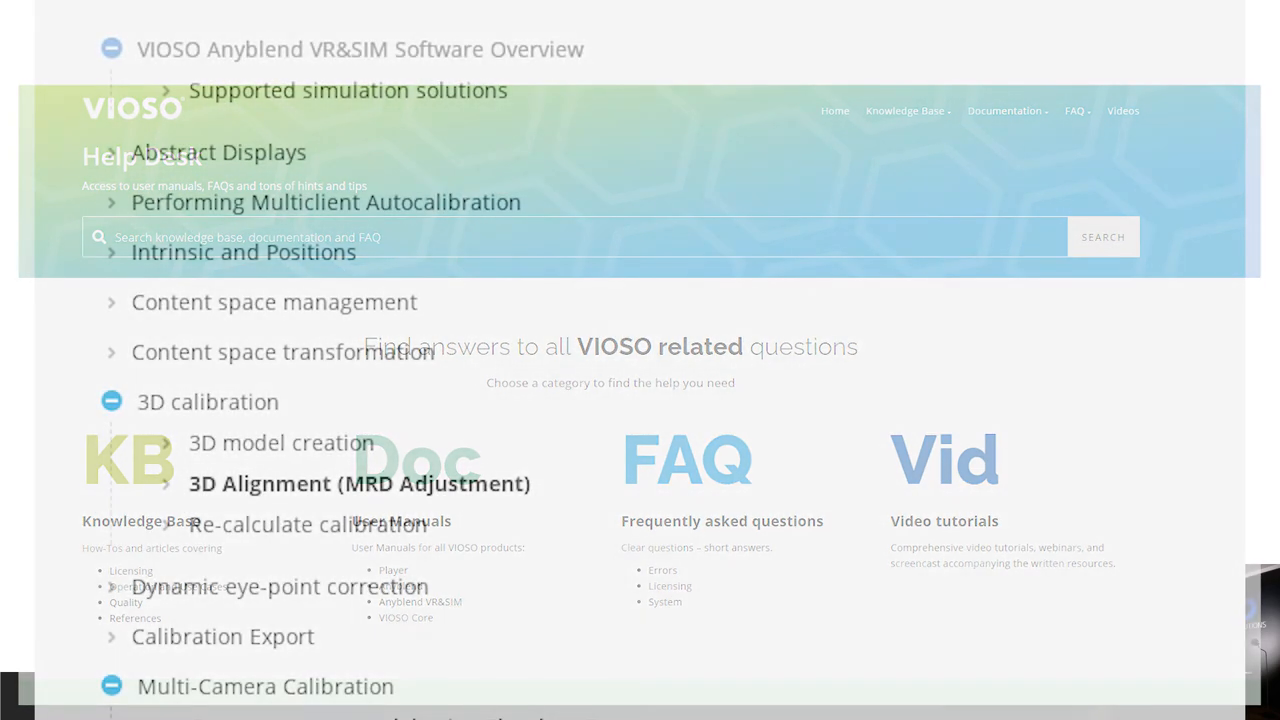
Step: Scroll through the VIOSO Unreal Engine Integration helpdesk article
{"action": "scroll", "scroll_direction": "down", "scroll_amount": 3}
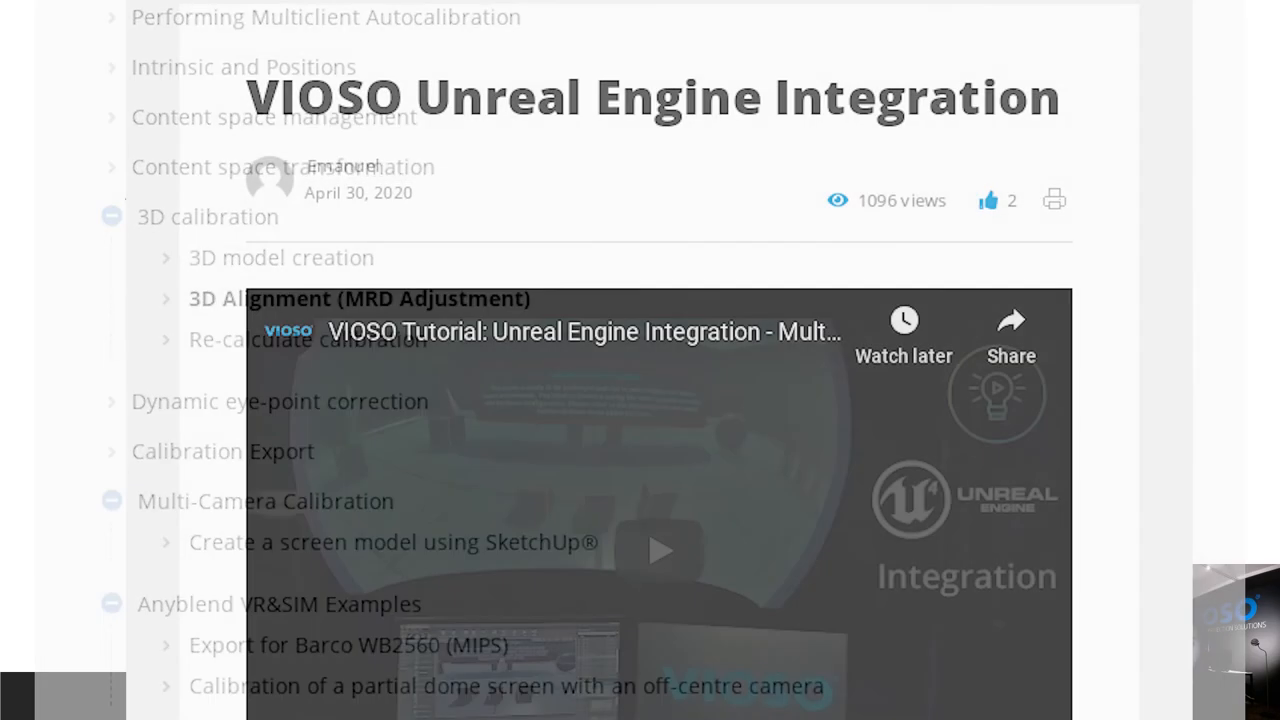
{"action": "scroll", "scroll_direction": "down", "scroll_amount": 3}
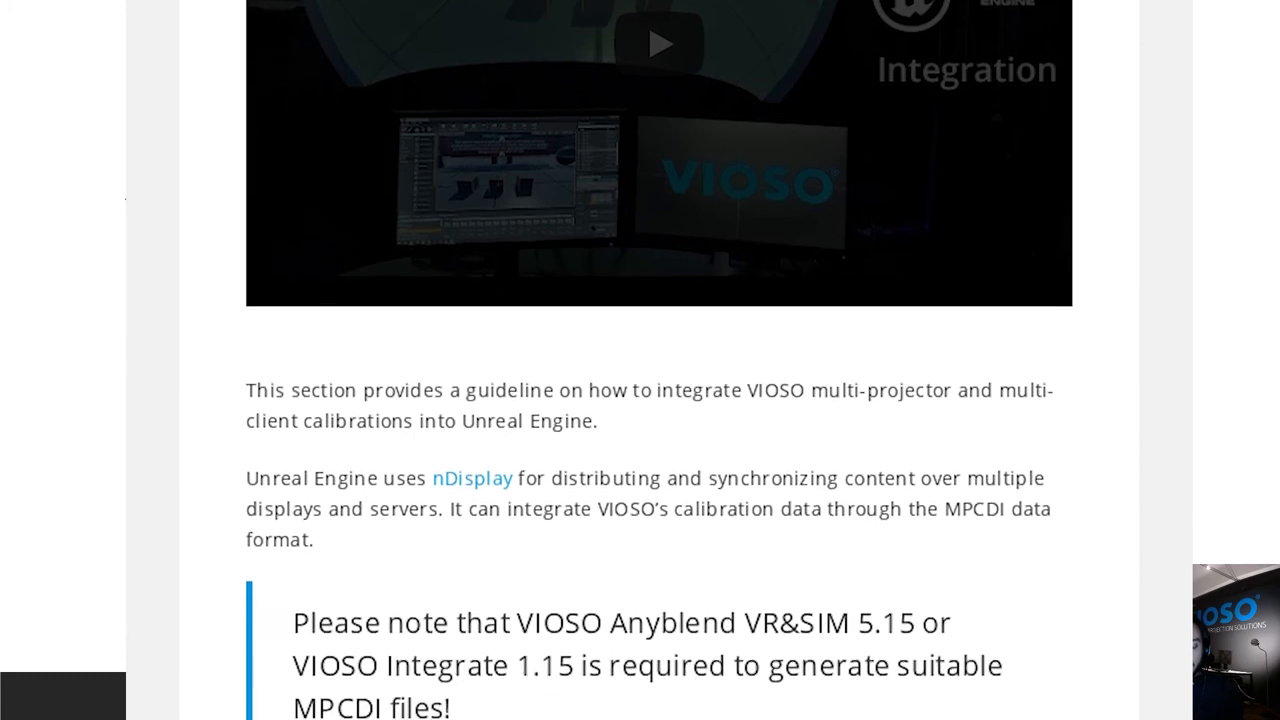
{"action": "scroll", "scroll_direction": "down", "scroll_amount": 3}
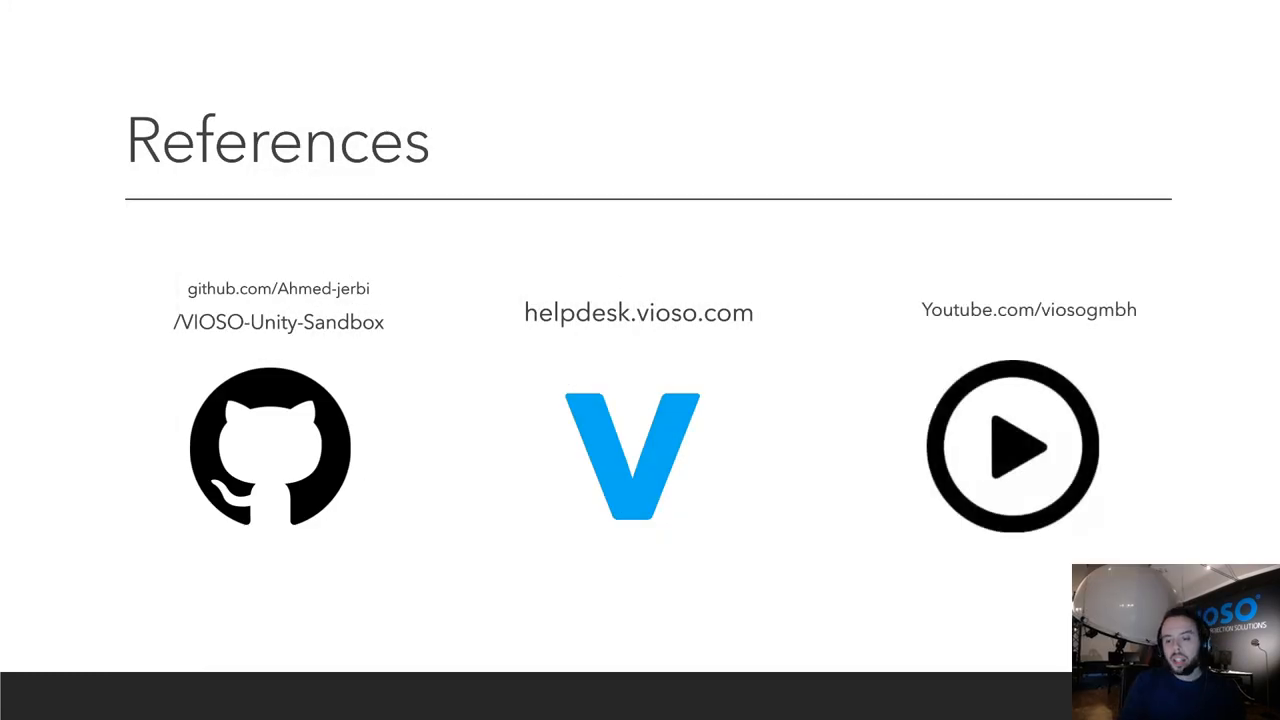
Step: Visit the VIOSO GmbH YouTube channel and browse down its tutorial and showcase videos
{"action": "left_click", "coordinate": [1012, 446]}
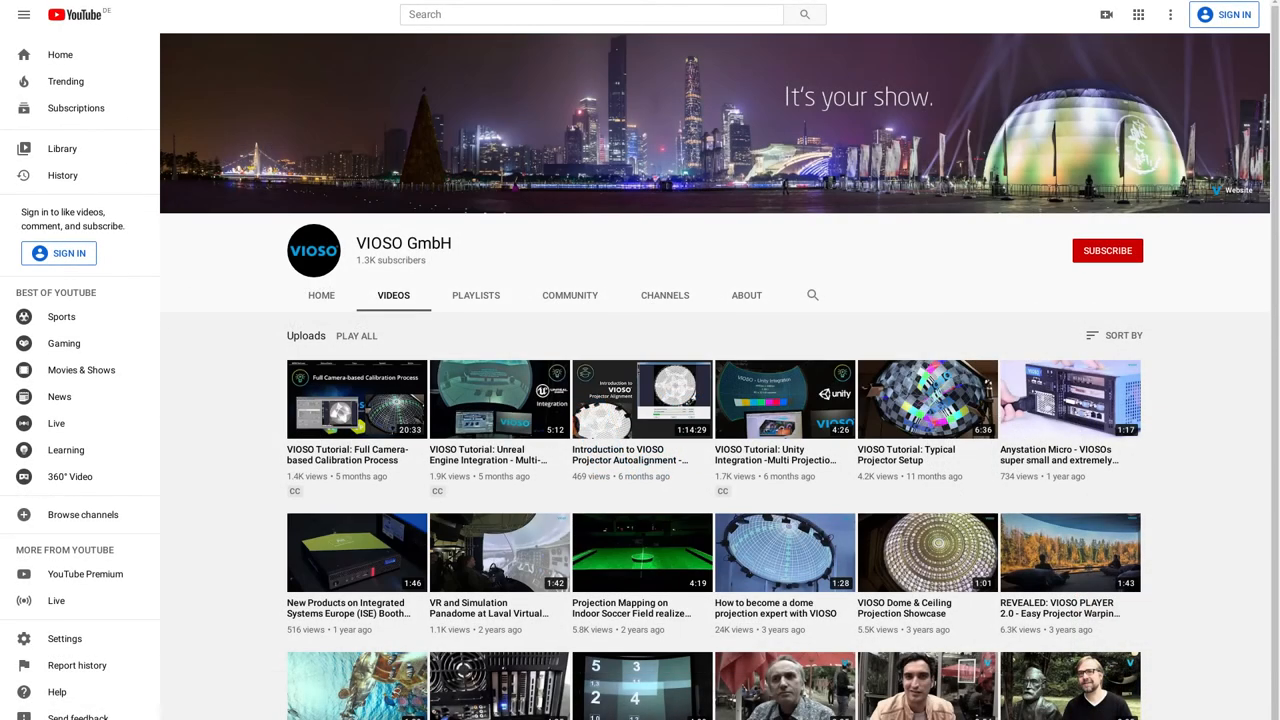
{"action": "scroll", "scroll_direction": "down", "scroll_amount": 3}
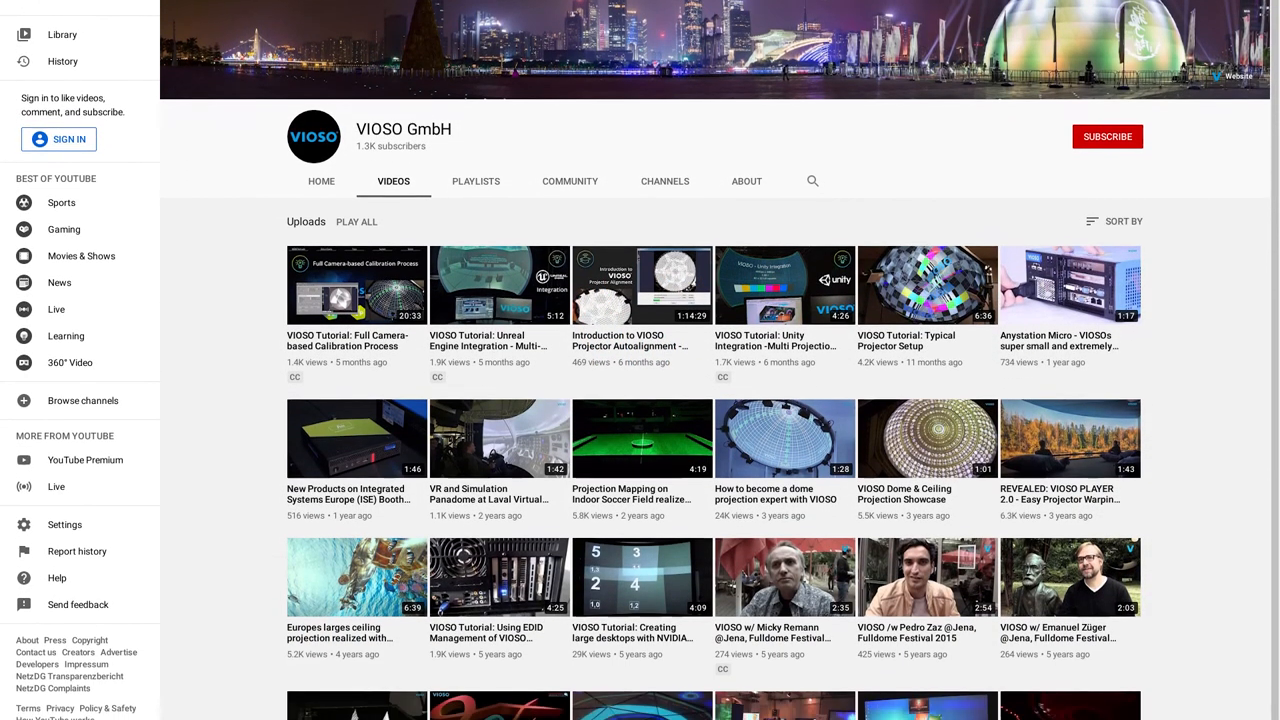
{"action": "scroll", "scroll_direction": "down", "scroll_amount": 3}
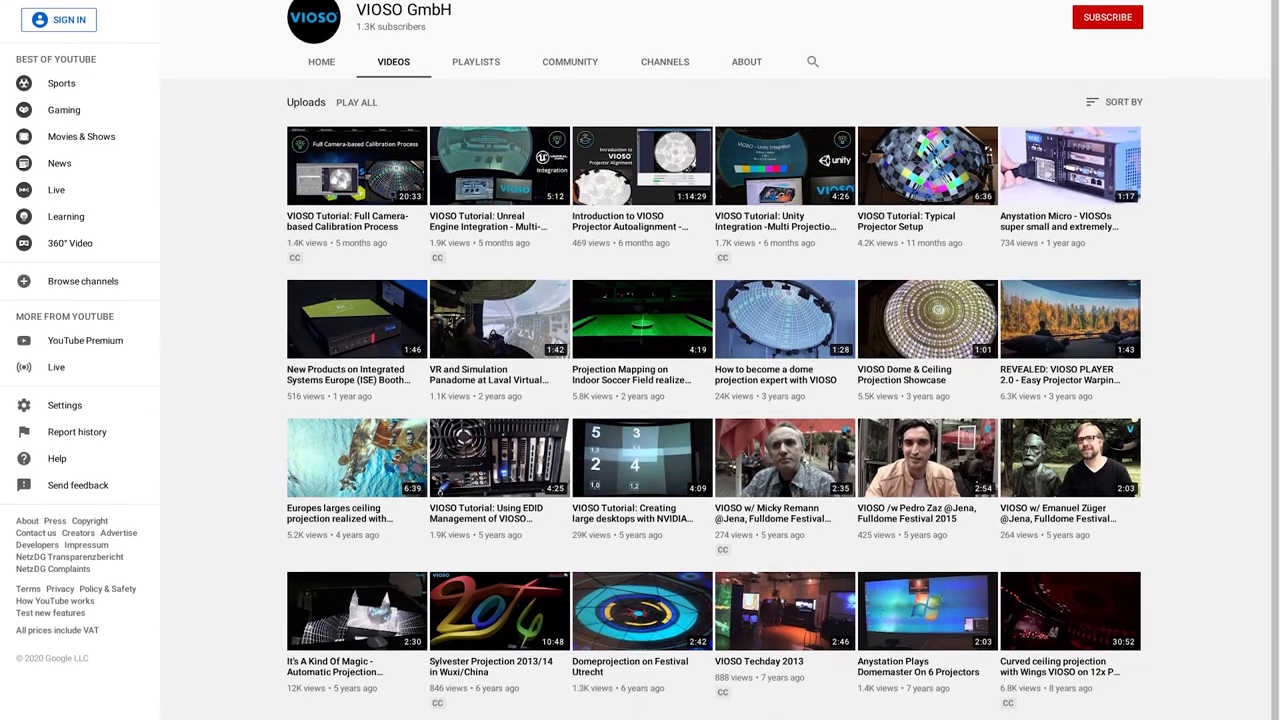
{"action": "scroll", "scroll_direction": "down", "scroll_amount": 3}
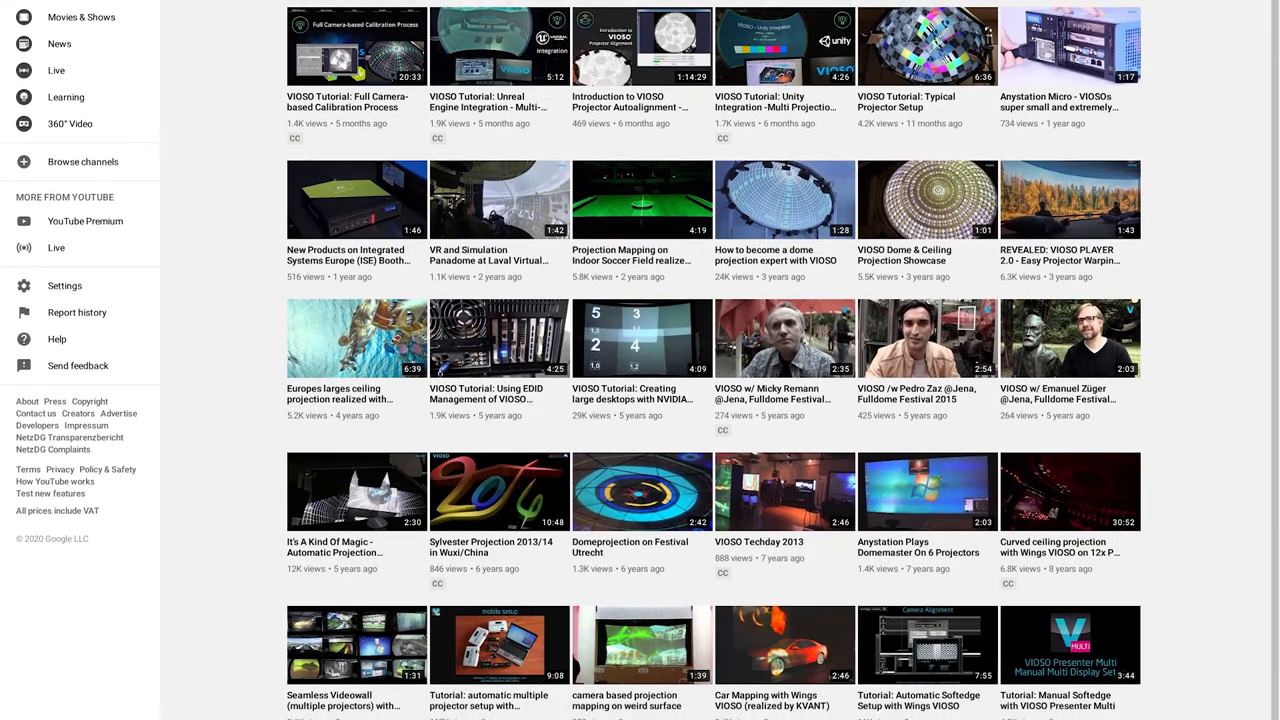
{"action": "scroll", "scroll_direction": "down", "scroll_amount": 3}
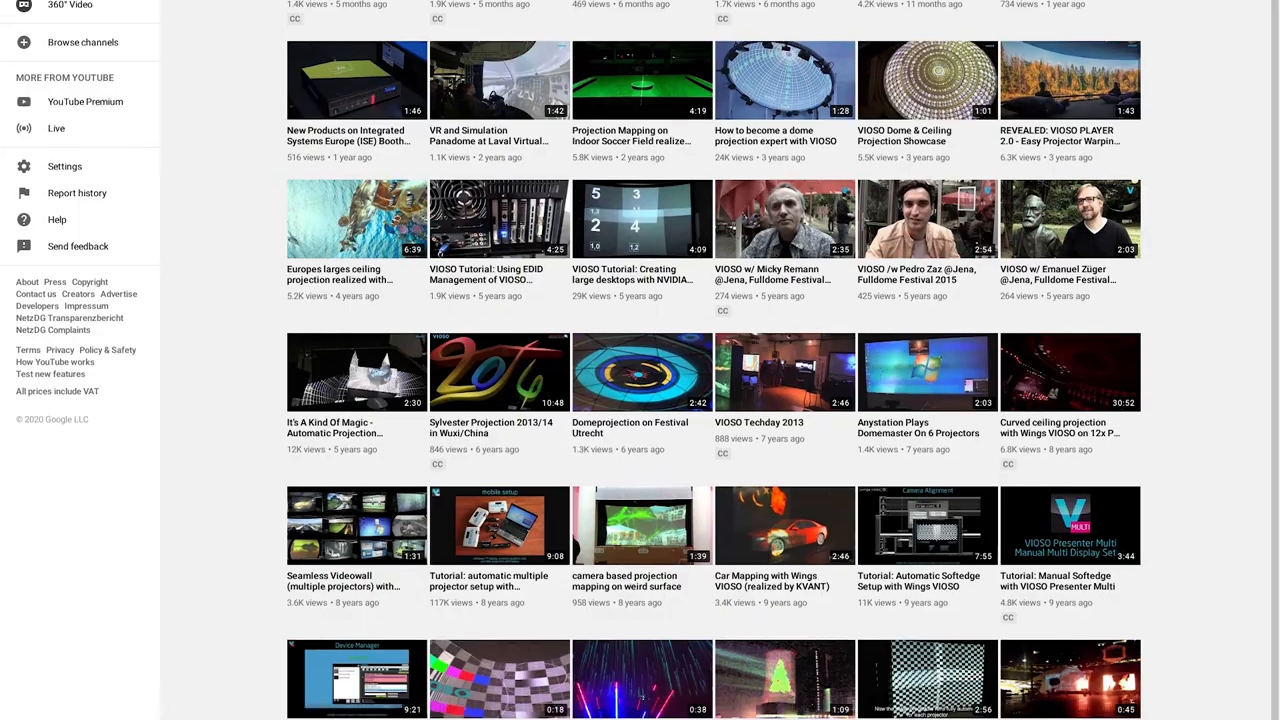